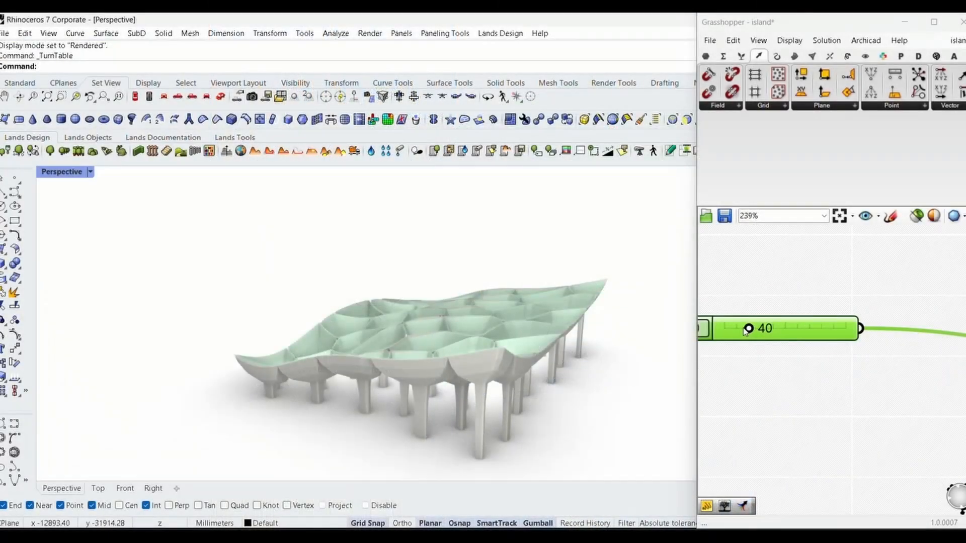
# Try canopy cell counts of 95, 43 and 53 with the count slider.
pyautogui.moveTo(747, 329); pyautogui.dragTo(784, 329)
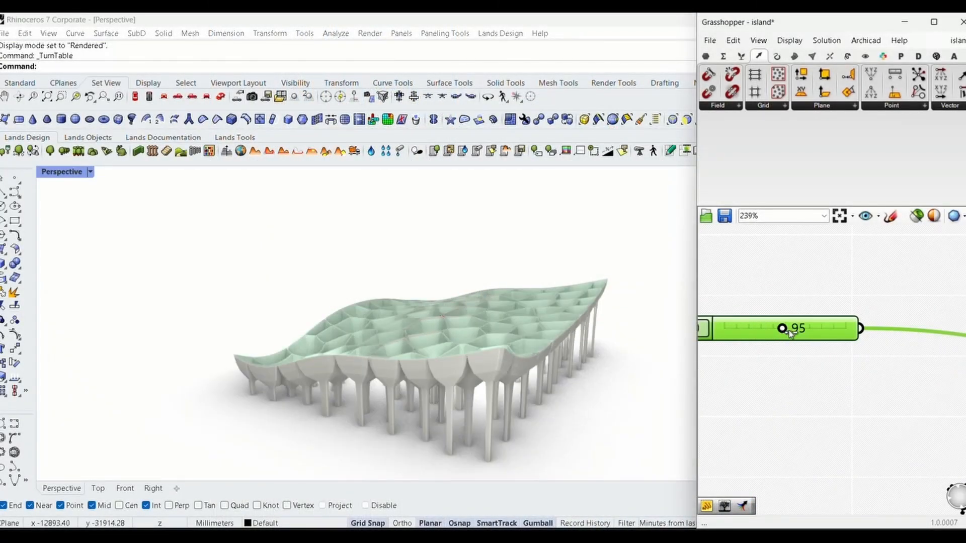
pyautogui.moveTo(782, 328); pyautogui.dragTo(750, 329)
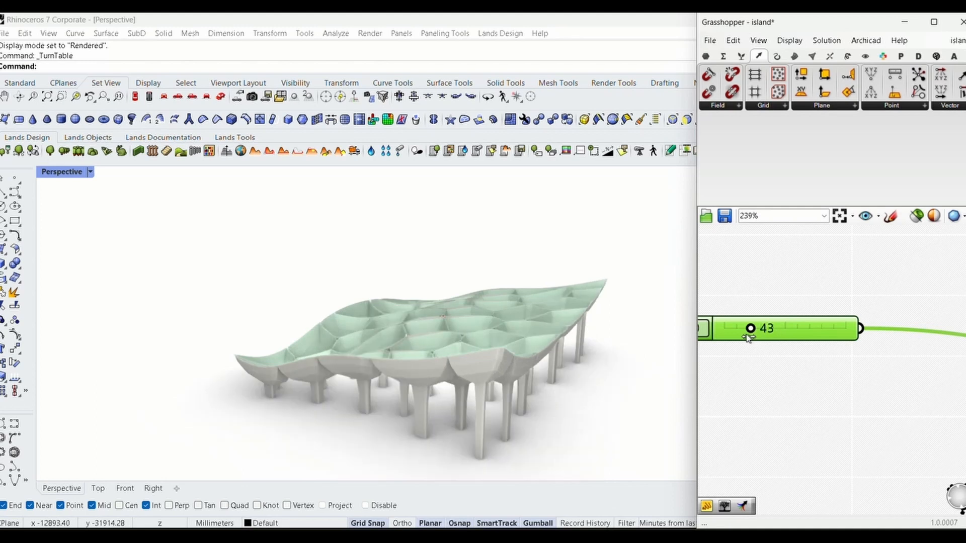
pyautogui.moveTo(750, 328); pyautogui.dragTo(758, 328)
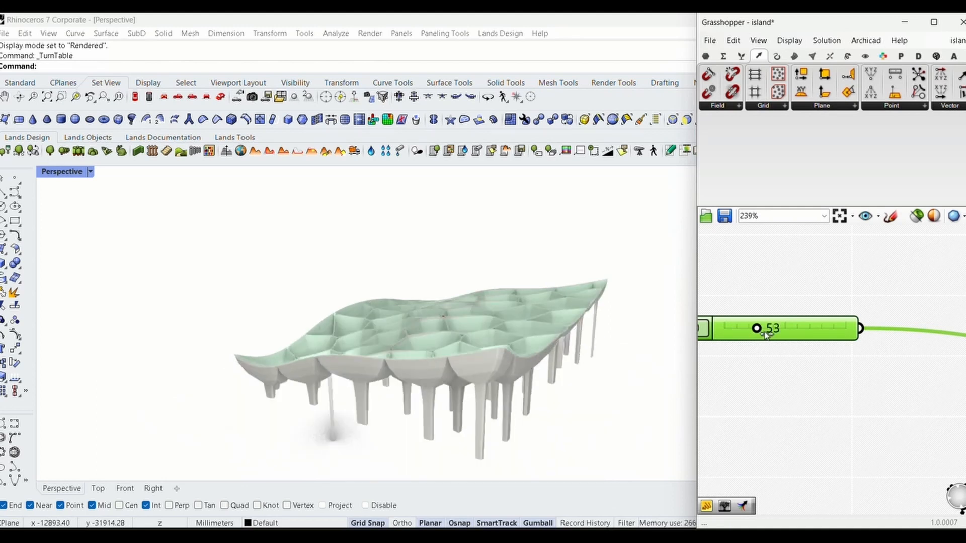
pyautogui.moveTo(756, 328); pyautogui.dragTo(750, 327)
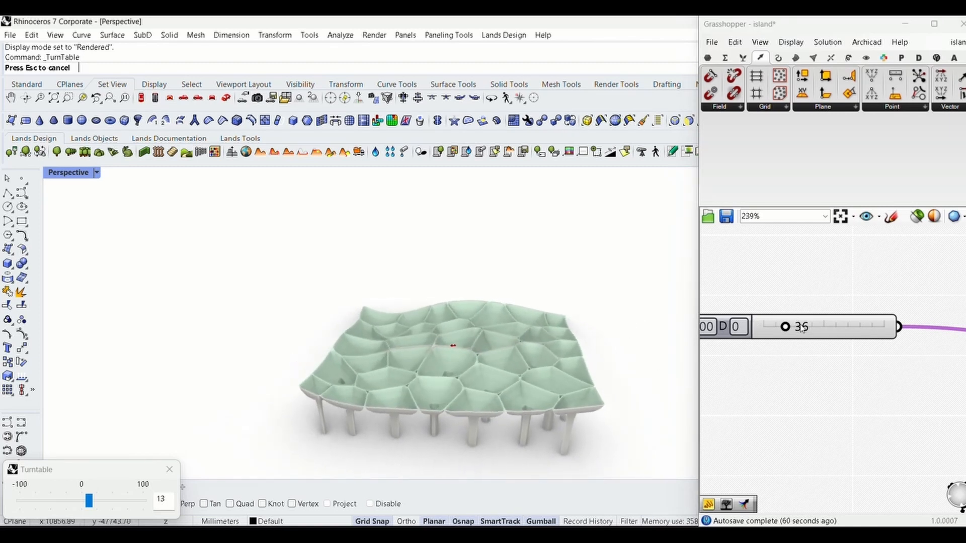
# While the canopy turns, raise the cell count to 93, drop it to 0, then return to 40.
pyautogui.moveTo(802, 327); pyautogui.dragTo(848, 327)
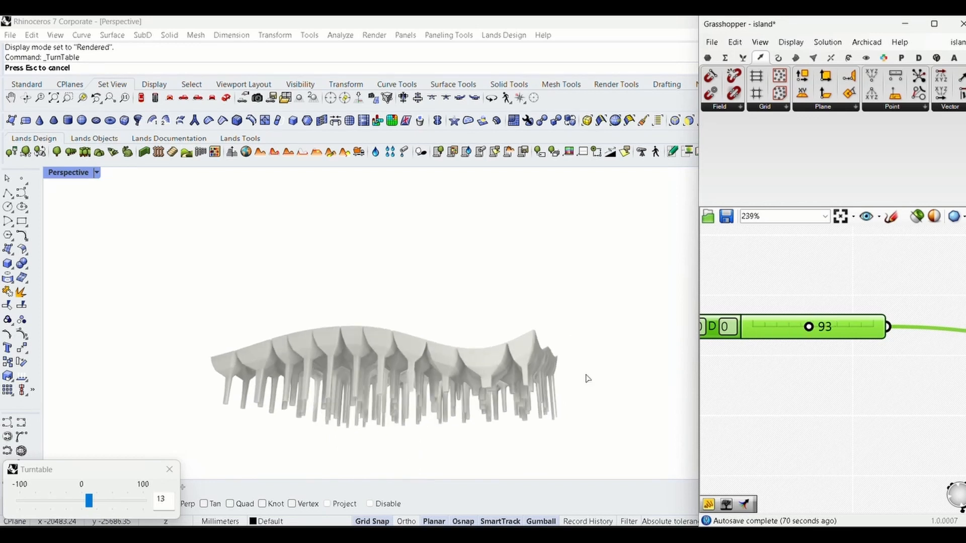
pyautogui.moveTo(585, 378); pyautogui.dragTo(607, 373)
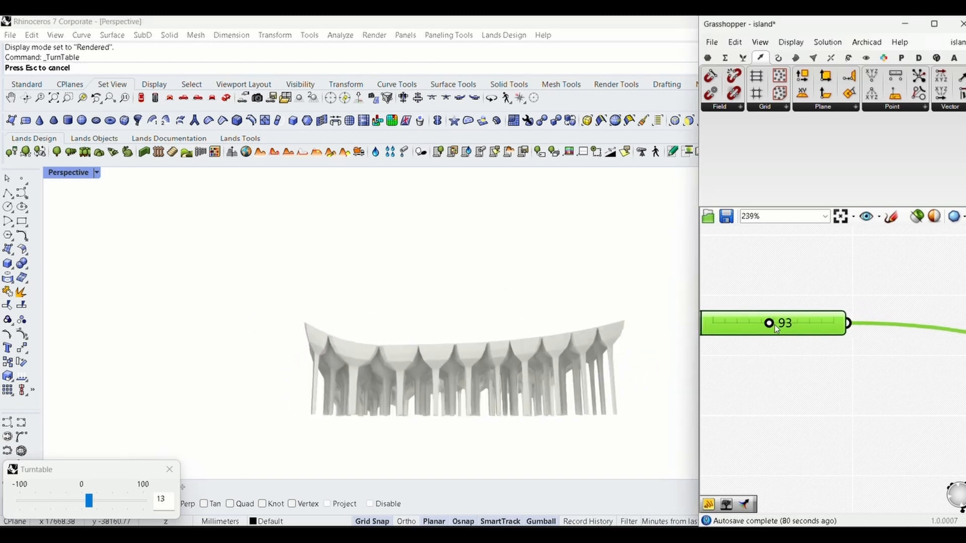
pyautogui.moveTo(769, 323); pyautogui.dragTo(739, 327)
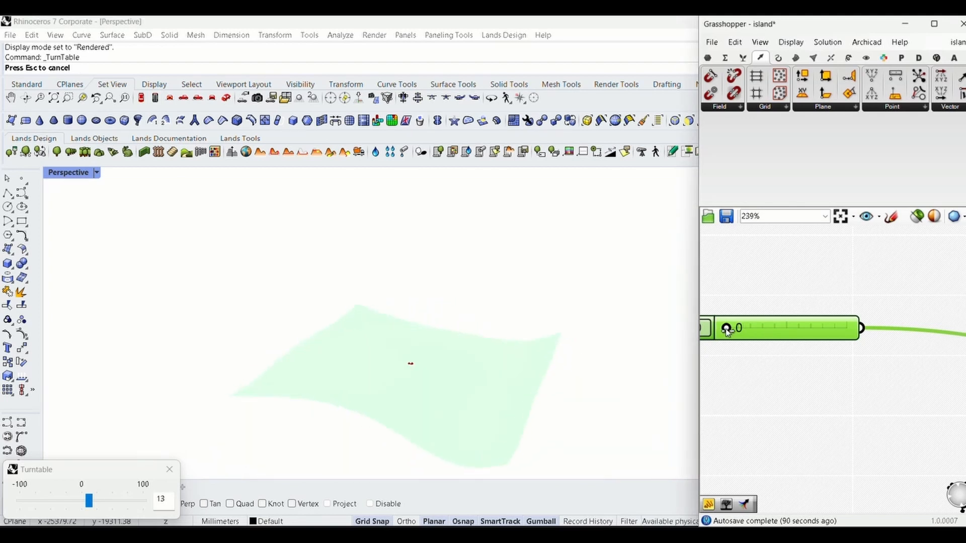
pyautogui.moveTo(729, 328); pyautogui.dragTo(749, 328)
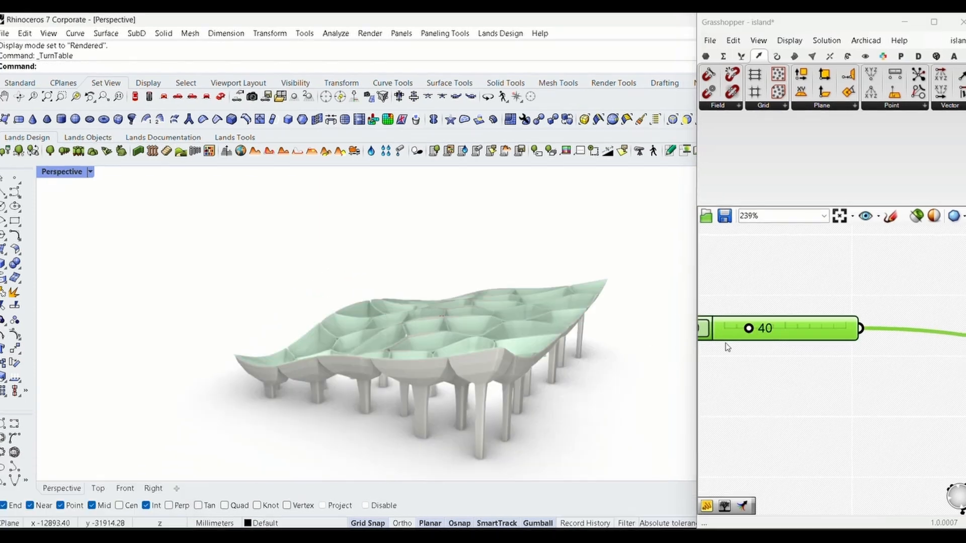
# Sweep the cell count through 53, 127, 17, 91 and about 142, then fine-tune it.
pyautogui.moveTo(747, 328); pyautogui.dragTo(758, 327)
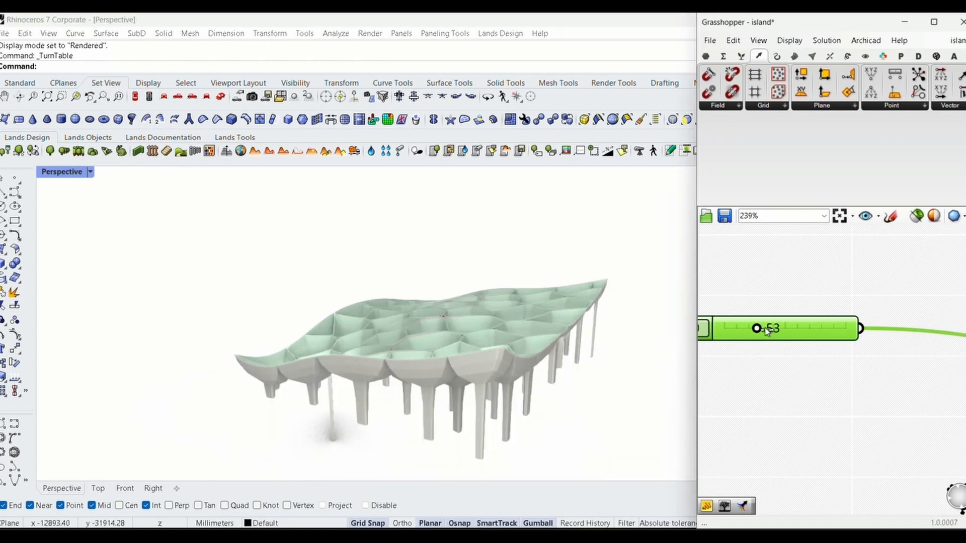
pyautogui.moveTo(757, 328); pyautogui.dragTo(801, 329)
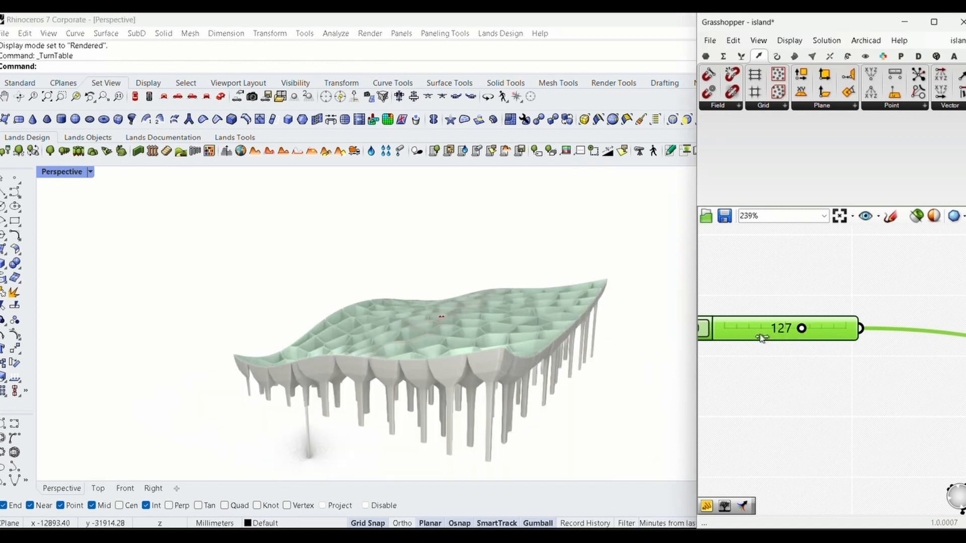
pyautogui.moveTo(801, 329); pyautogui.dragTo(734, 328)
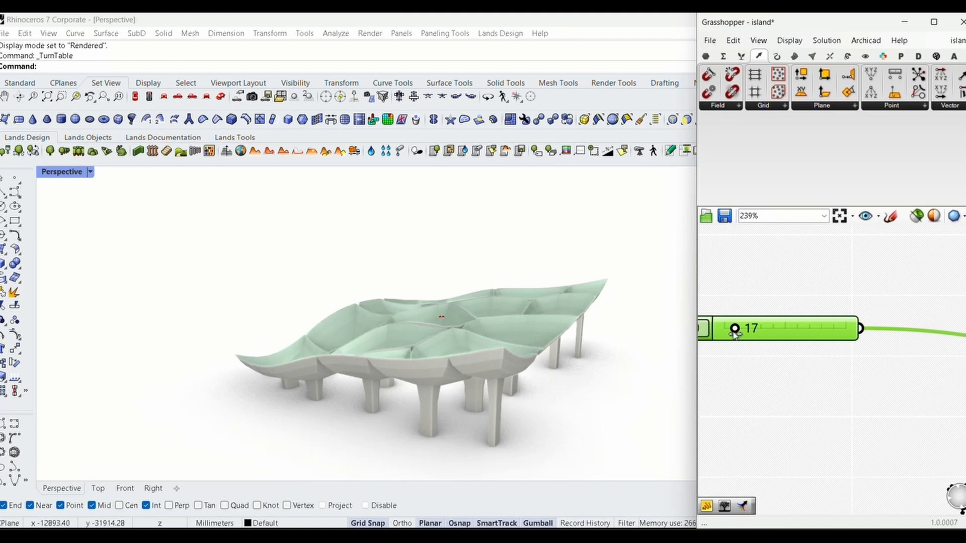
pyautogui.moveTo(737, 328); pyautogui.dragTo(779, 328)
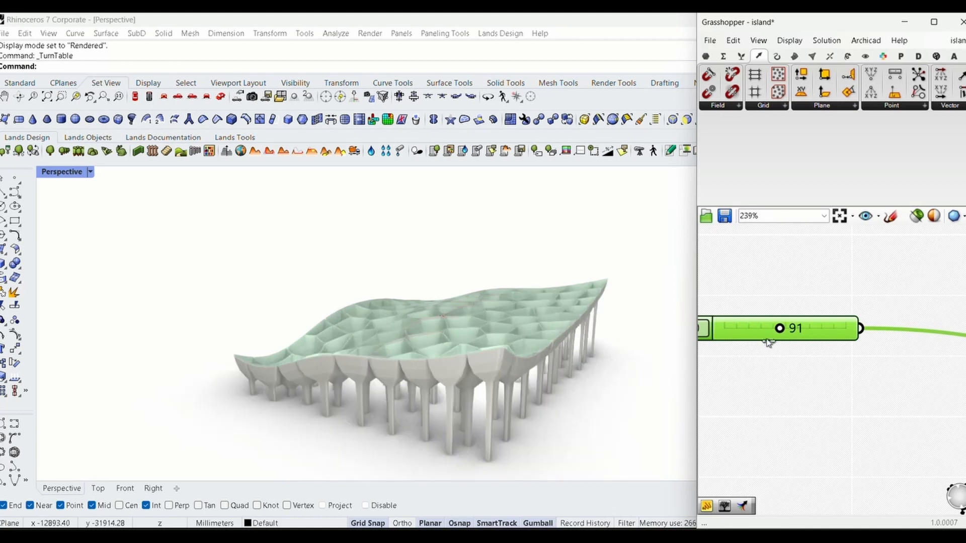
pyautogui.moveTo(780, 328); pyautogui.dragTo(739, 329)
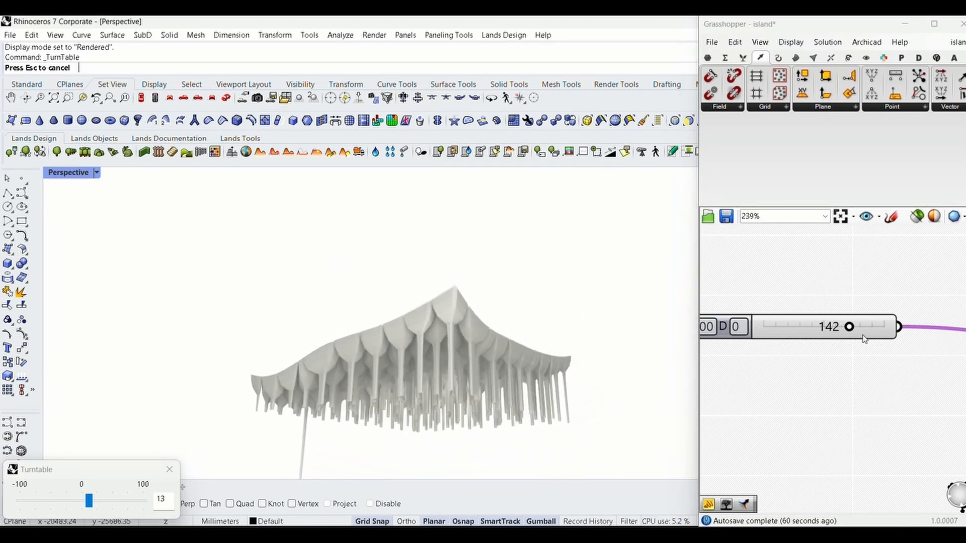
pyautogui.moveTo(850, 326); pyautogui.dragTo(838, 326)
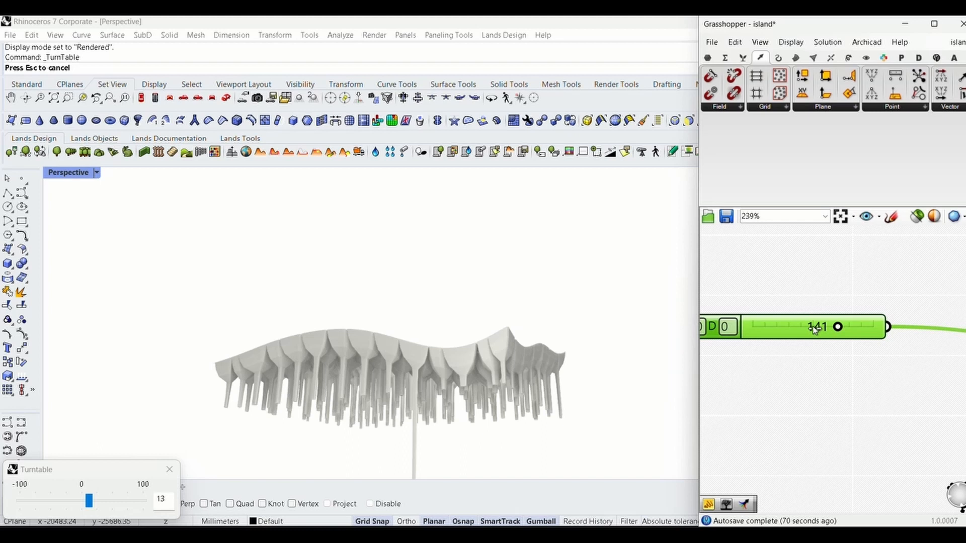
pyautogui.moveTo(838, 327); pyautogui.dragTo(814, 327)
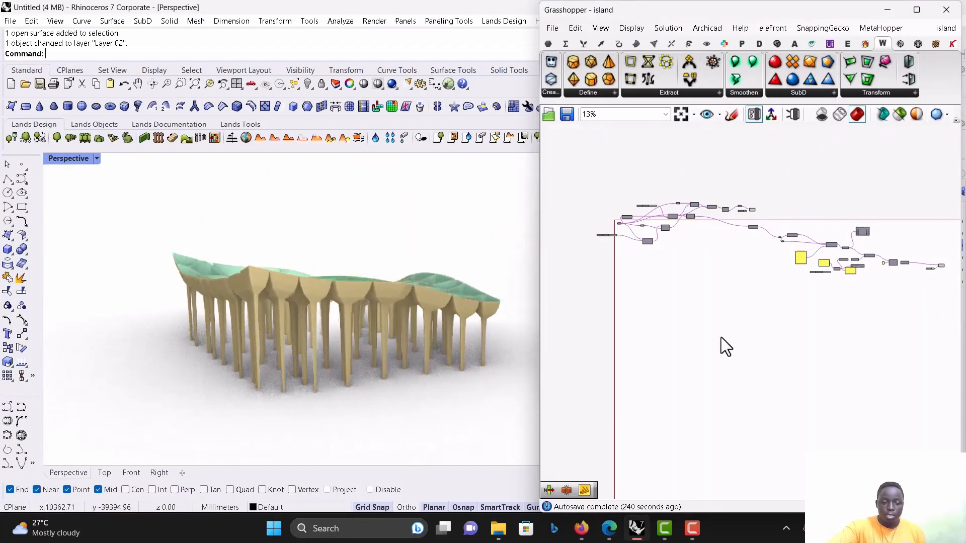
# Try cell counts 151, 113, 154 and 195, settle on 74, and view the columns close up.
pyautogui.scroll(-3)
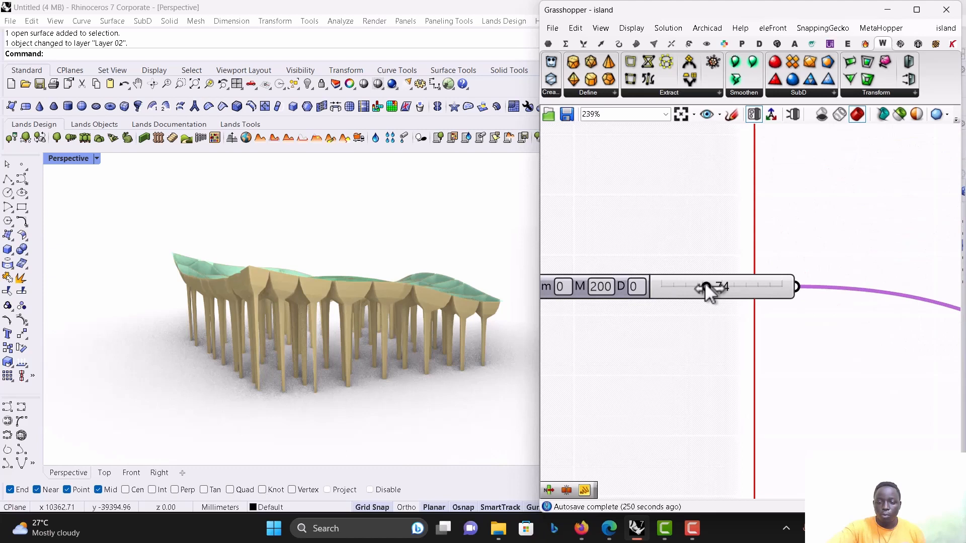
pyautogui.moveTo(706, 286); pyautogui.dragTo(755, 286)
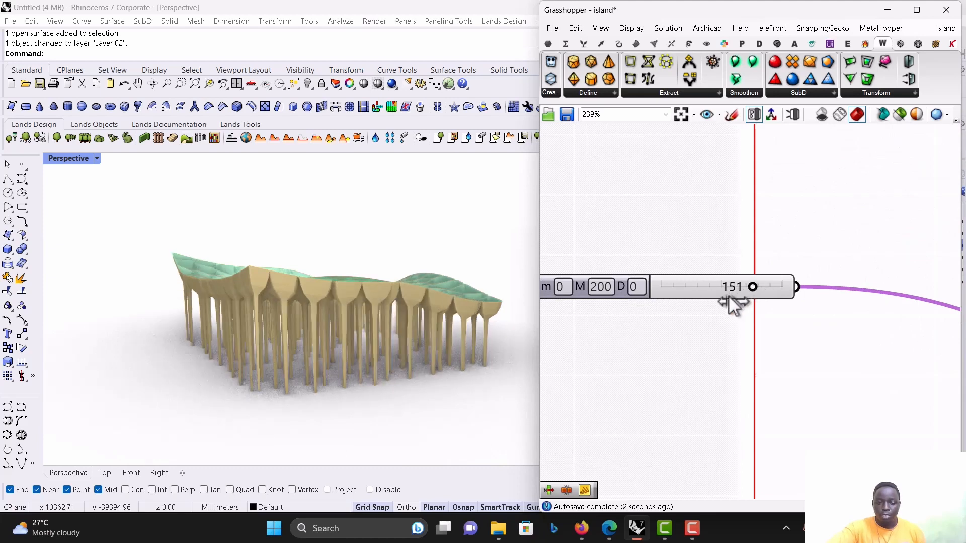
pyautogui.moveTo(753, 286); pyautogui.dragTo(731, 285)
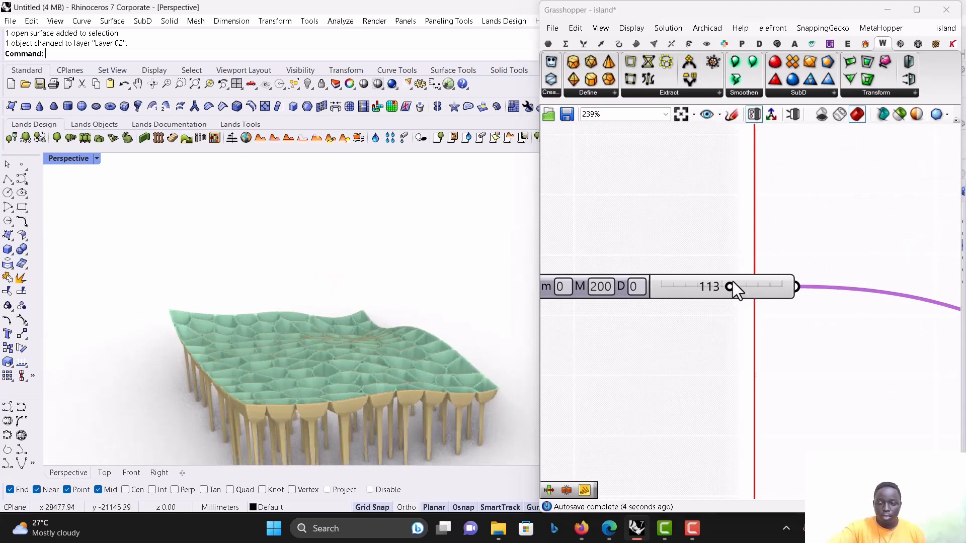
pyautogui.moveTo(730, 286); pyautogui.dragTo(761, 286)
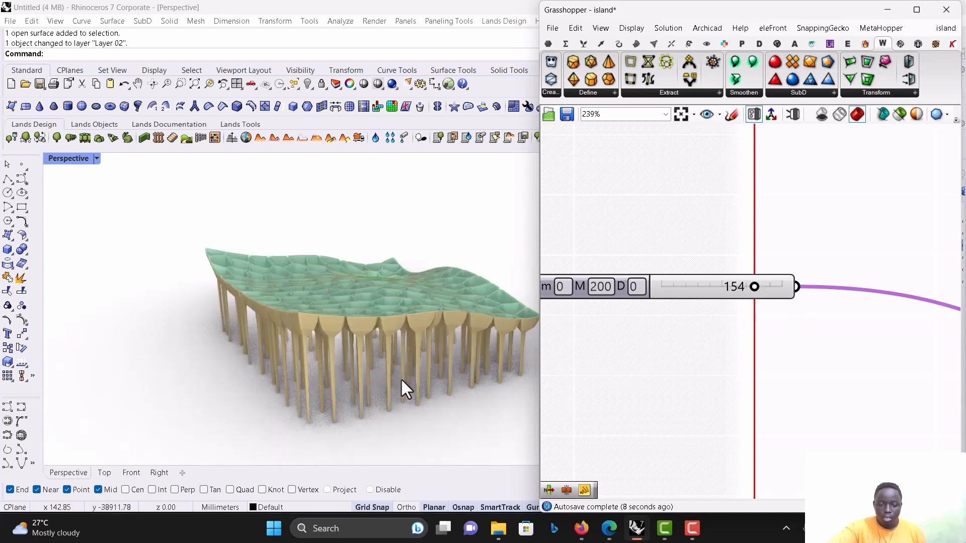
pyautogui.moveTo(444, 359)
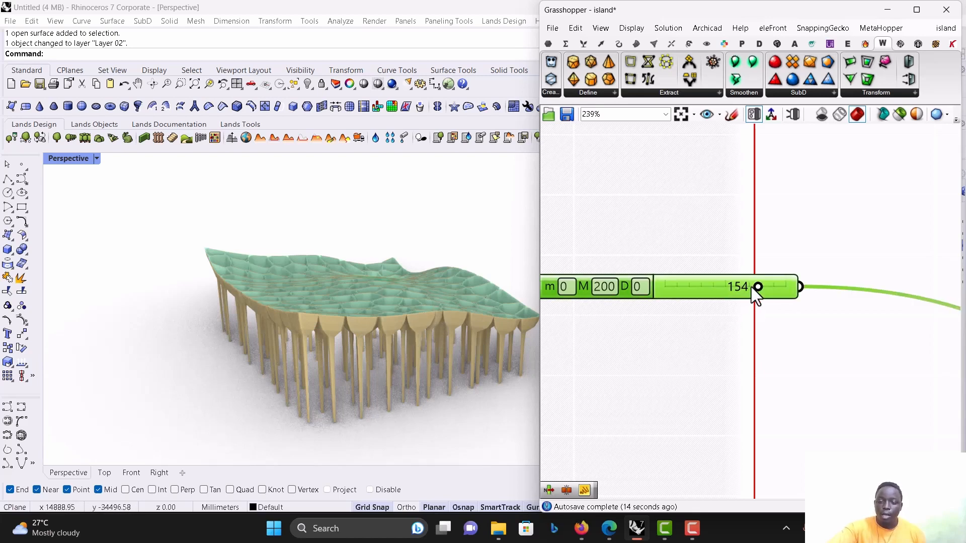
pyautogui.moveTo(758, 287); pyautogui.dragTo(782, 287)
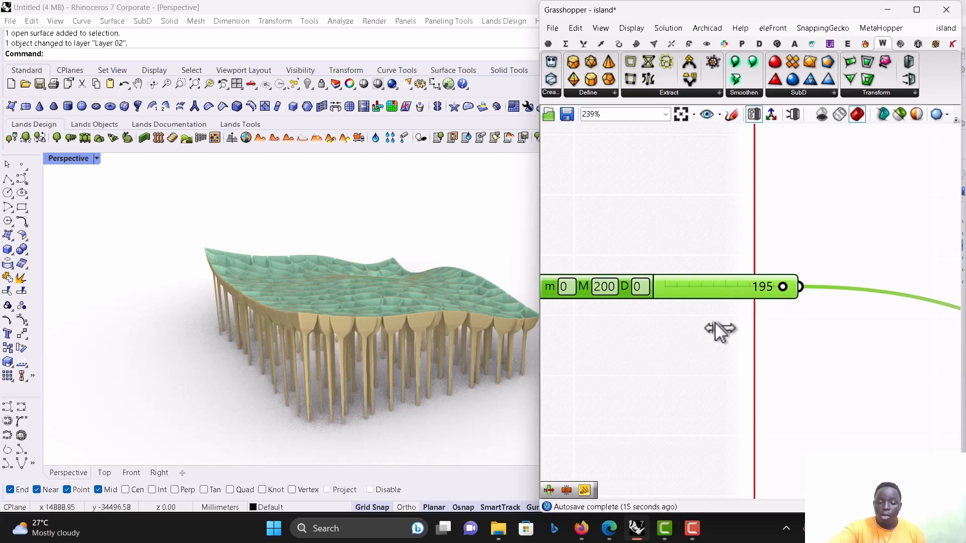
pyautogui.moveTo(784, 287); pyautogui.dragTo(683, 286)
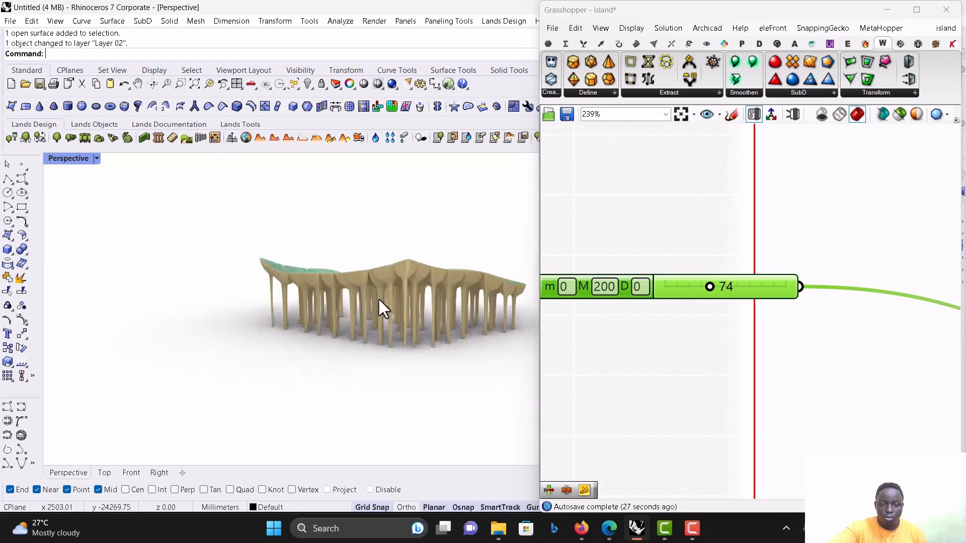
pyautogui.moveTo(382, 308); pyautogui.dragTo(403, 299)
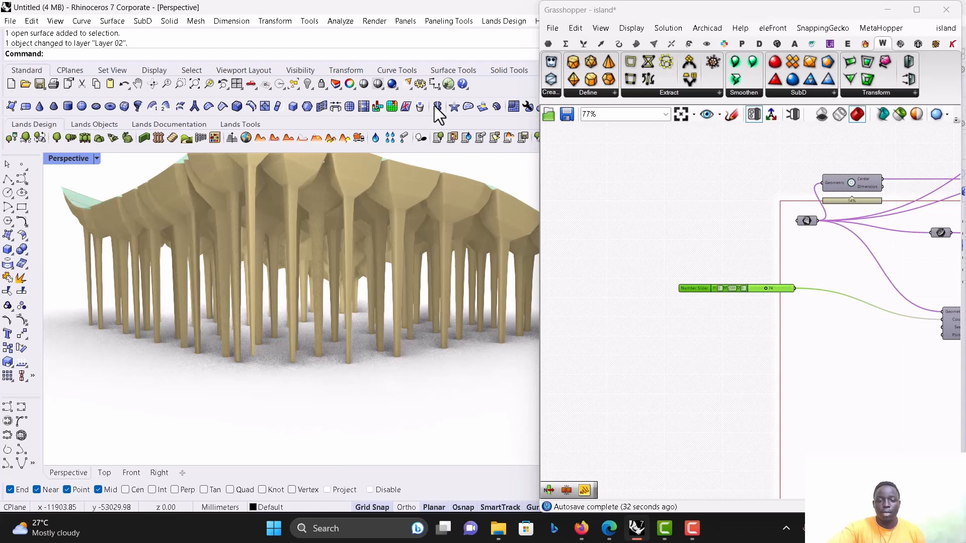
# Re-enable the selected Grasshopper components.
pyautogui.scroll(-3)
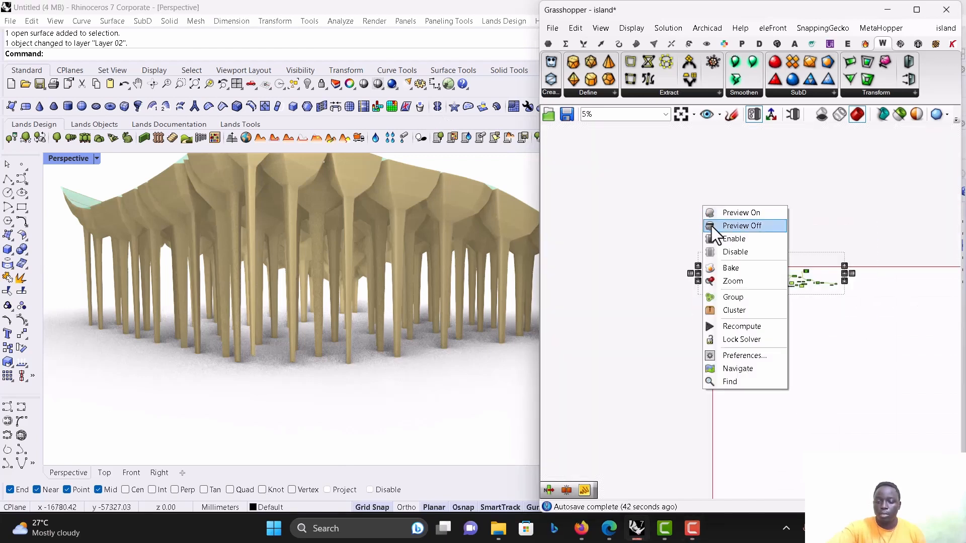
pyautogui.moveTo(736, 252)
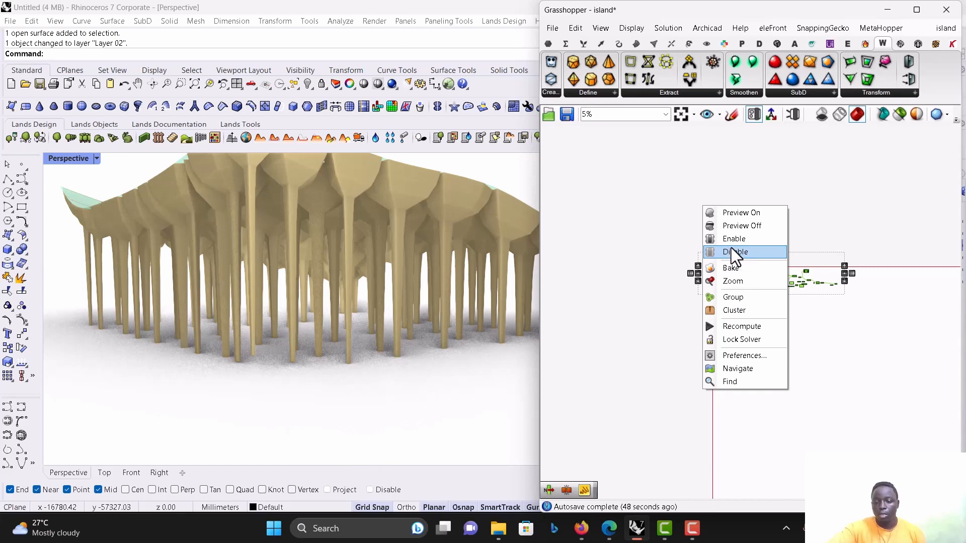
pyautogui.moveTo(734, 268)
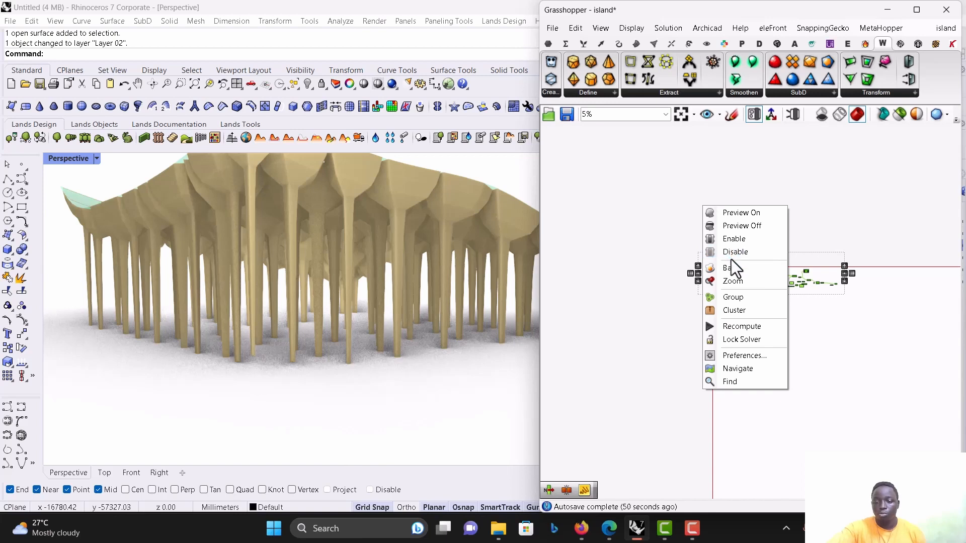
pyautogui.moveTo(733, 238)
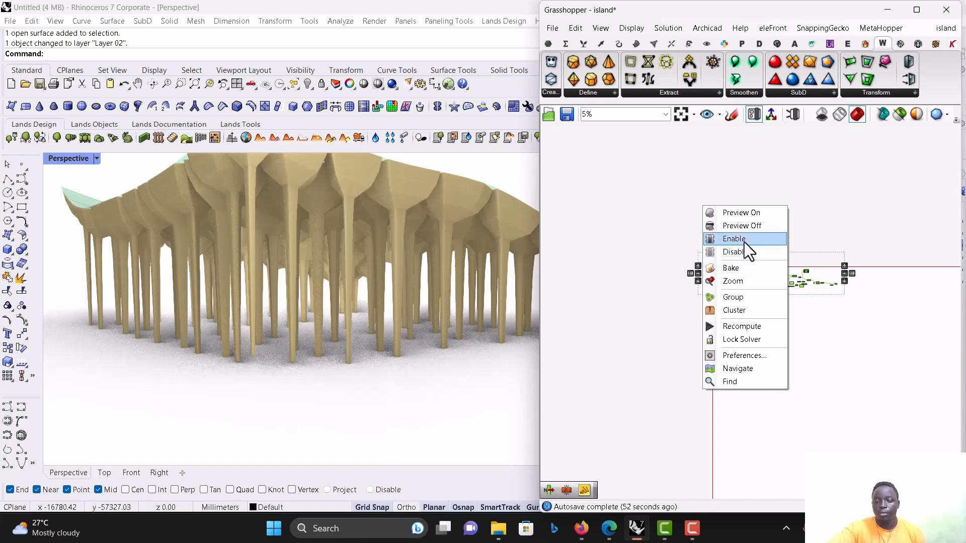
pyautogui.click(736, 252)
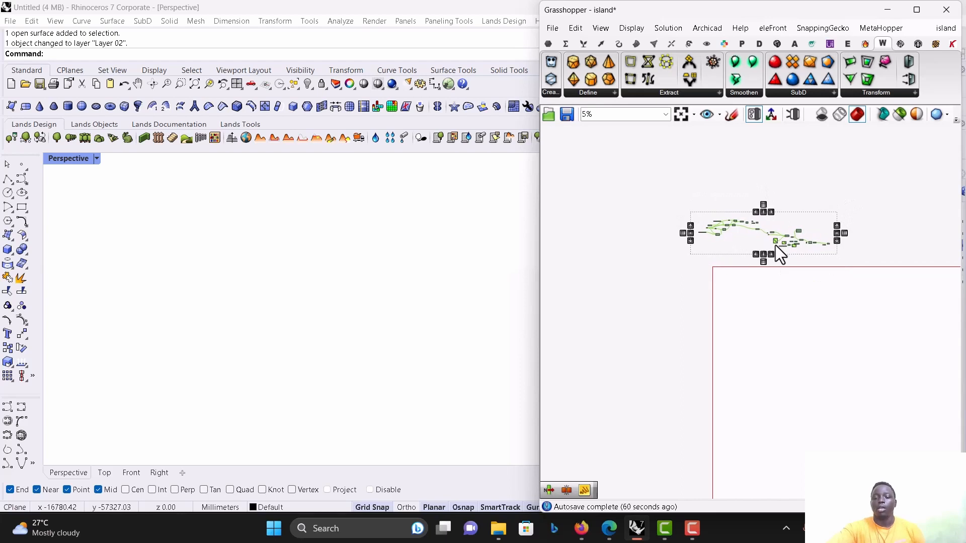
pyautogui.moveTo(401, 151)
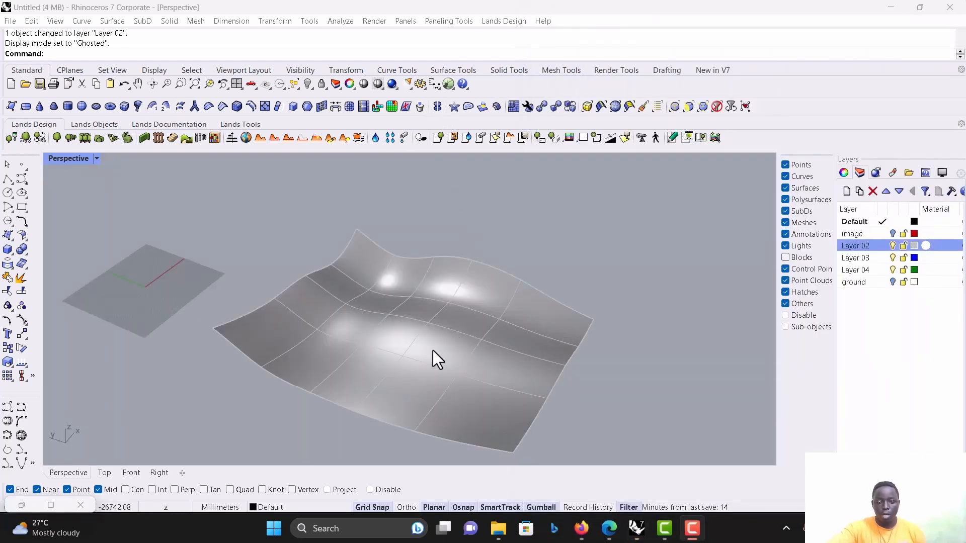
pyautogui.moveTo(431, 339)
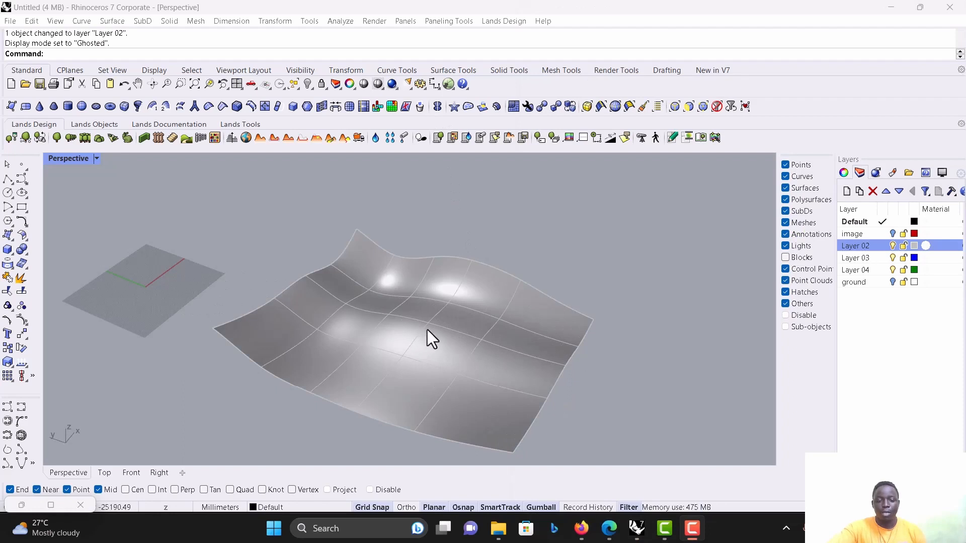
pyautogui.moveTo(437, 343)
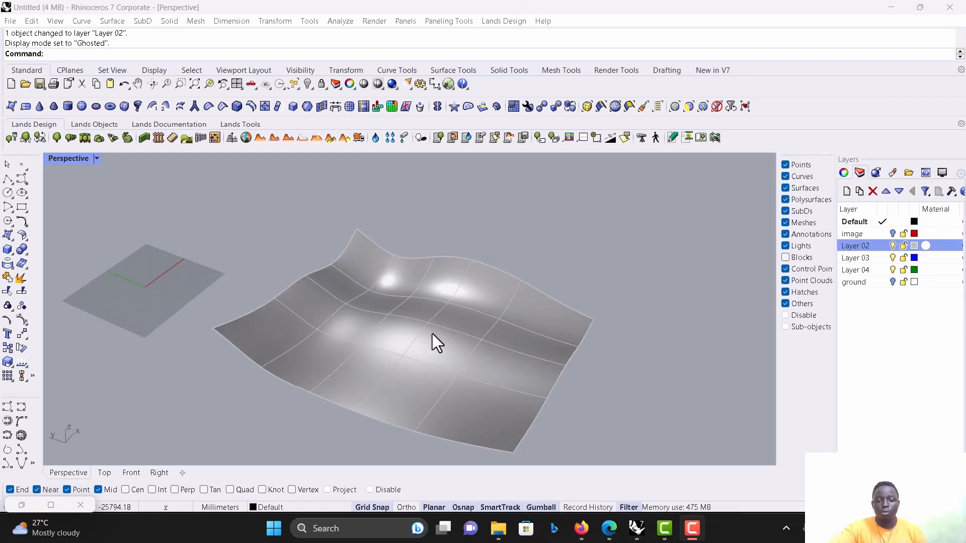
# Orbit the view around the wavy base surface.
pyautogui.moveTo(431, 342); pyautogui.dragTo(398, 259)
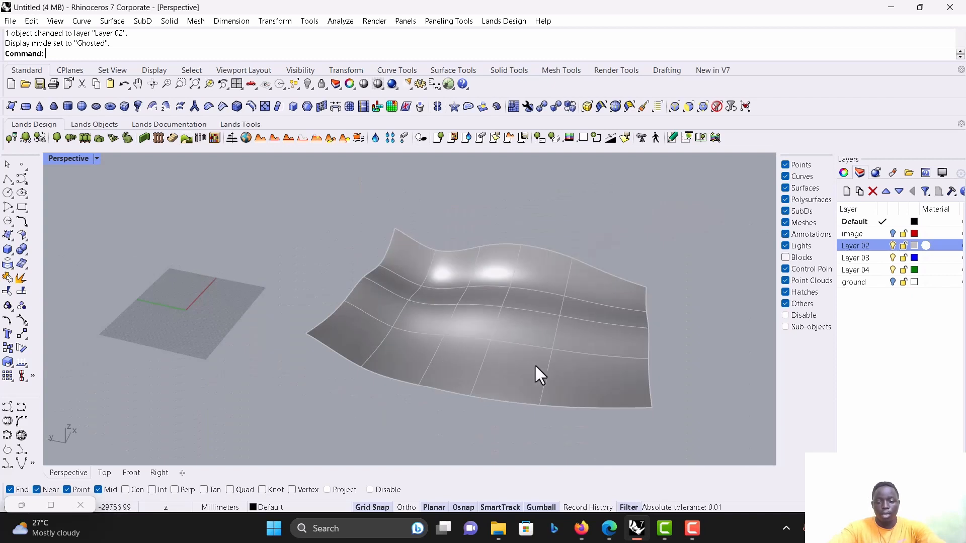
pyautogui.moveTo(461, 360)
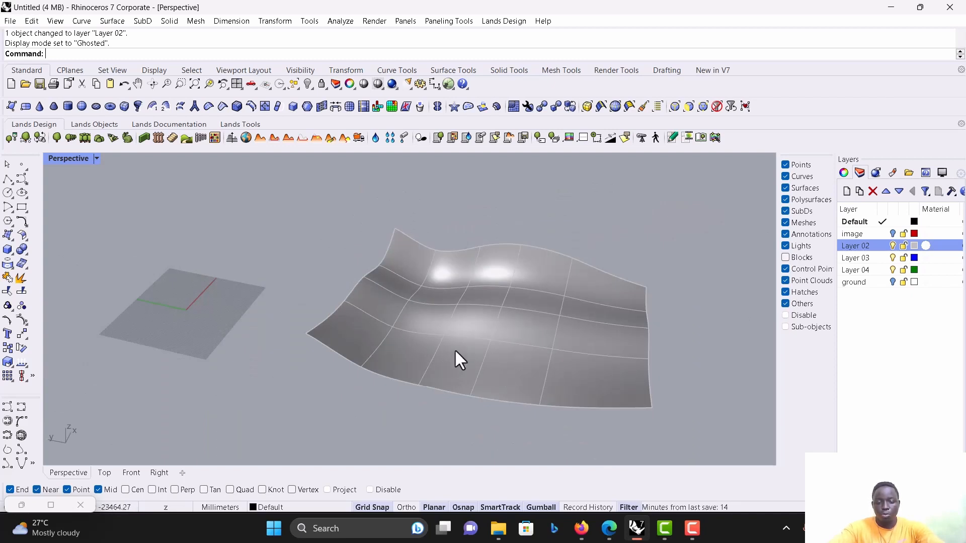
pyautogui.moveTo(370, 339)
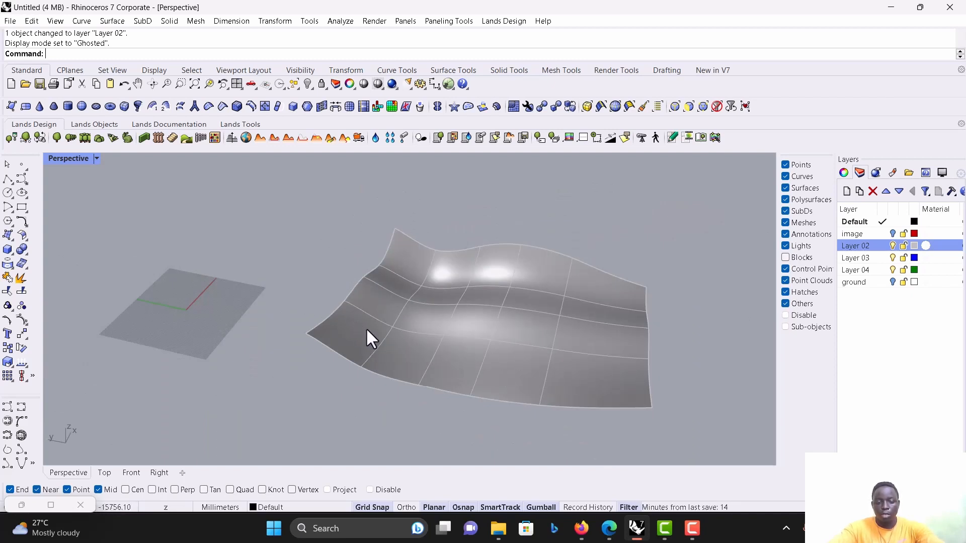
pyautogui.moveTo(453, 358)
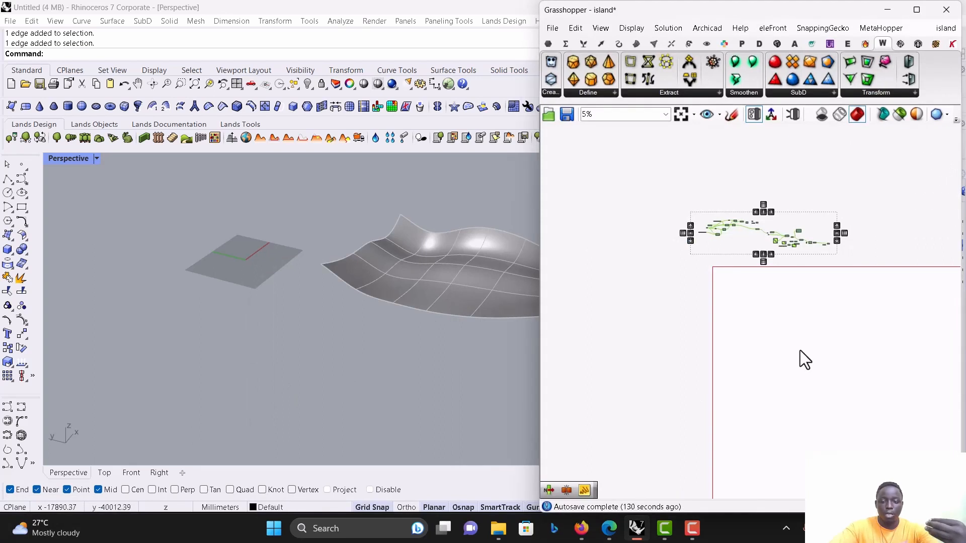
pyautogui.moveTo(486, 327)
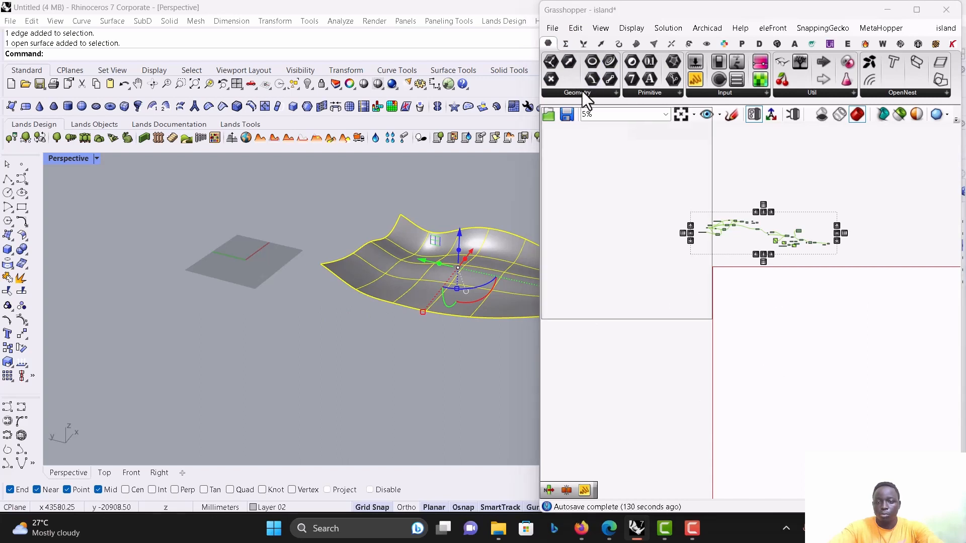
# Add a Surface parameter to the Grasshopper definition.
pyautogui.click(578, 92)
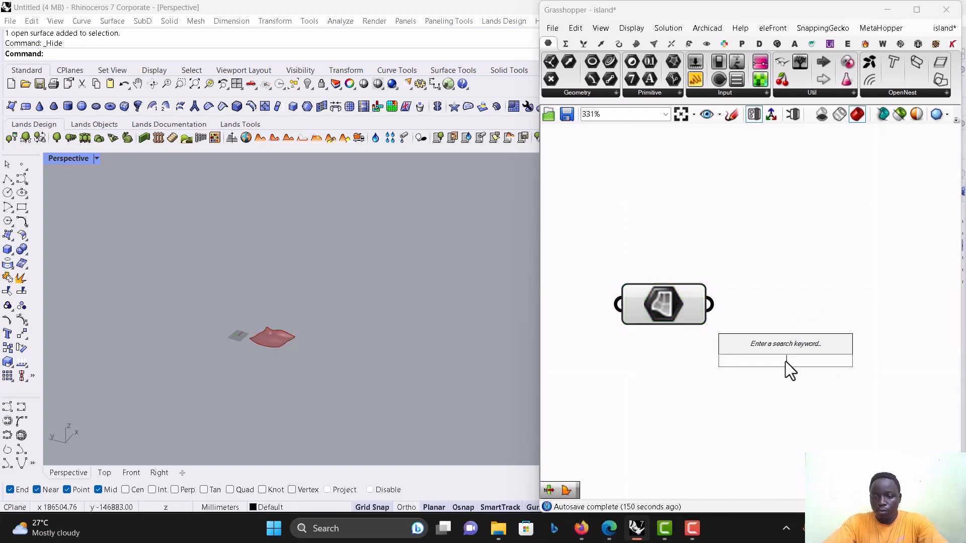
# Add Populate Geometry for the surface and wire a number slider into its Count.
pyautogui.write('po')
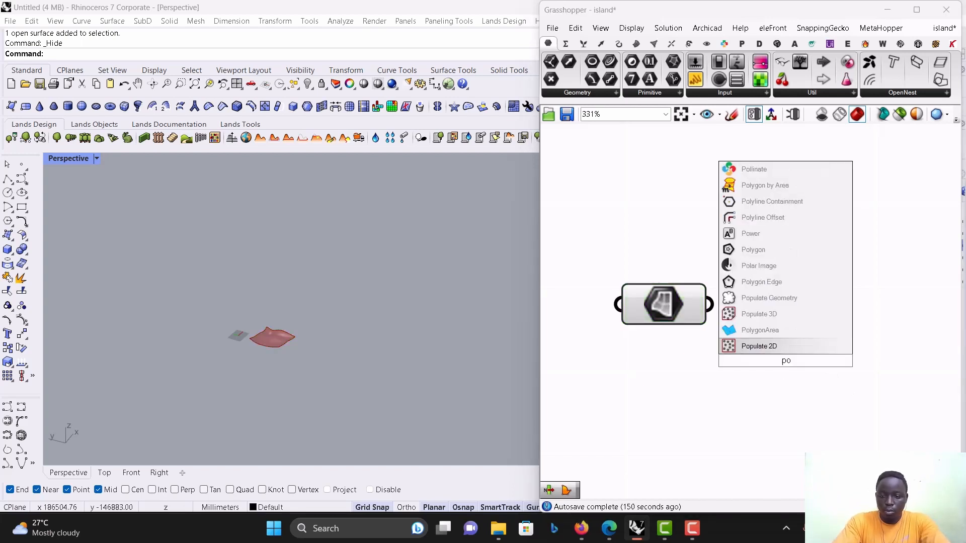
pyautogui.moveTo(760, 314)
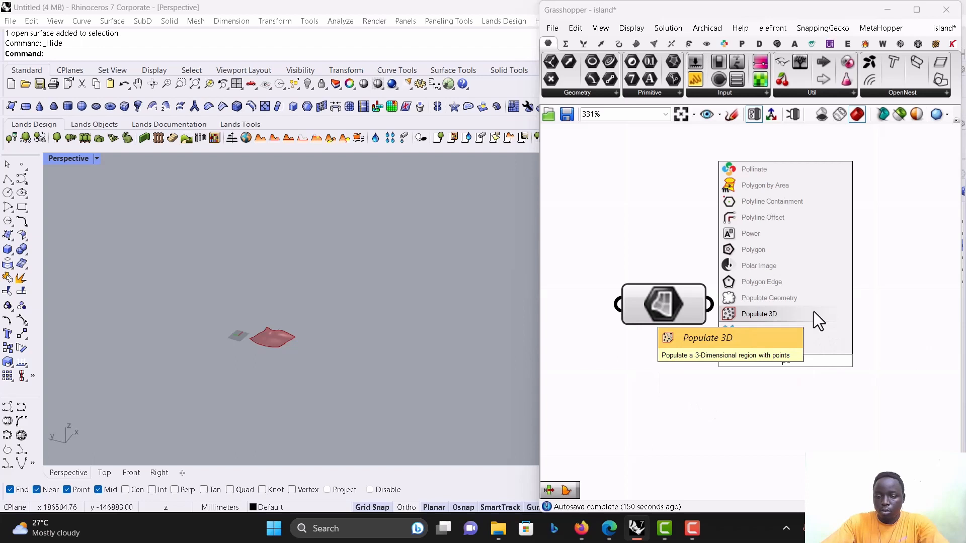
pyautogui.click(760, 314)
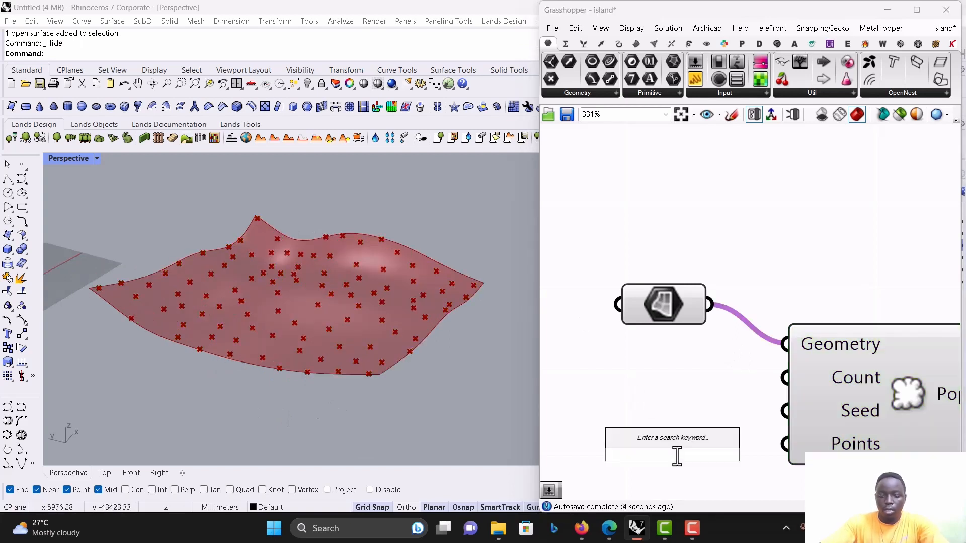
pyautogui.write('Division')
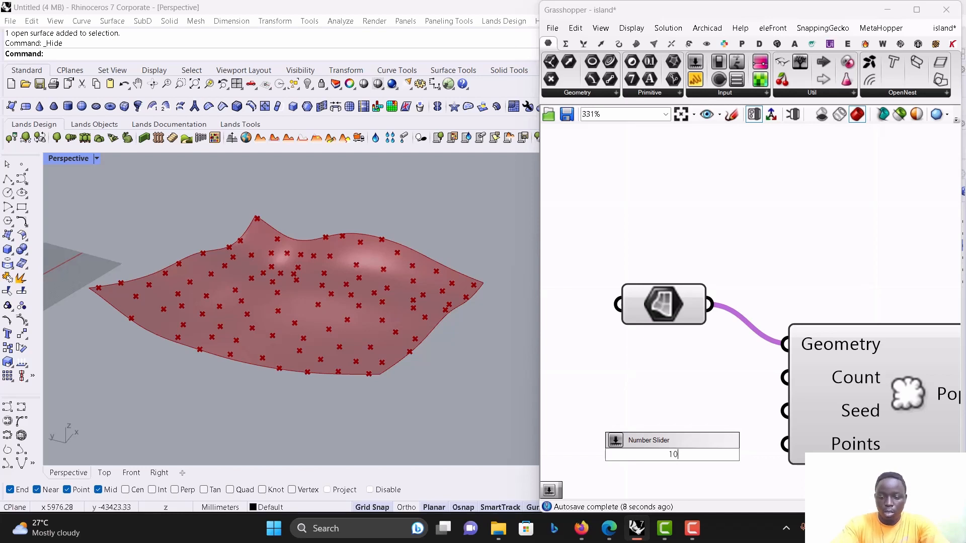
pyautogui.write('2000')
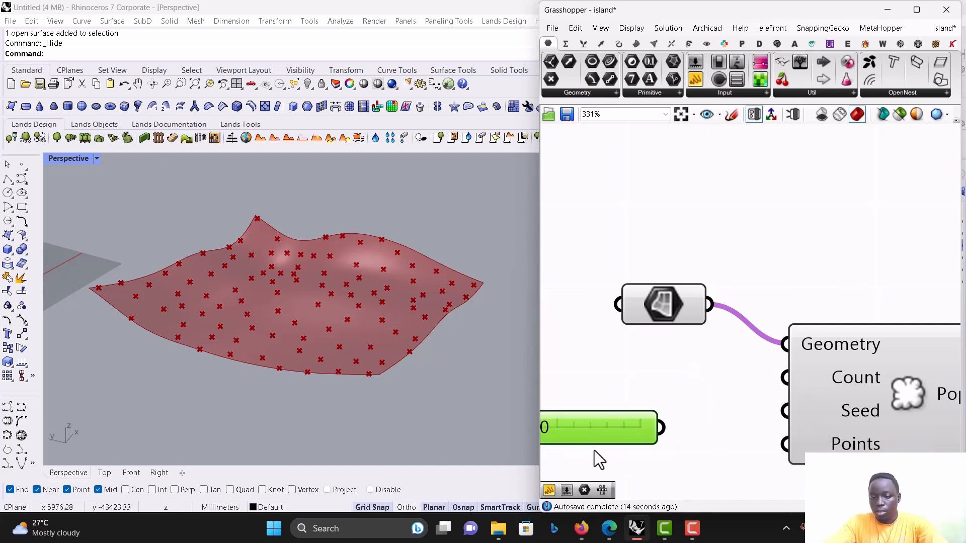
pyautogui.moveTo(662, 427); pyautogui.dragTo(783, 378)
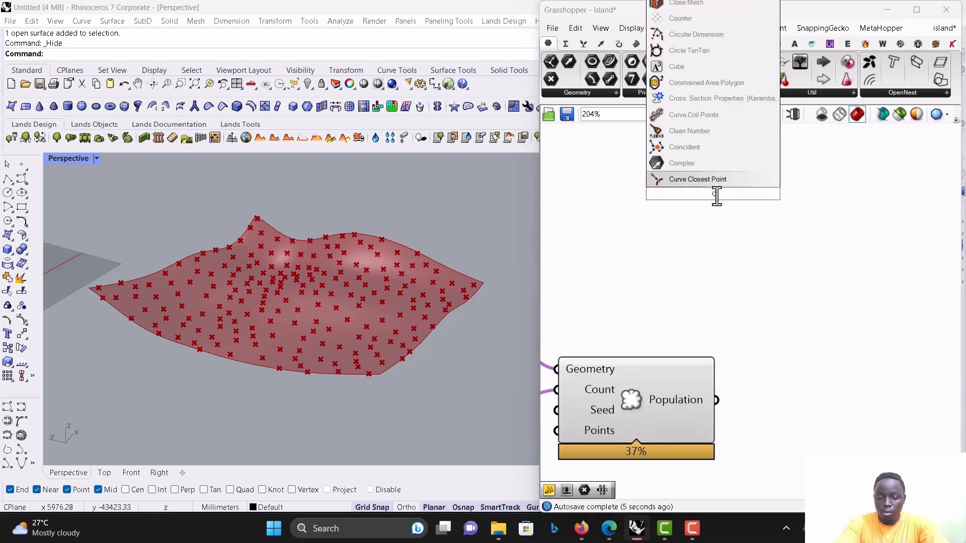
# Add a Voronoi component and feed it the scattered points from Populate Geometry.
pyautogui.write('ver')
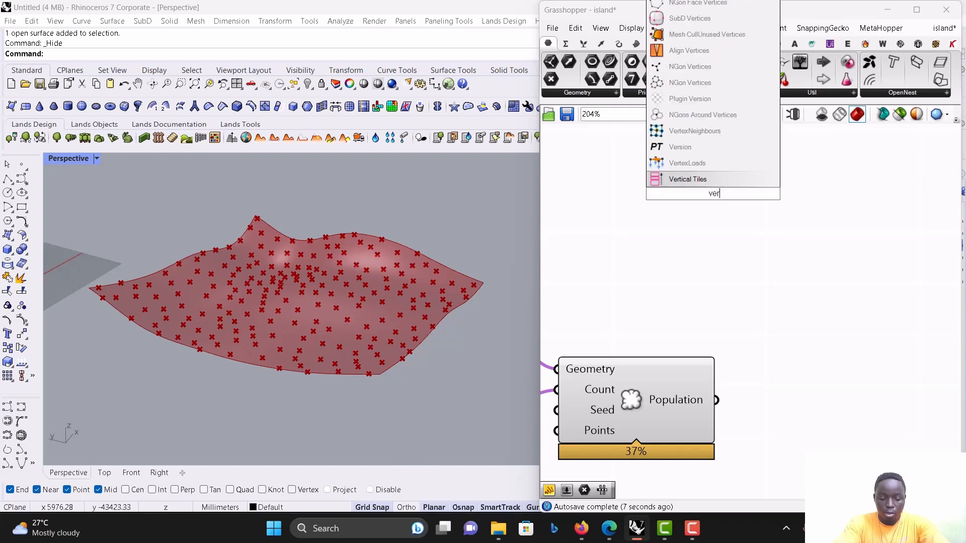
pyautogui.write('o')
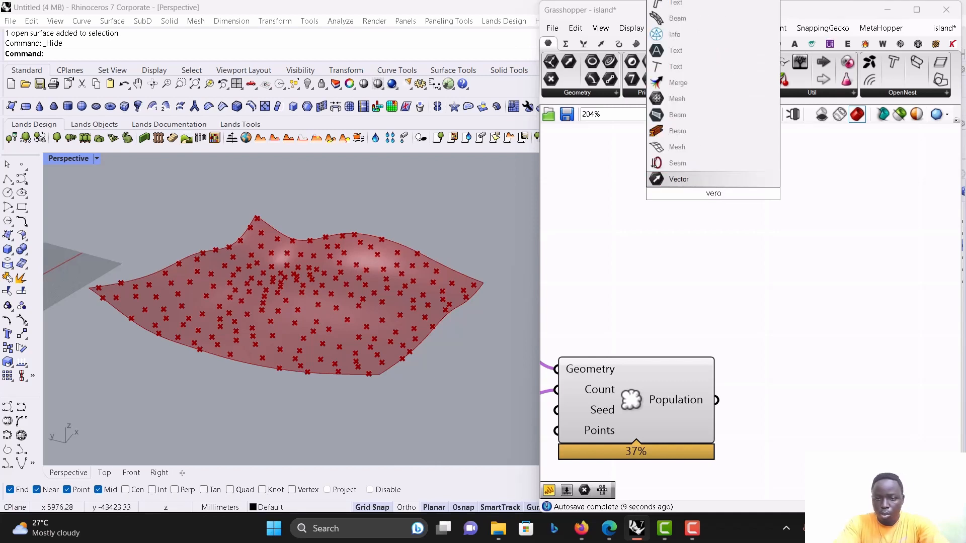
pyautogui.write('v')
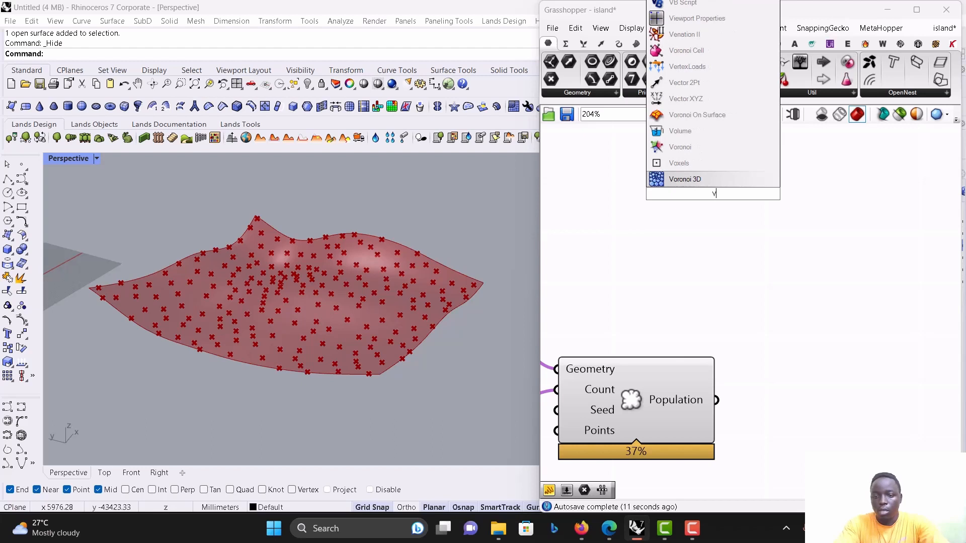
pyautogui.write('o')
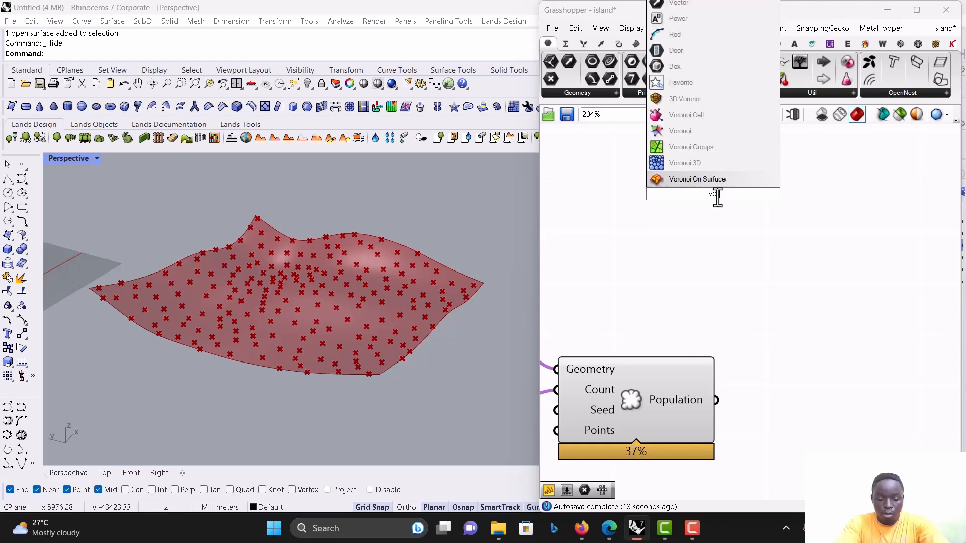
pyautogui.moveTo(681, 147)
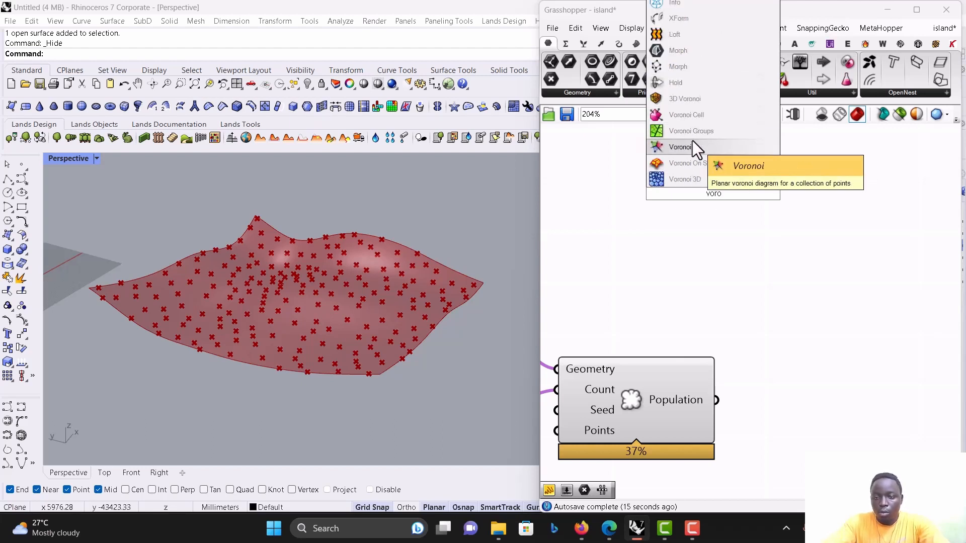
pyautogui.click(681, 147)
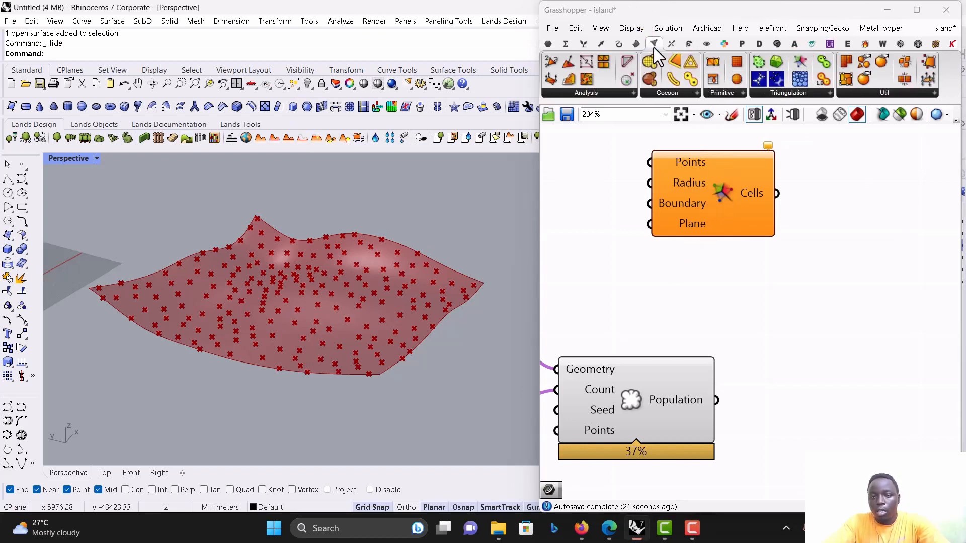
pyautogui.moveTo(816, 71)
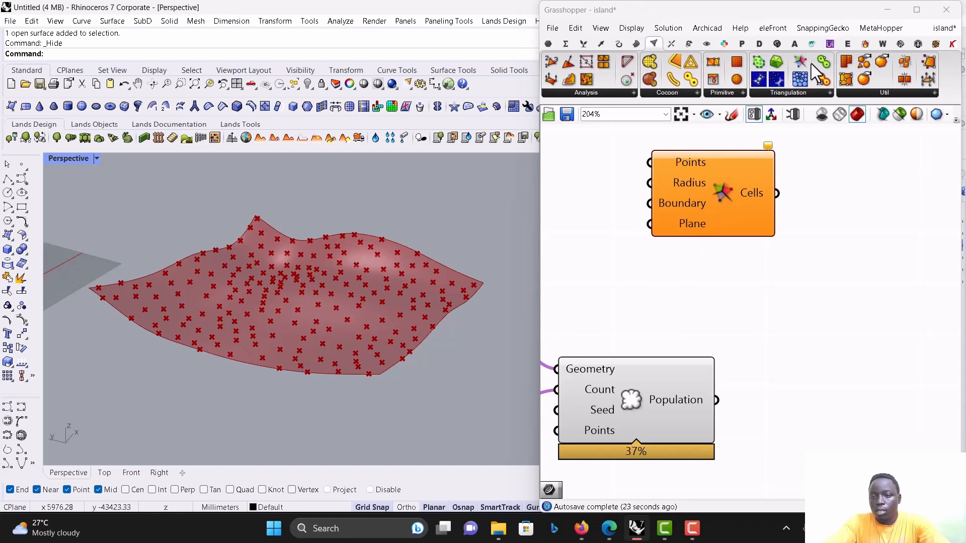
pyautogui.moveTo(739, 231)
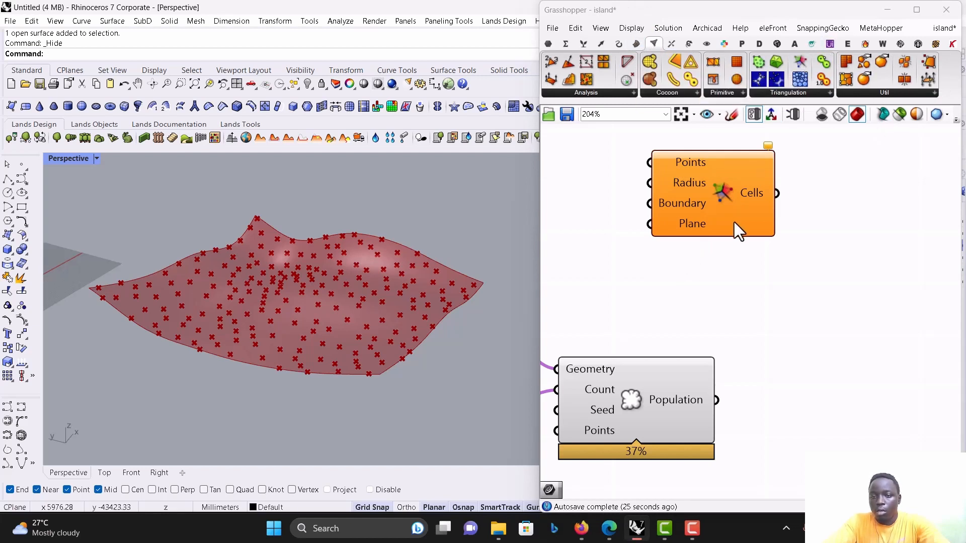
pyautogui.scroll(-3)
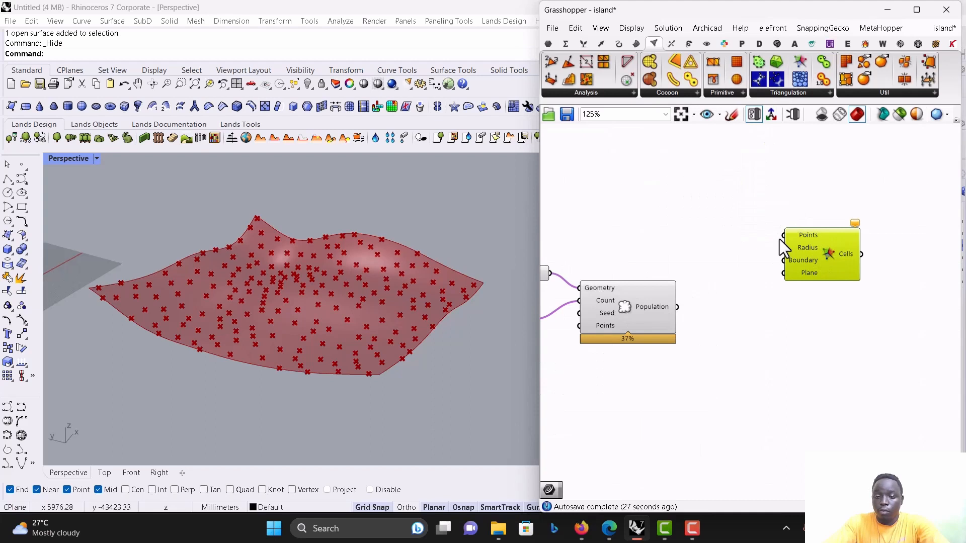
pyautogui.moveTo(675, 307); pyautogui.dragTo(782, 235)
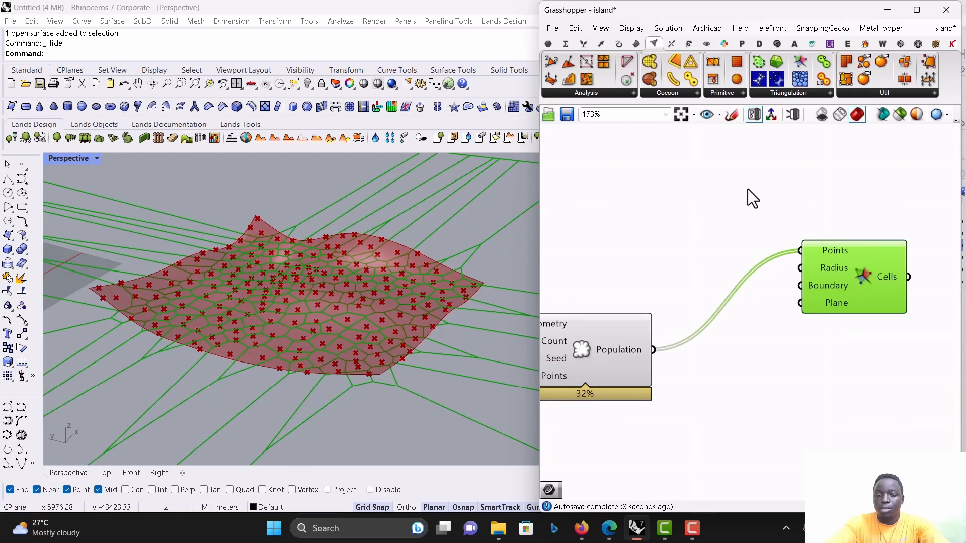
pyautogui.scroll(-3)
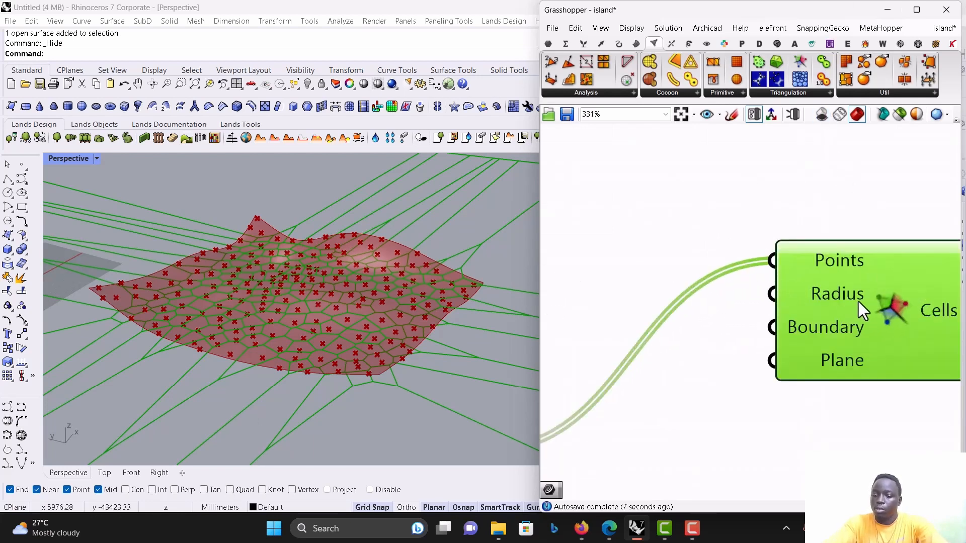
pyautogui.moveTo(850, 329)
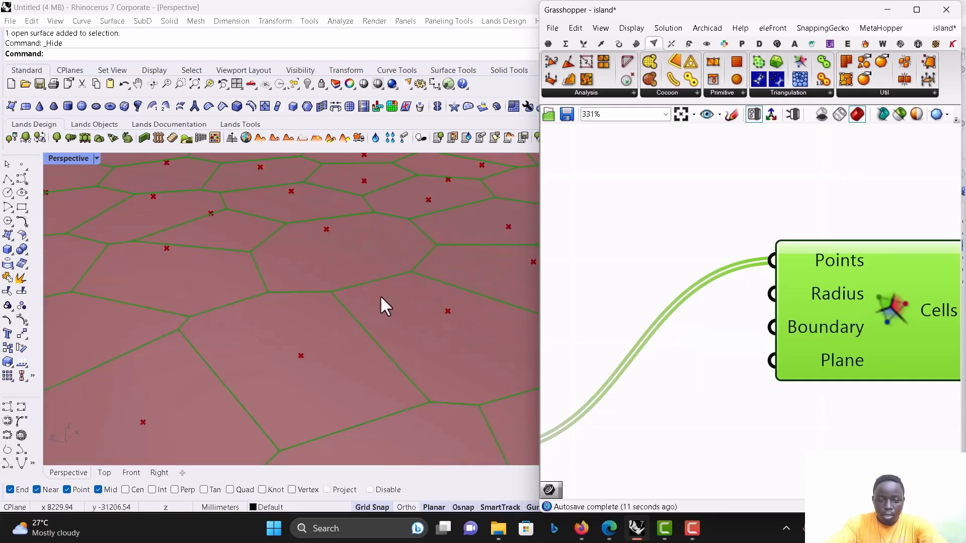
pyautogui.moveTo(351, 321)
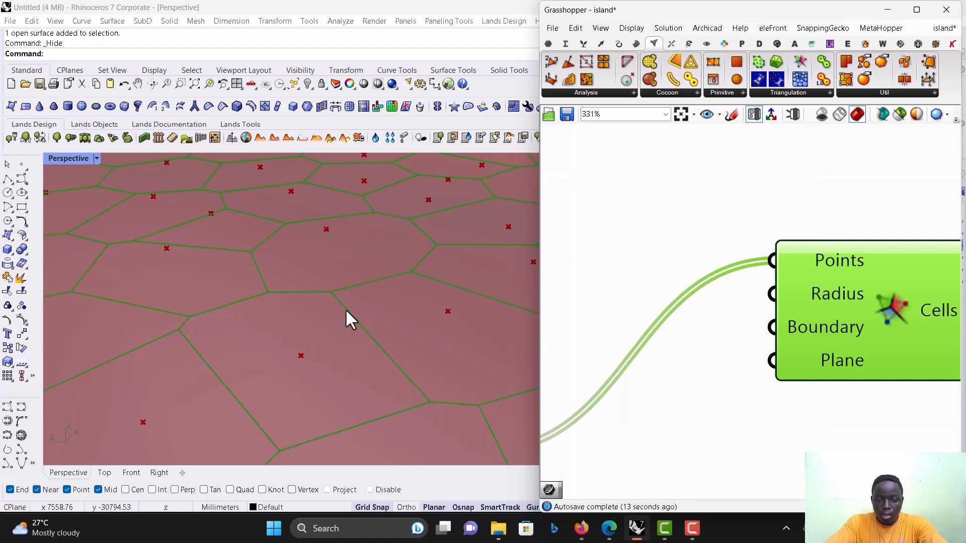
pyautogui.moveTo(360, 297)
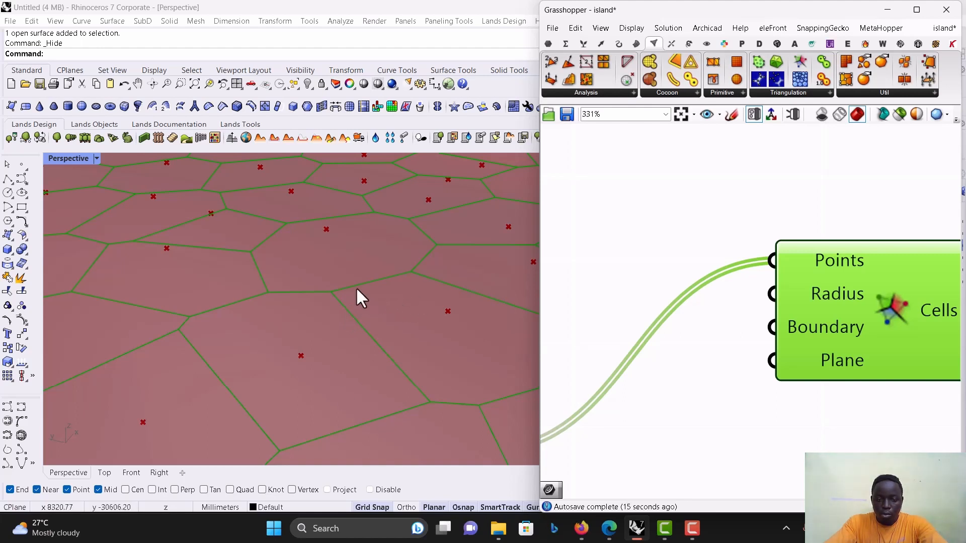
pyautogui.moveTo(367, 290)
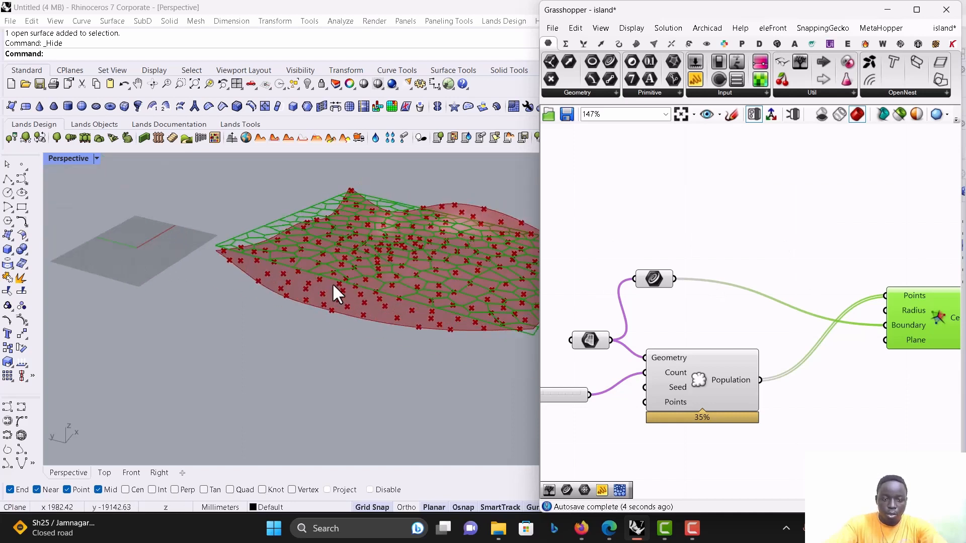
# Add a Scale component whose factor comes from a panel set to 1.2.
pyautogui.scroll(-3)
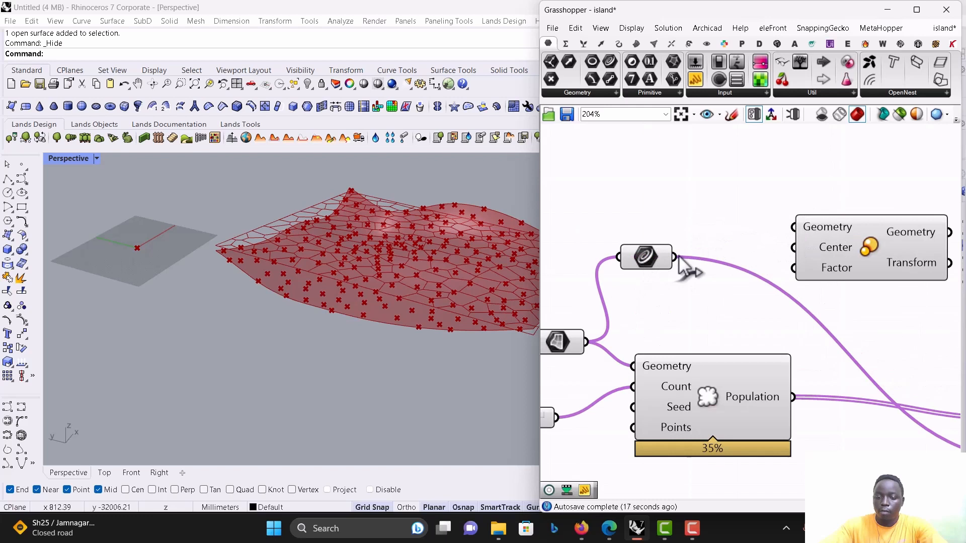
pyautogui.scroll(-3)
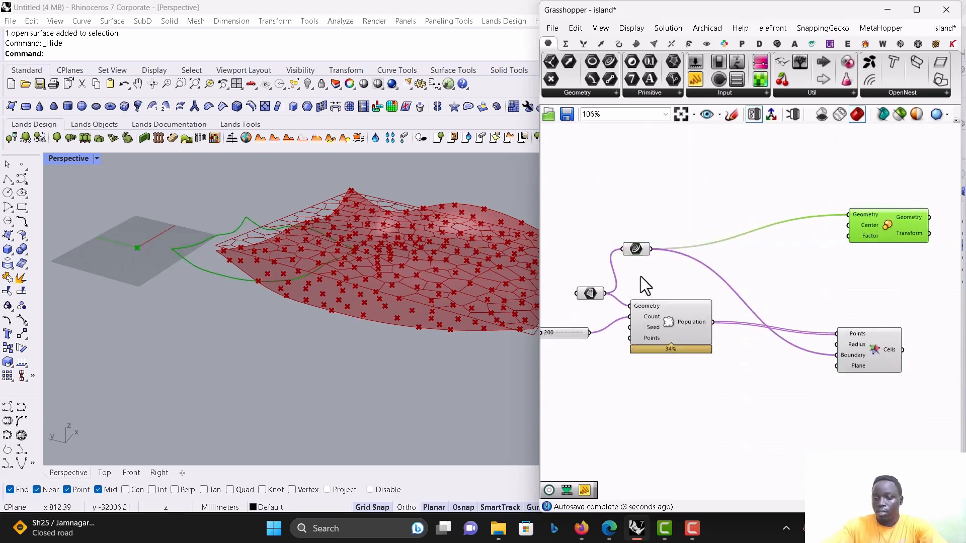
pyautogui.scroll(-3)
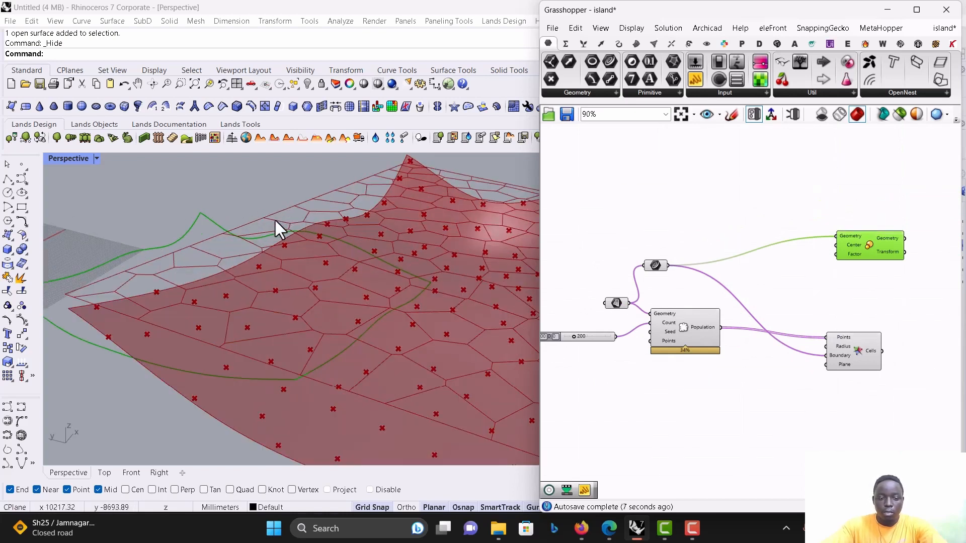
pyautogui.moveTo(282, 231)
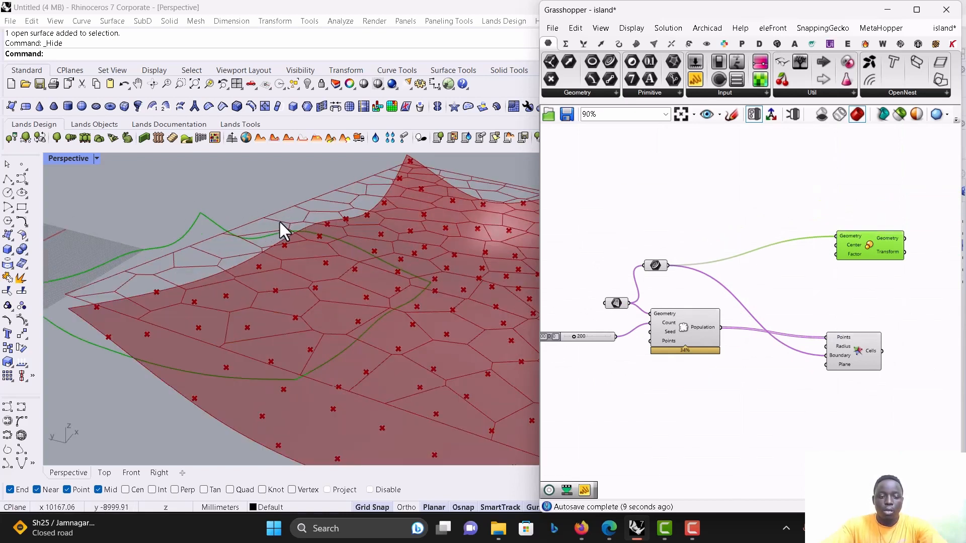
pyautogui.moveTo(265, 228)
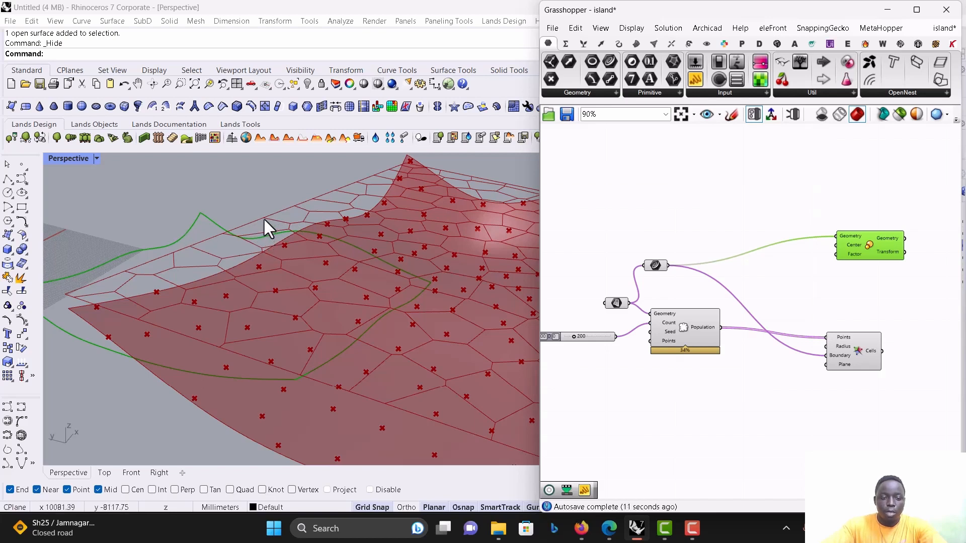
pyautogui.moveTo(755, 255)
pyautogui.write('//')
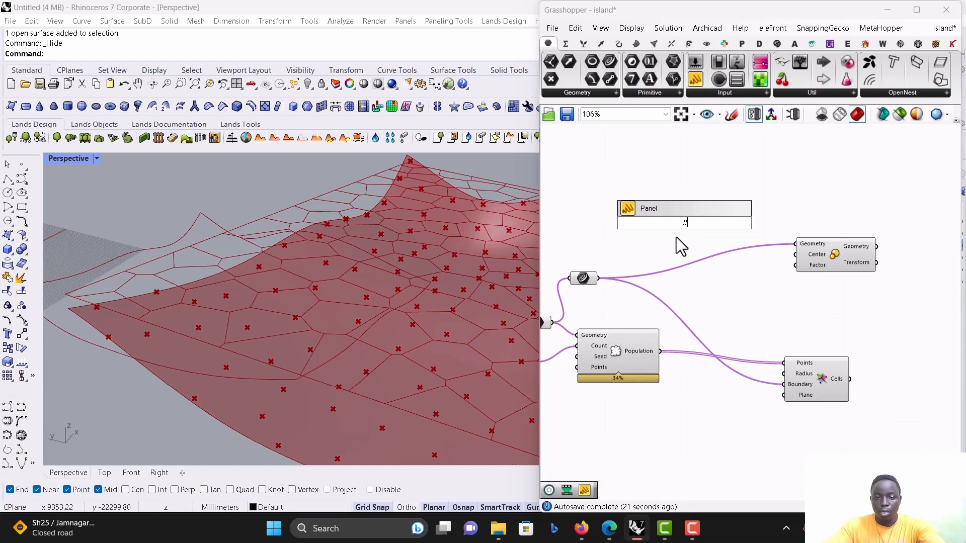
pyautogui.write('1.2')
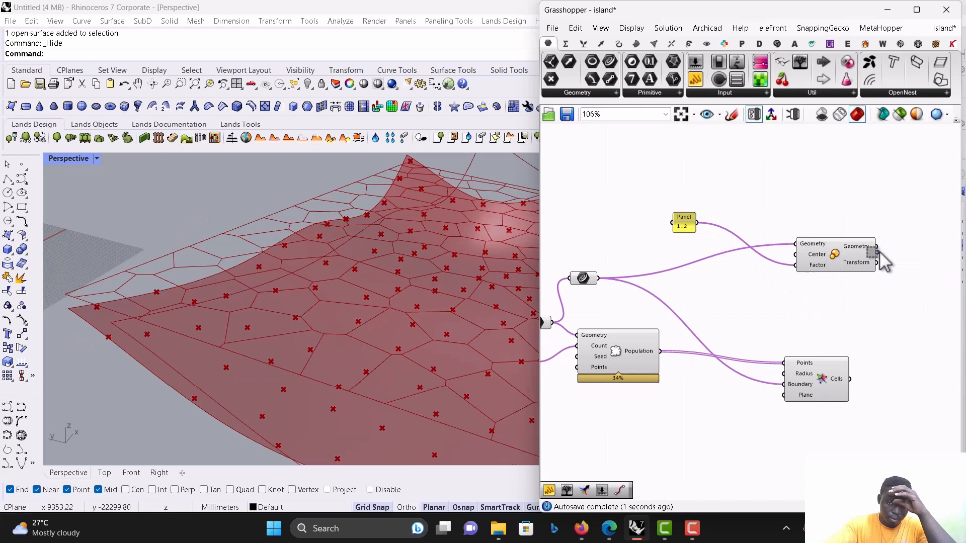
pyautogui.click(850, 244)
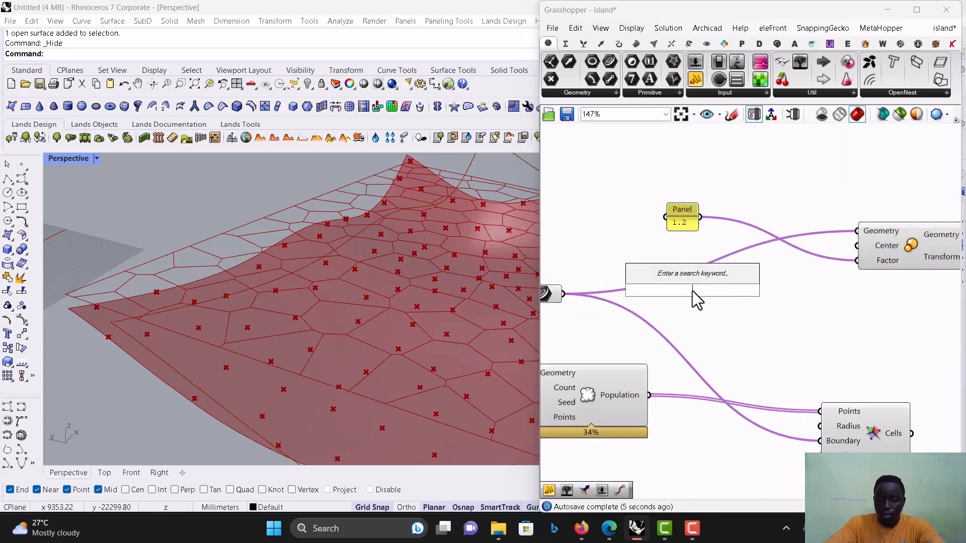
# Add a Center component on the surface and feed its centre point into Scale's Center.
pyautogui.write('c')
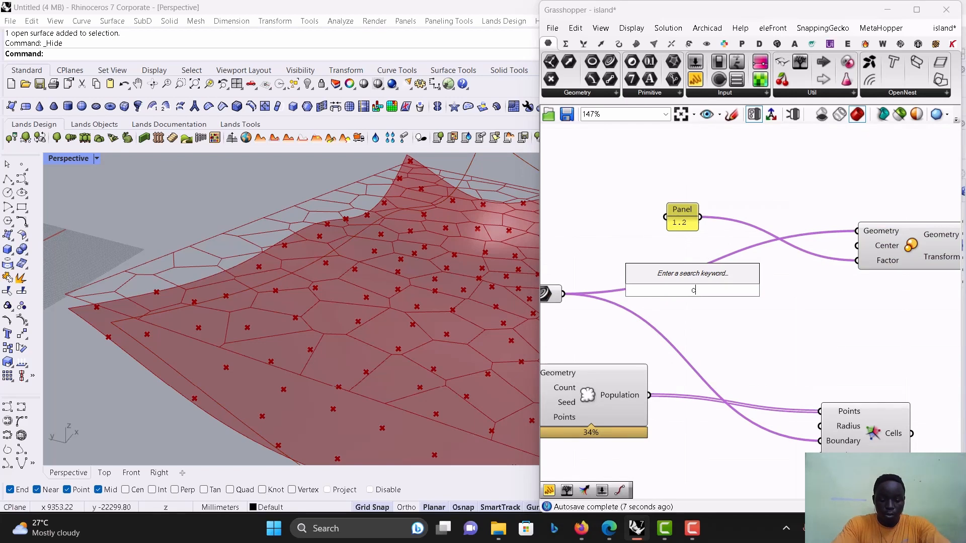
pyautogui.write('e')
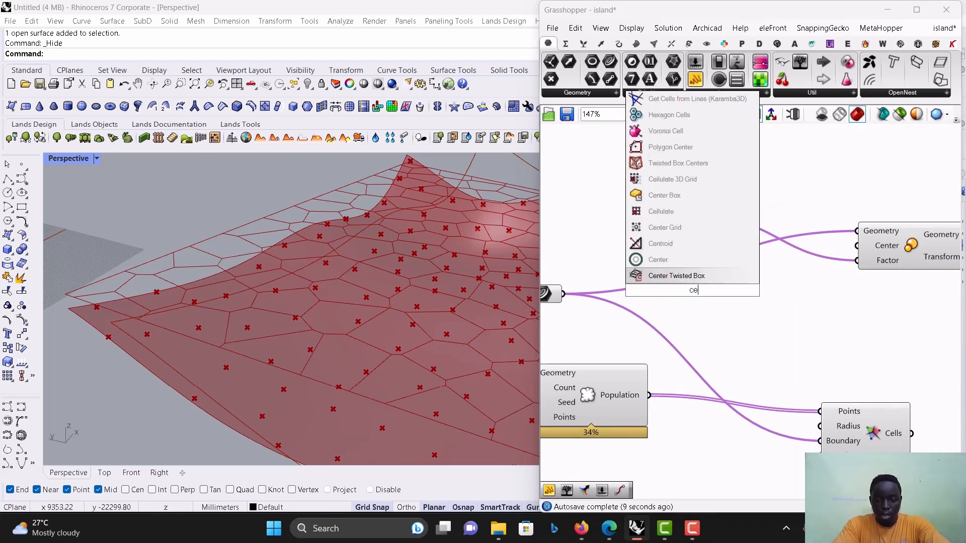
pyautogui.moveTo(665, 228)
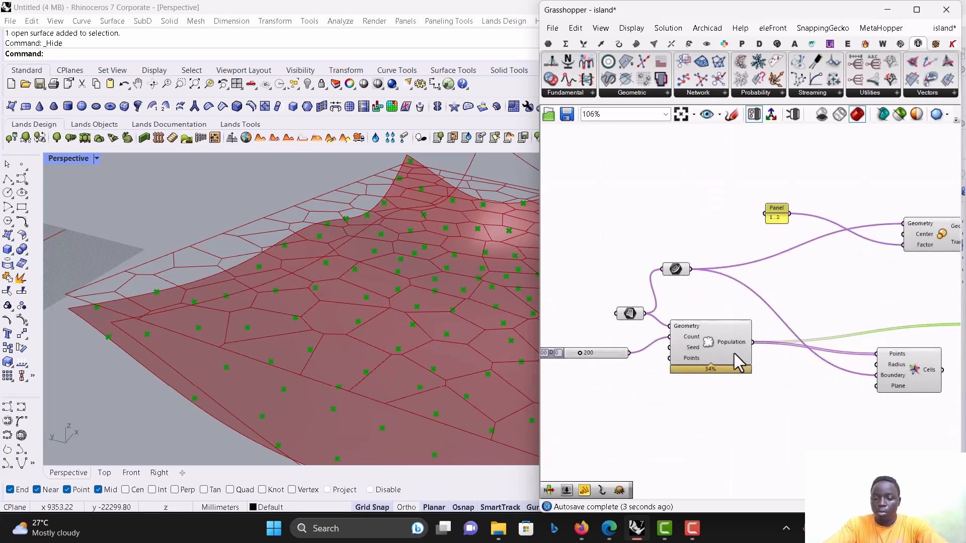
pyautogui.scroll(-3)
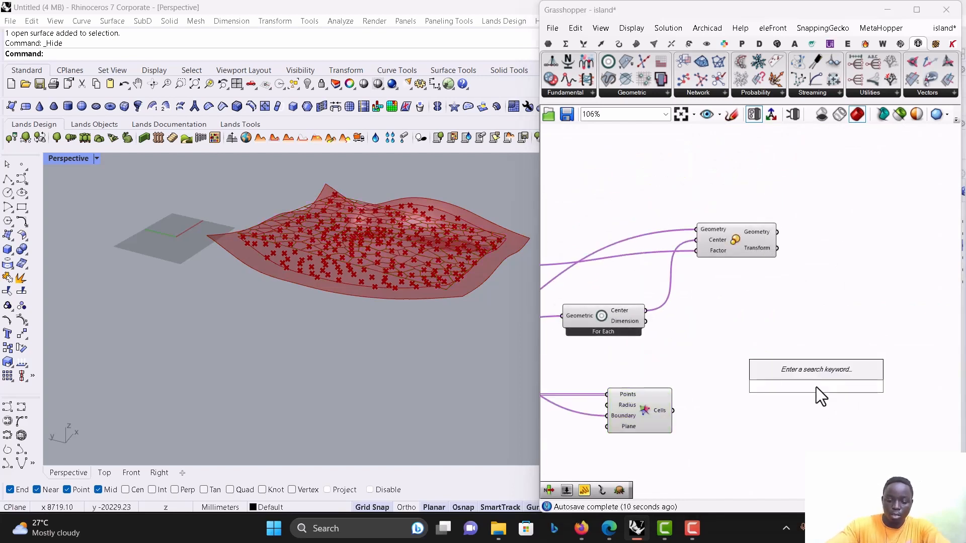
# Project the Voronoi cells onto the wavy surface and turn on the Scale component's preview.
pyautogui.write('proje')
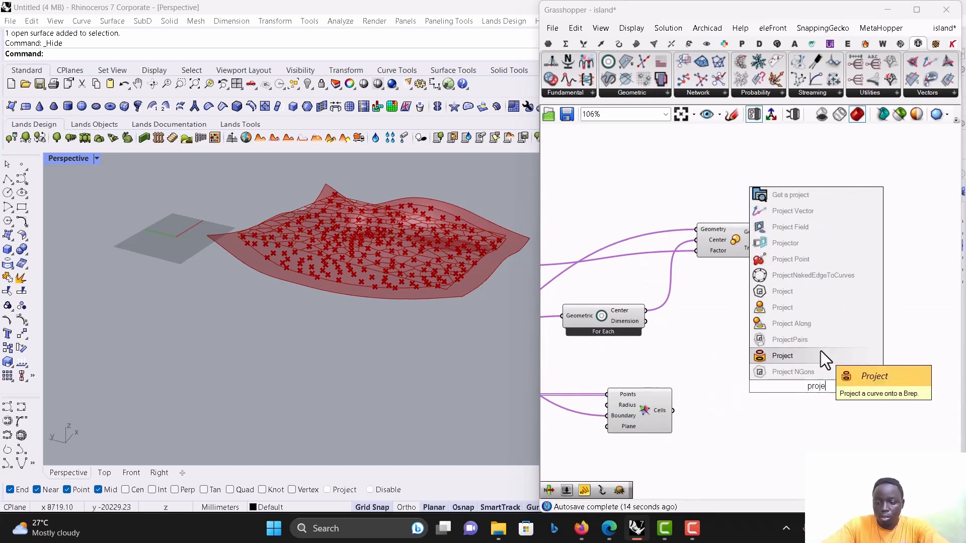
pyautogui.click(782, 356)
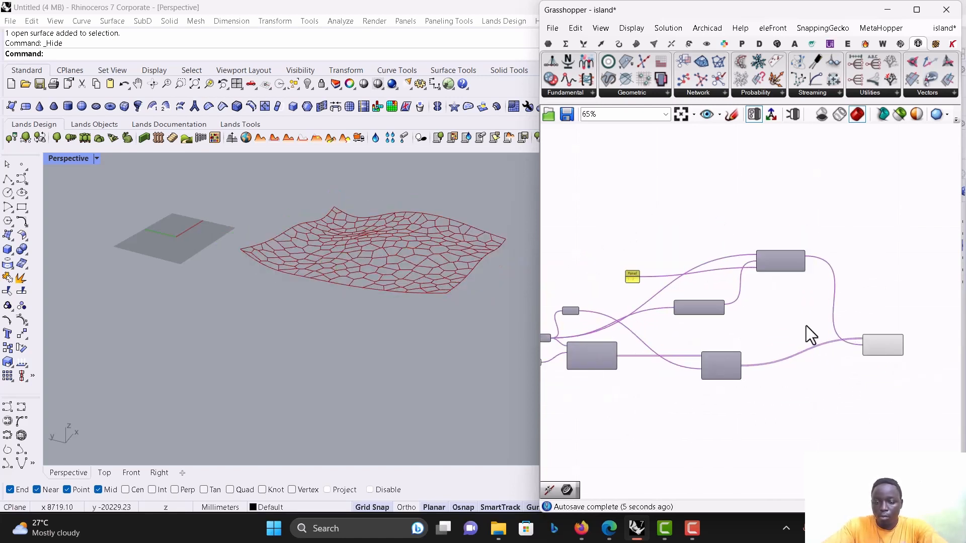
pyautogui.rightClick(810, 196)
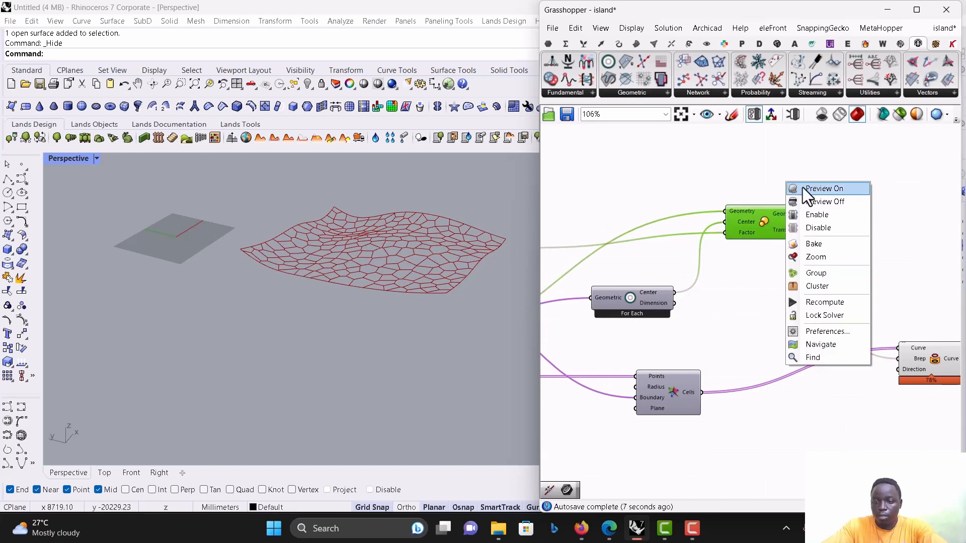
pyautogui.click(825, 189)
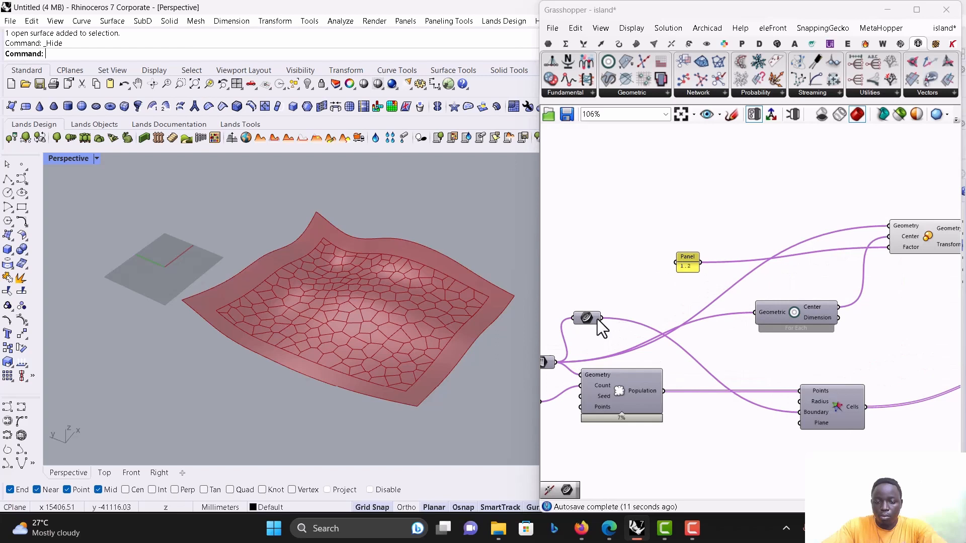
pyautogui.click(585, 318)
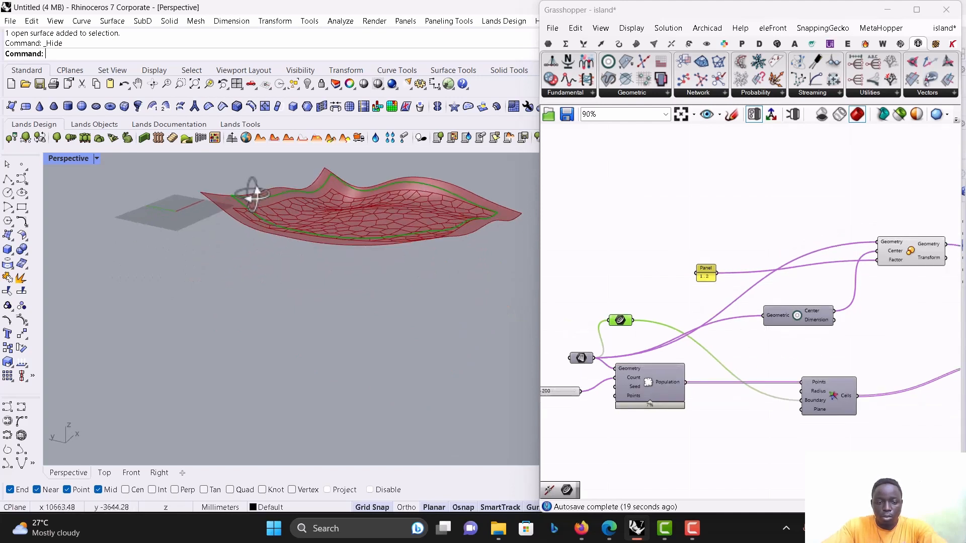
pyautogui.scroll(-3)
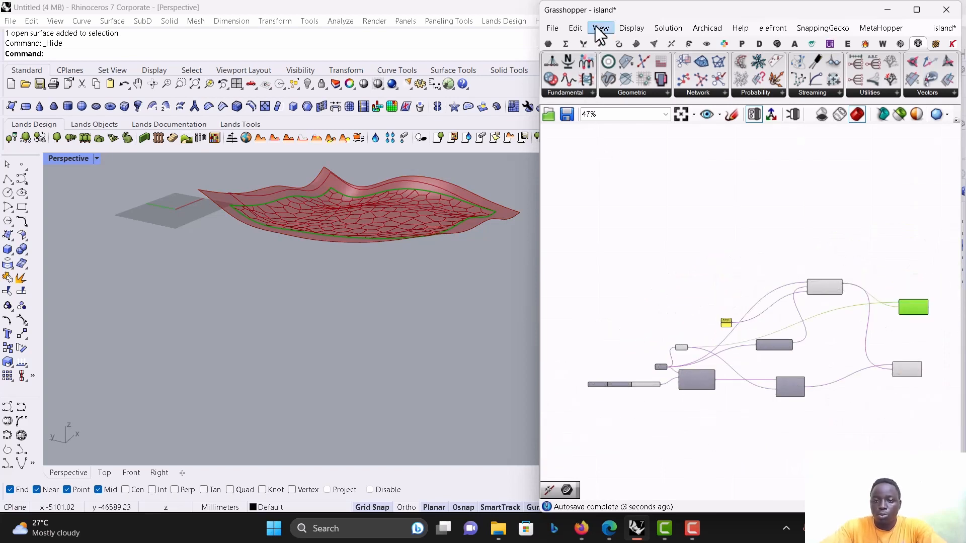
# Split the wavy surface with the projected curves, passing fragments into List Item.
pyautogui.click(688, 44)
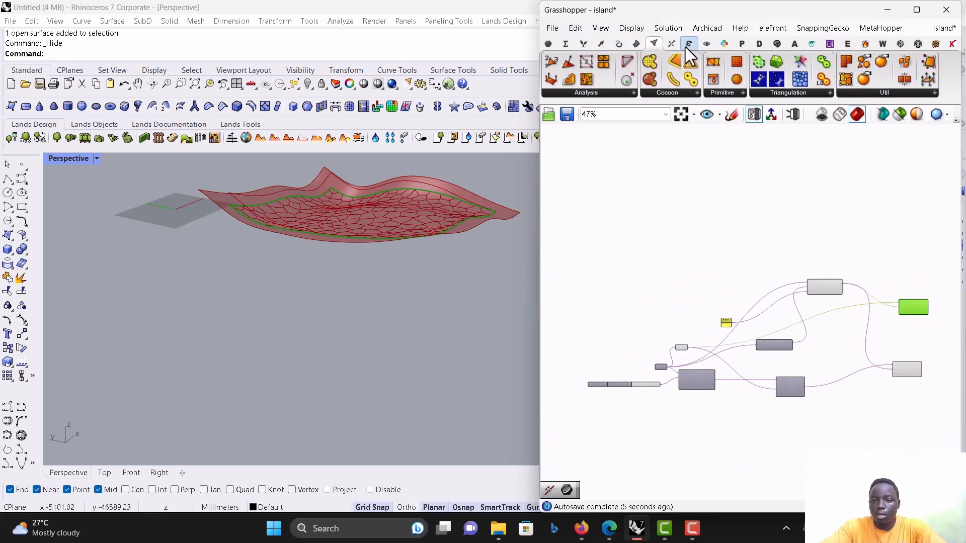
pyautogui.click(671, 44)
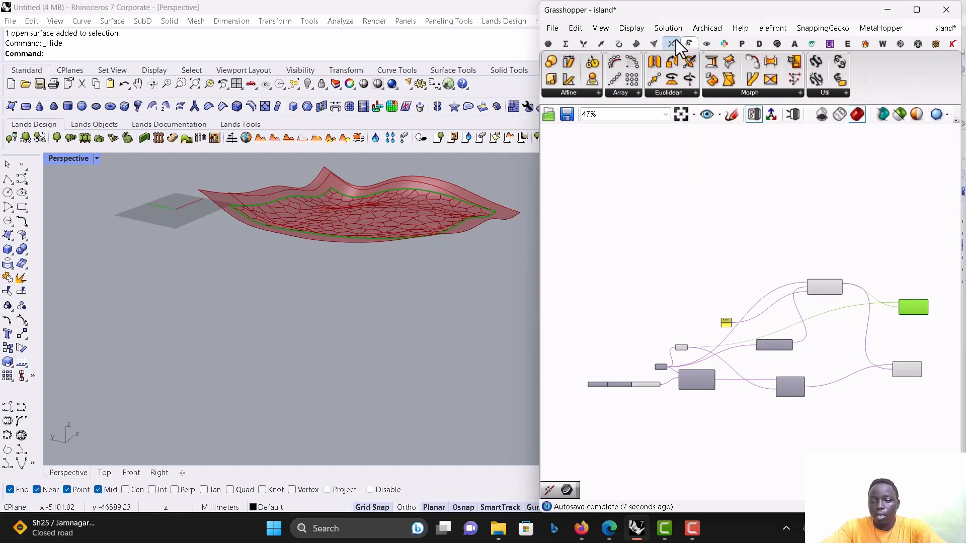
pyautogui.click(706, 43)
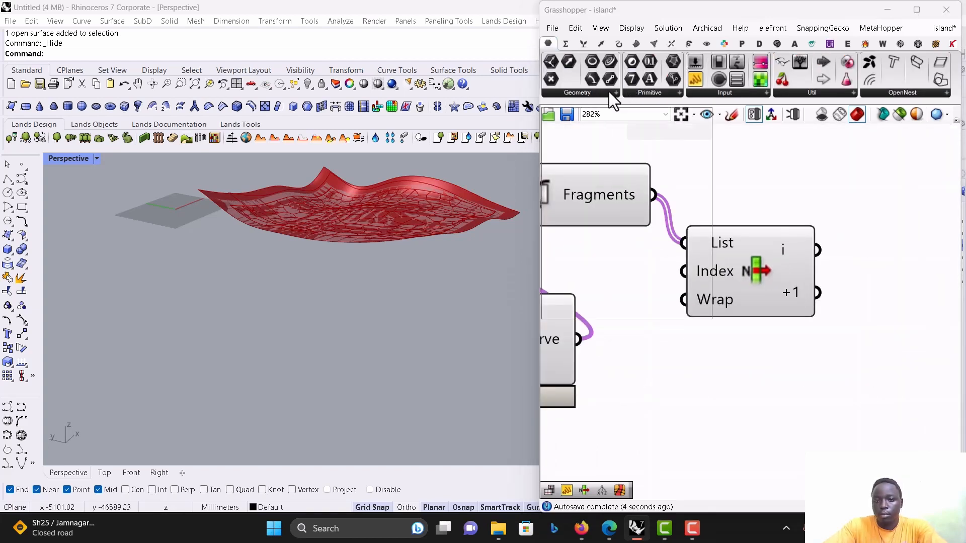
# Connect the selected cell fragment to a Params Geometry container.
pyautogui.click(576, 92)
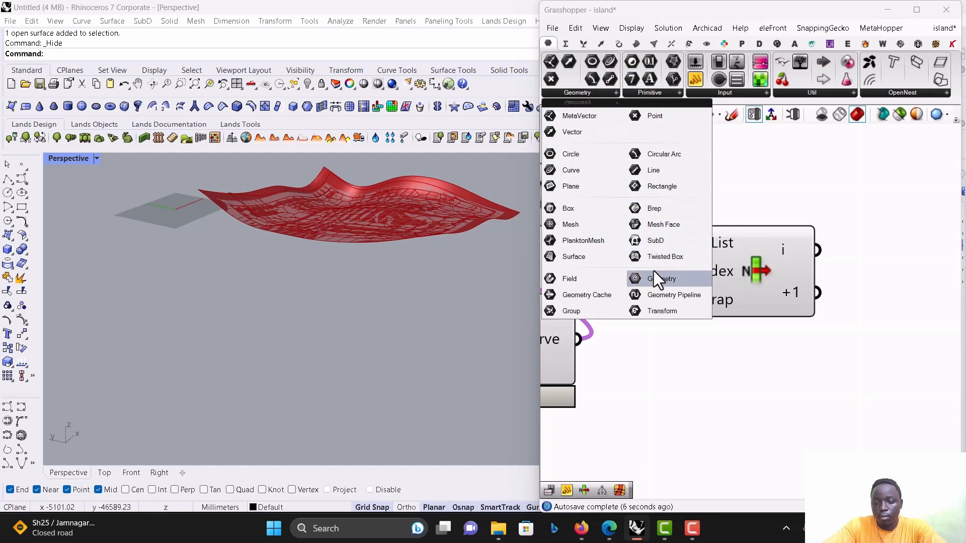
pyautogui.click(664, 279)
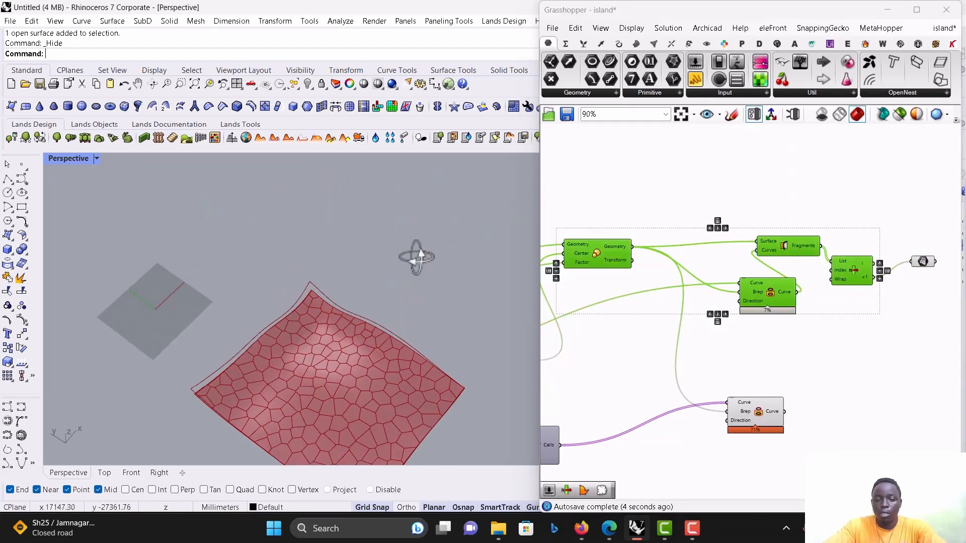
pyautogui.scroll(-3)
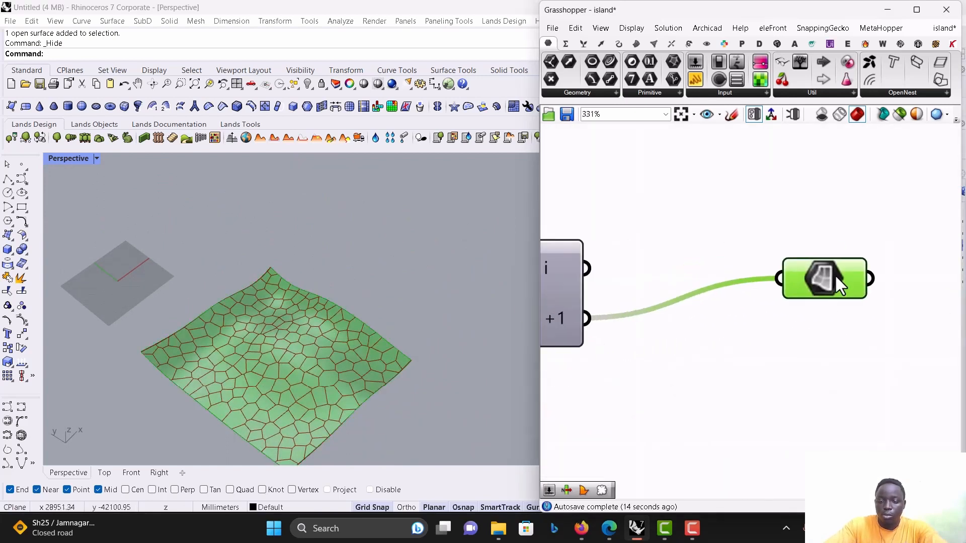
pyautogui.scroll(-3)
pyautogui.write('sc')
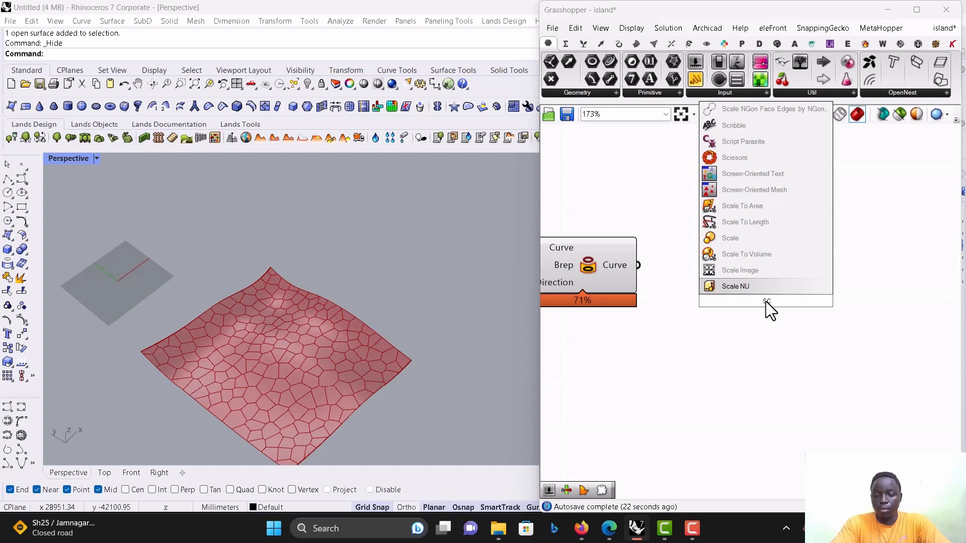
# Add an Area component fed by the Voronoi cell curves.
pyautogui.click(730, 238)
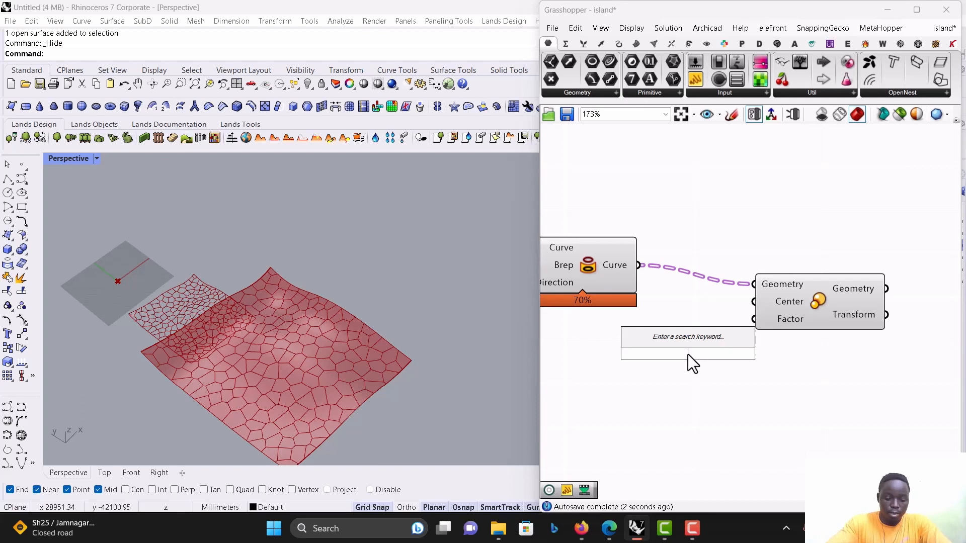
pyautogui.write('are')
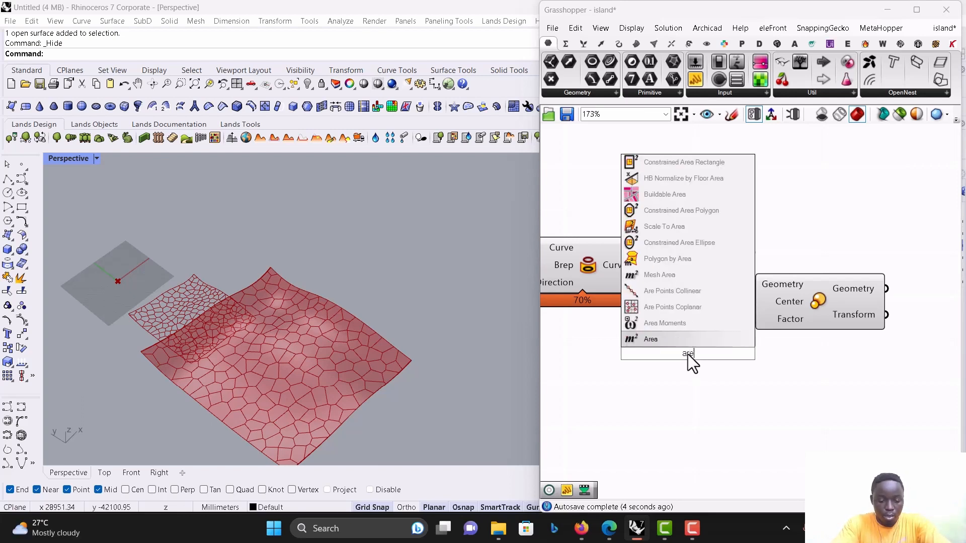
pyautogui.click(650, 338)
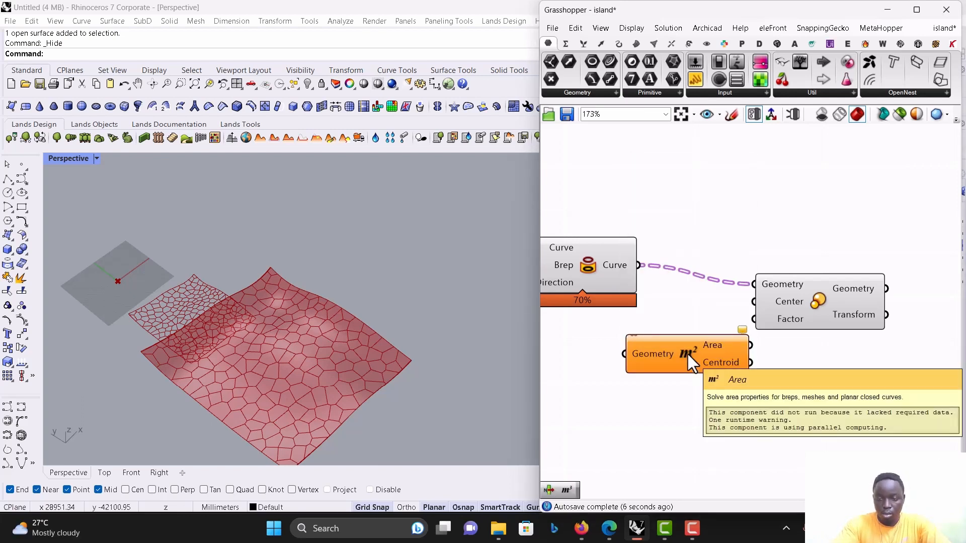
pyautogui.moveTo(637, 265); pyautogui.dragTo(621, 354)
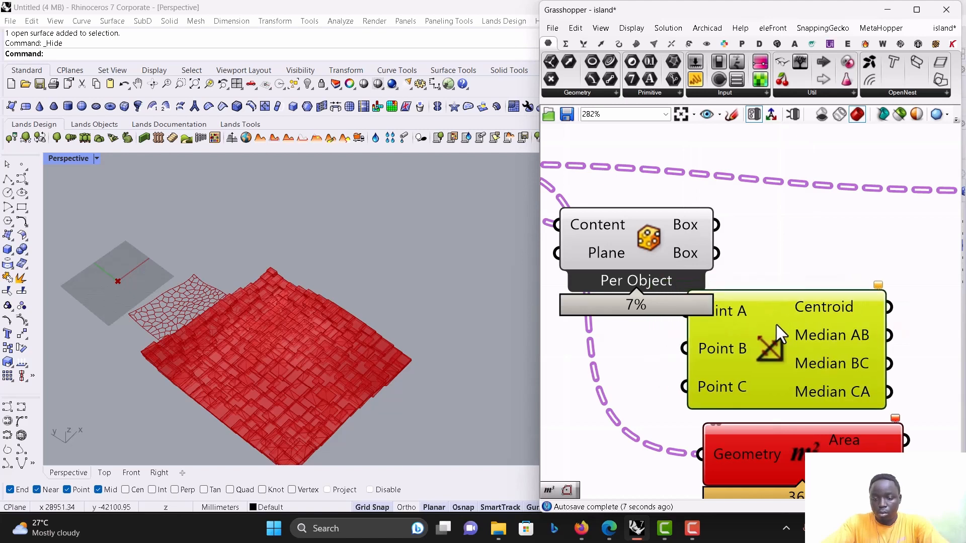
pyautogui.scroll(-3)
pyautogui.write('ve')
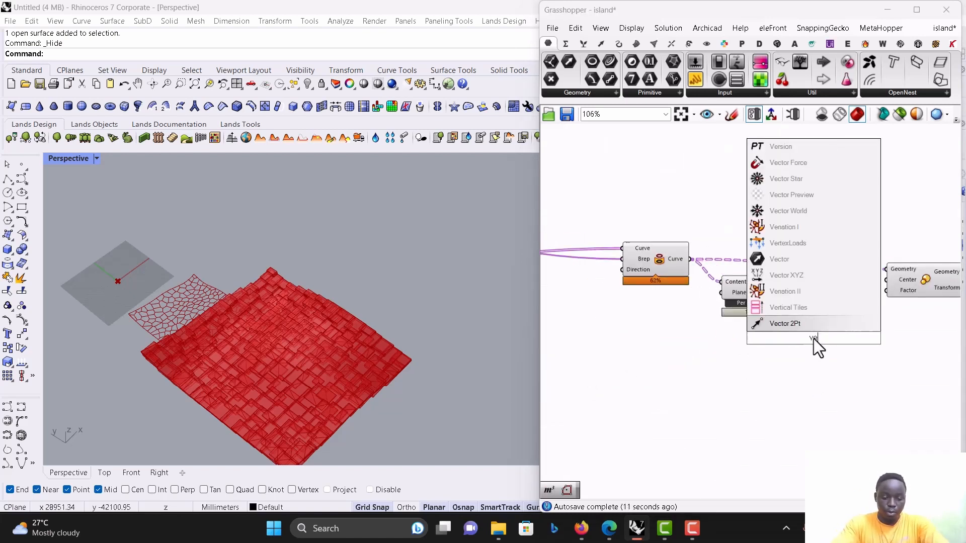
# Add Mesh Volume on the per-object bounding boxes to get cell centroids.
pyautogui.write('Vol')
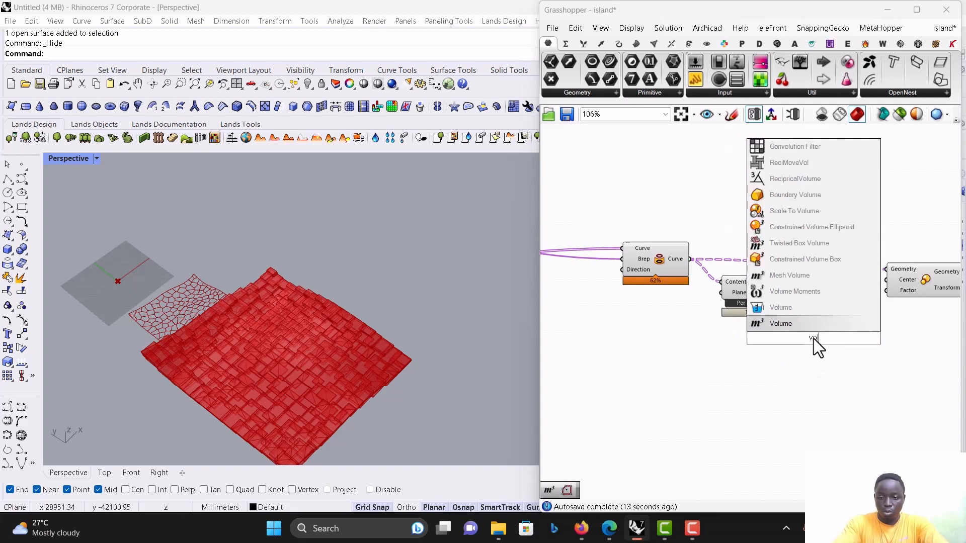
pyautogui.moveTo(790, 275)
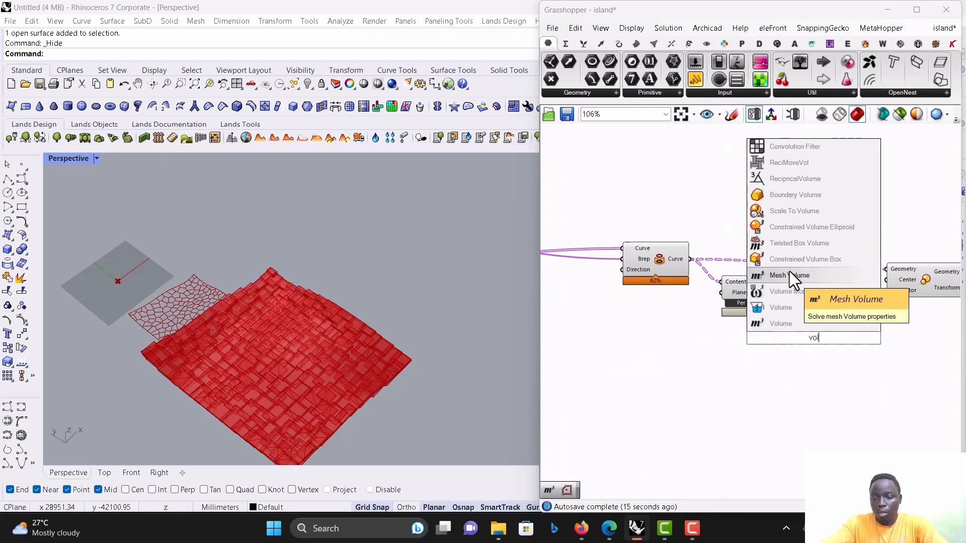
pyautogui.click(789, 275)
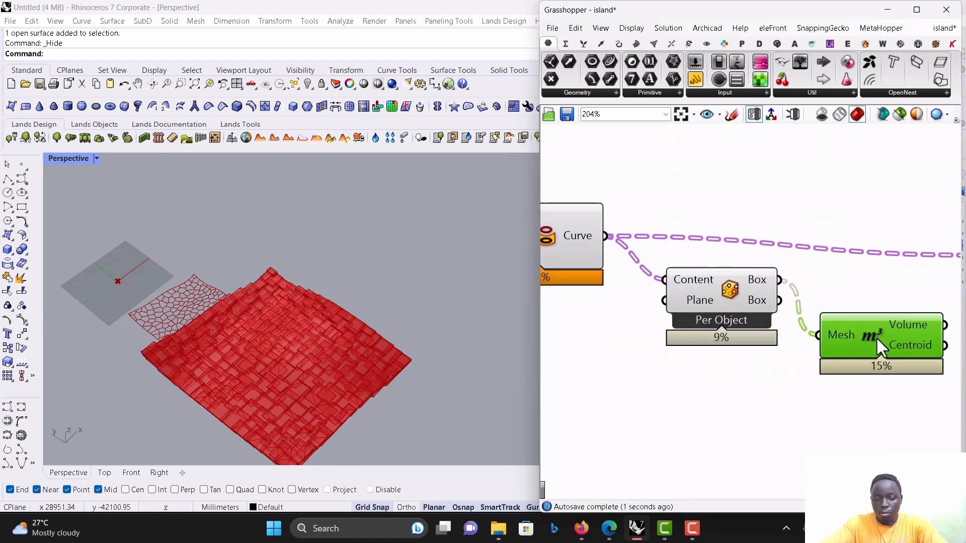
pyautogui.scroll(-3)
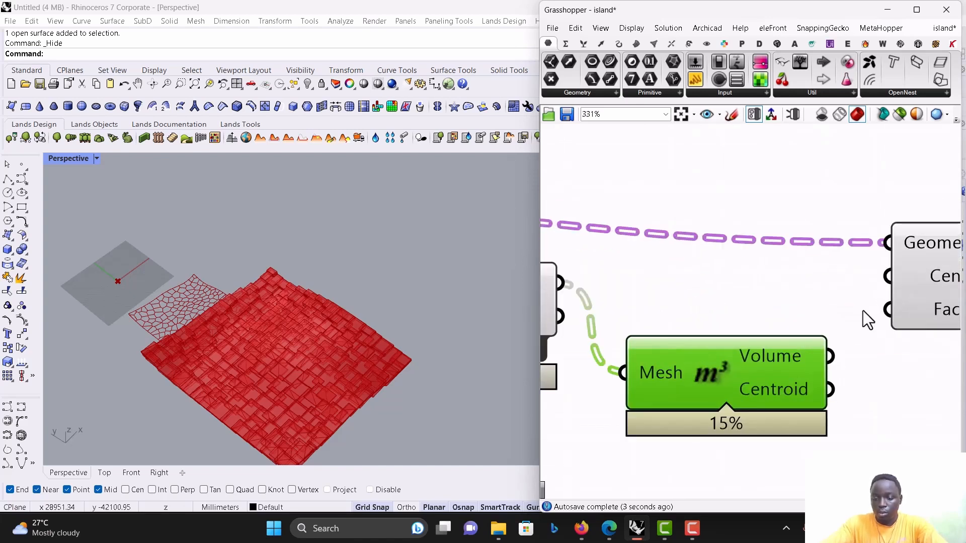
pyautogui.scroll(-3)
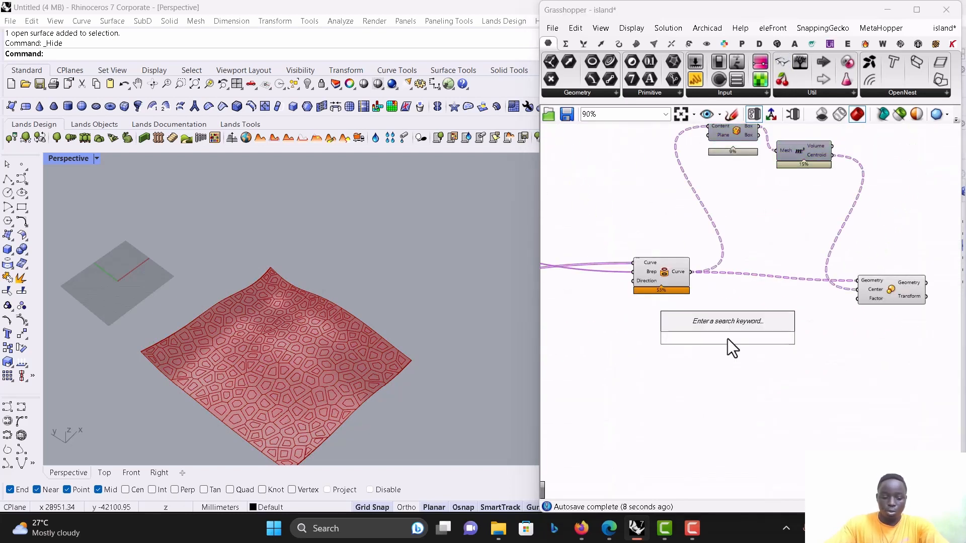
pyautogui.write('center')
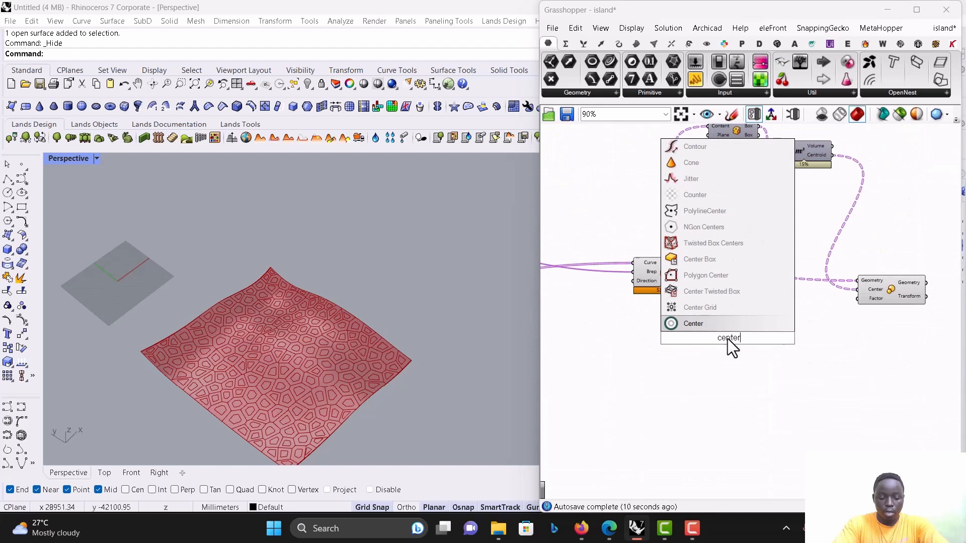
# Wire Mesh Volume centroids into Scale's Center and paste the 1-to-0.07 factor panel nearby.
pyautogui.click(693, 324)
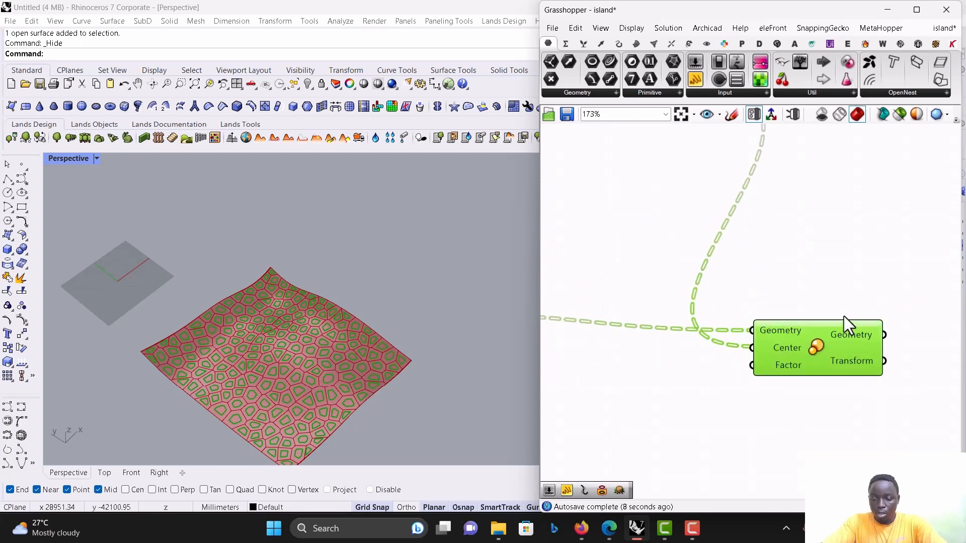
pyautogui.scroll(-3)
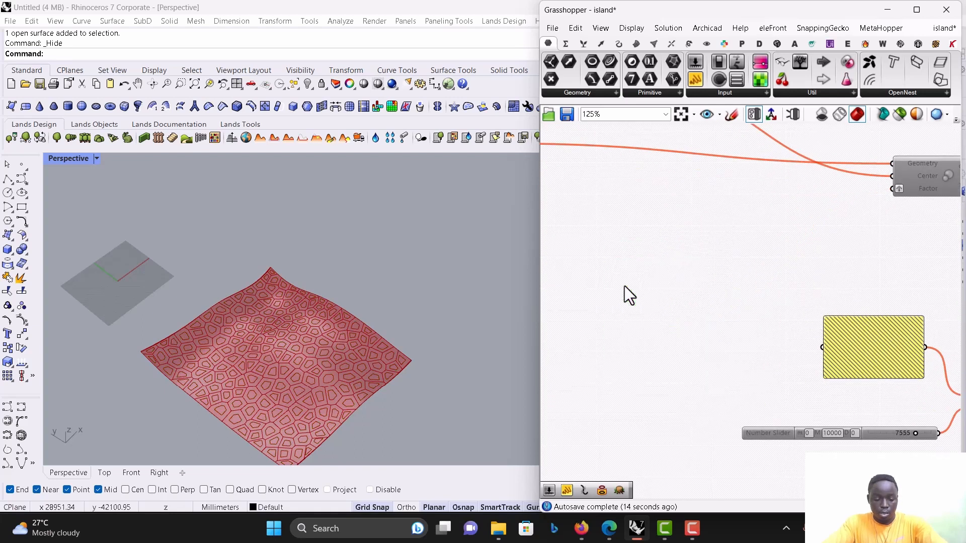
pyautogui.scroll(-3)
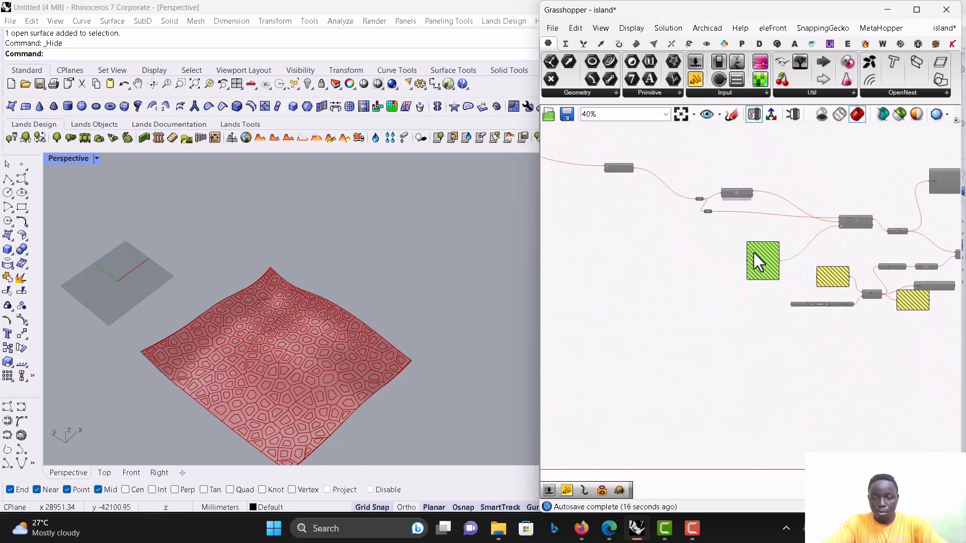
pyautogui.moveTo(764, 268)
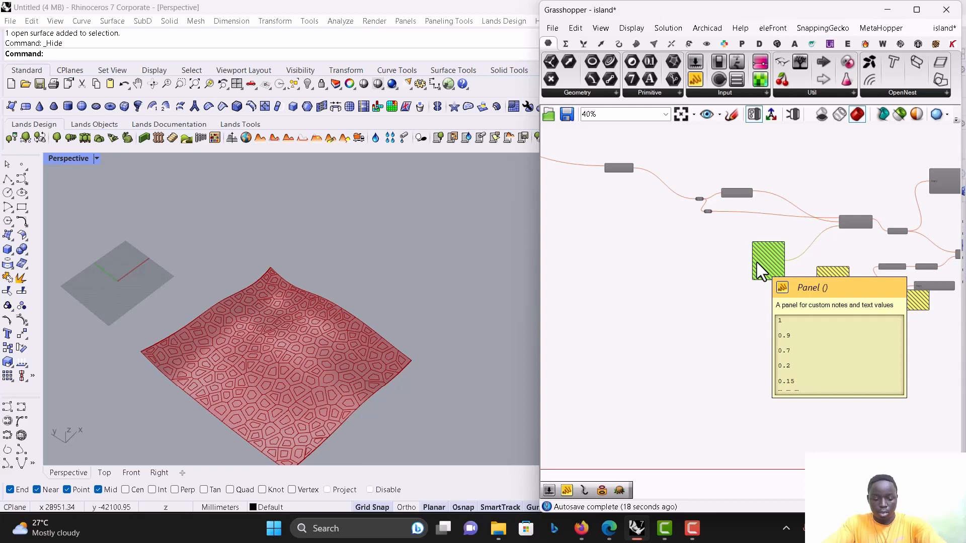
pyautogui.scroll(-3)
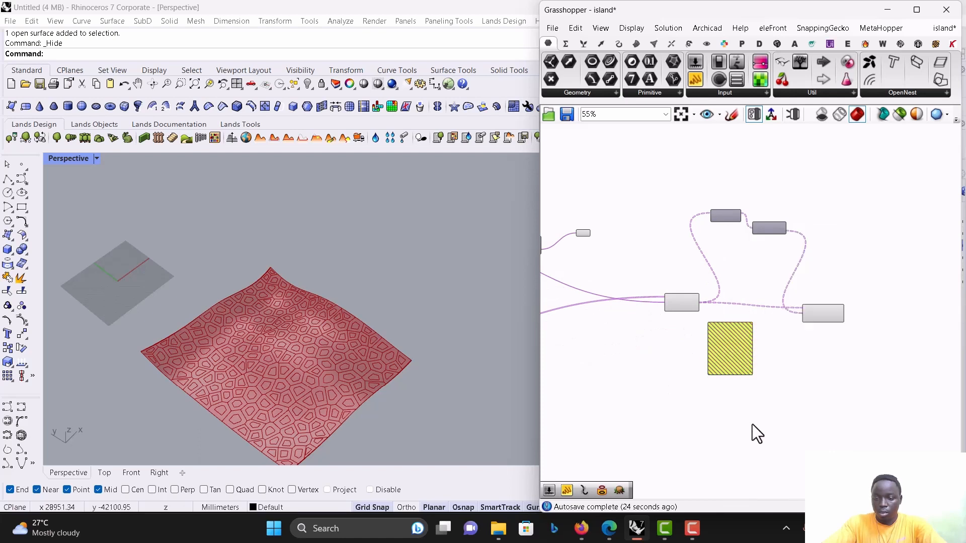
pyautogui.rightClick(681, 302)
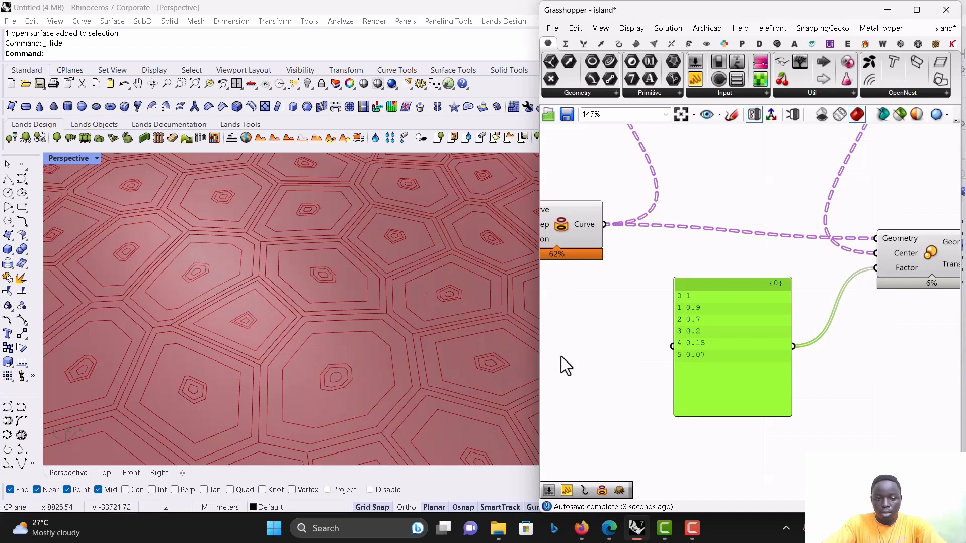
pyautogui.moveTo(714, 329)
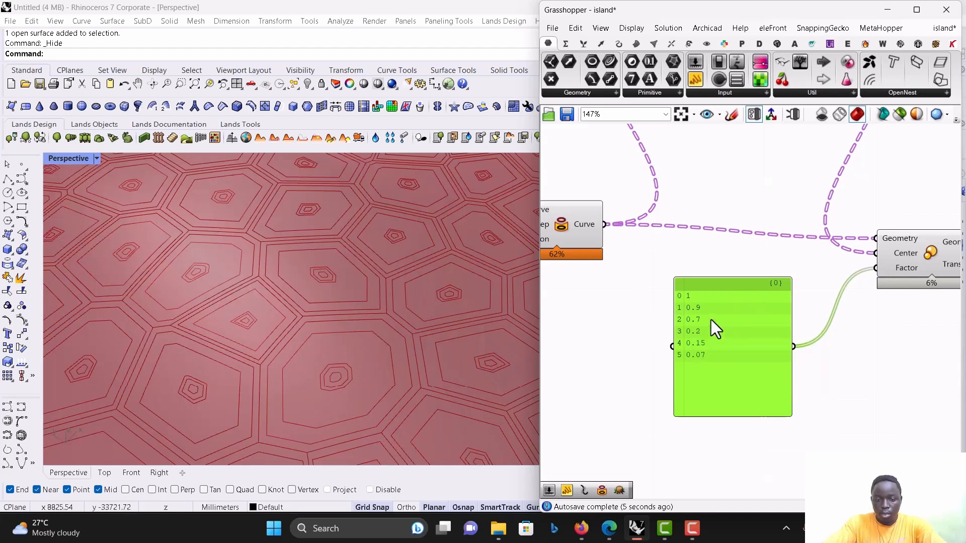
pyautogui.moveTo(708, 321)
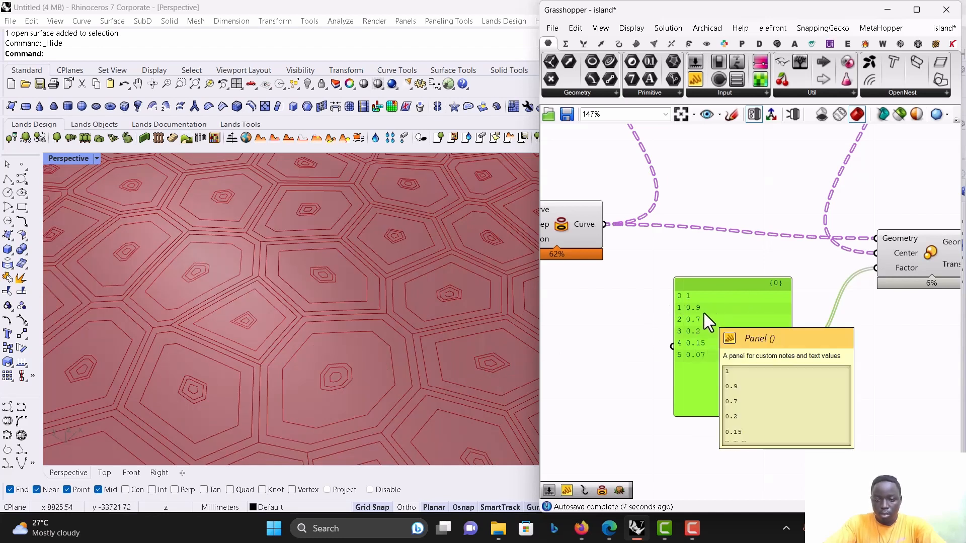
pyautogui.moveTo(702, 333)
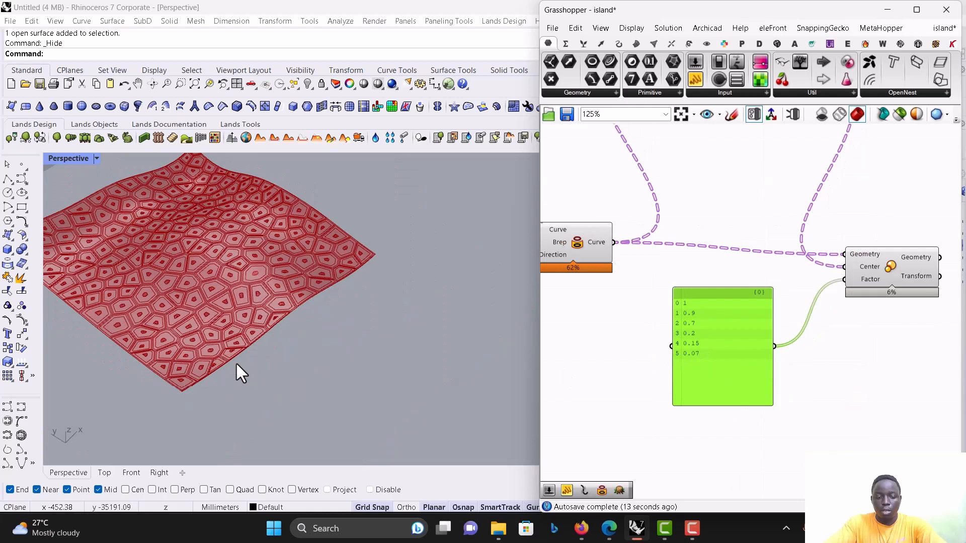
pyautogui.moveTo(852, 348)
pyautogui.write('m')
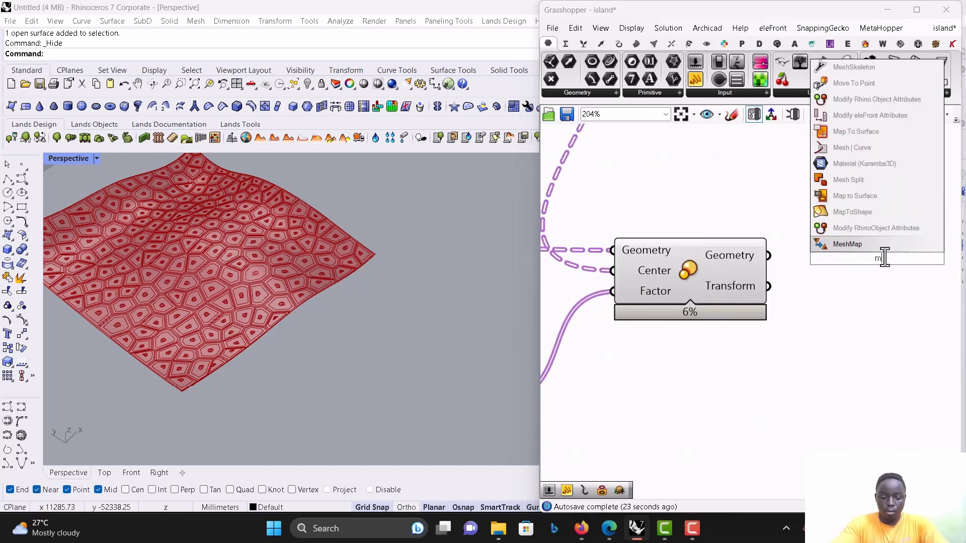
# Add Move with unit vectors and distances 0, 500, 1000, 1500, 2500.
pyautogui.write('ov')
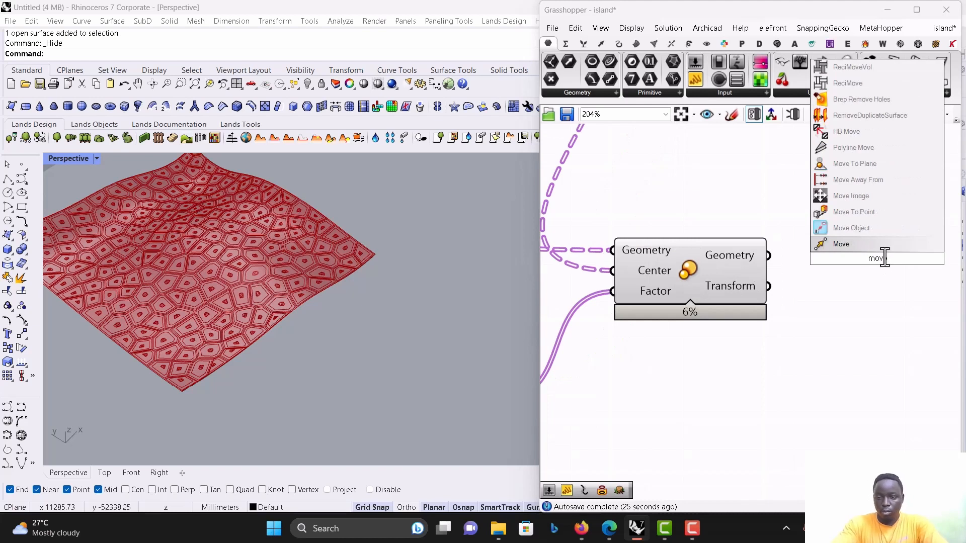
pyautogui.click(841, 243)
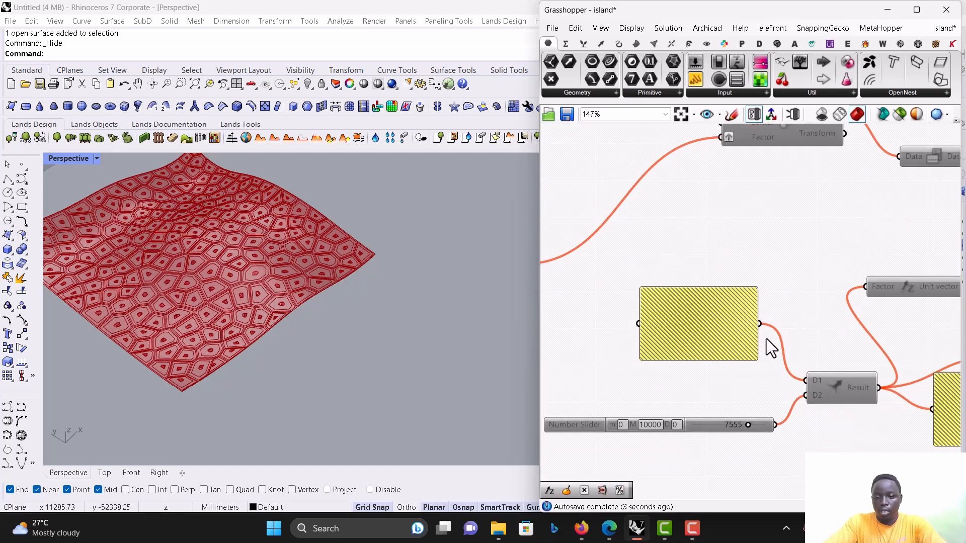
pyautogui.scroll(-3)
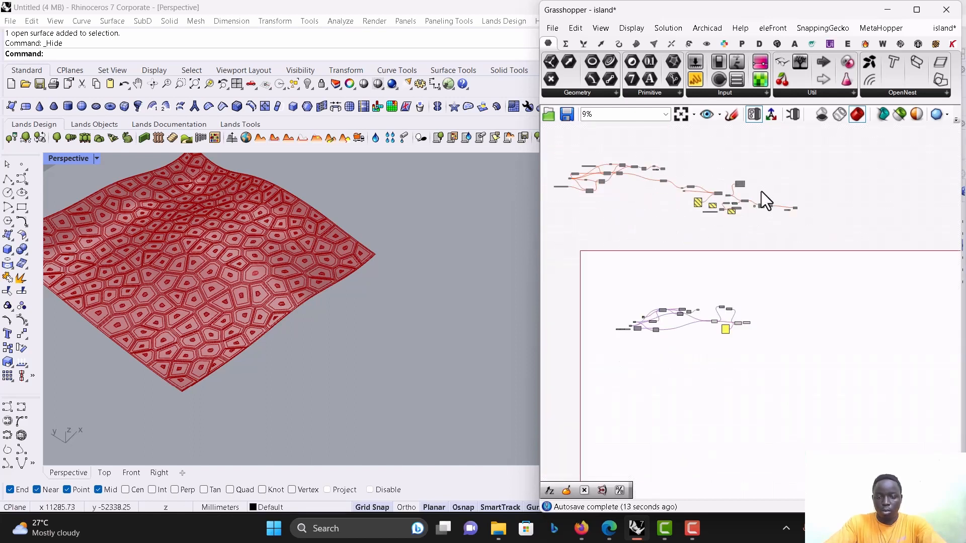
pyautogui.scroll(-3)
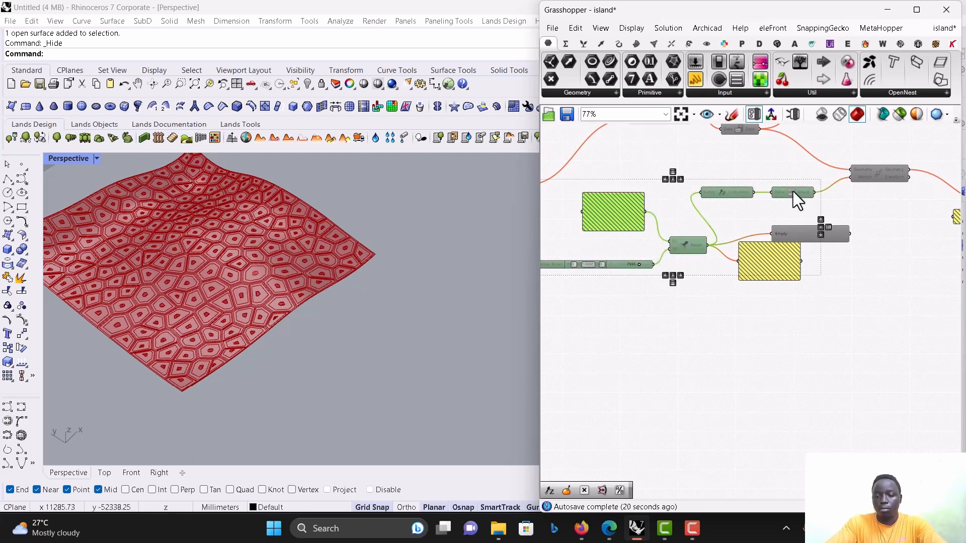
pyautogui.scroll(-3)
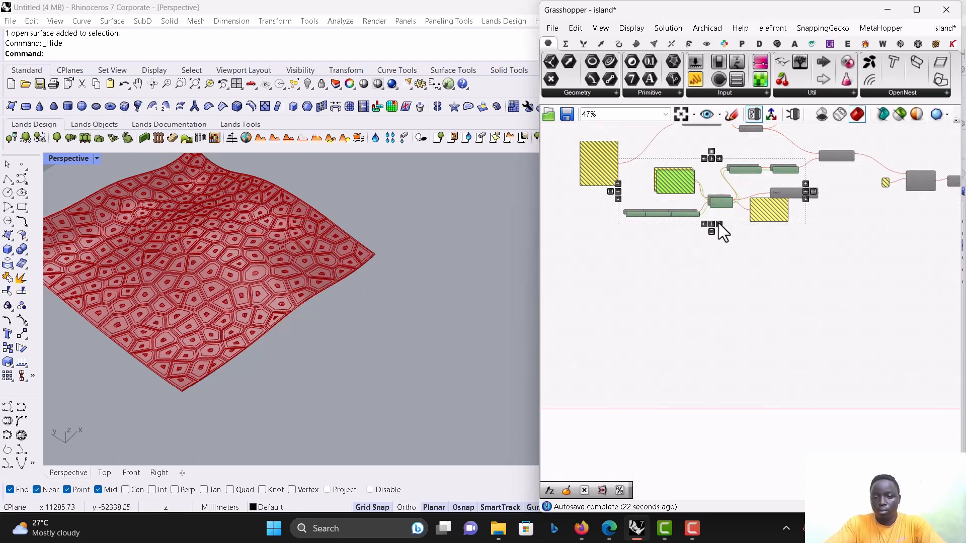
pyautogui.scroll(-3)
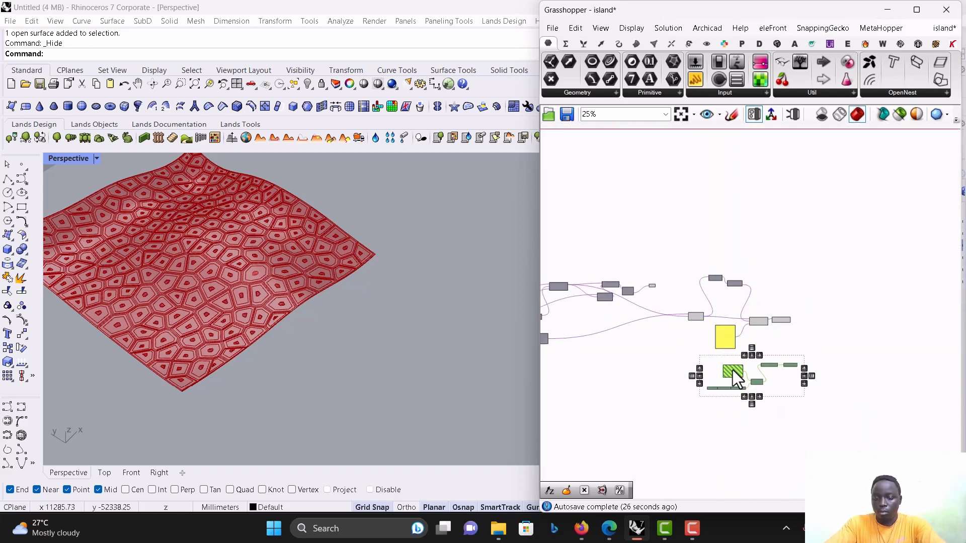
pyautogui.scroll(3)
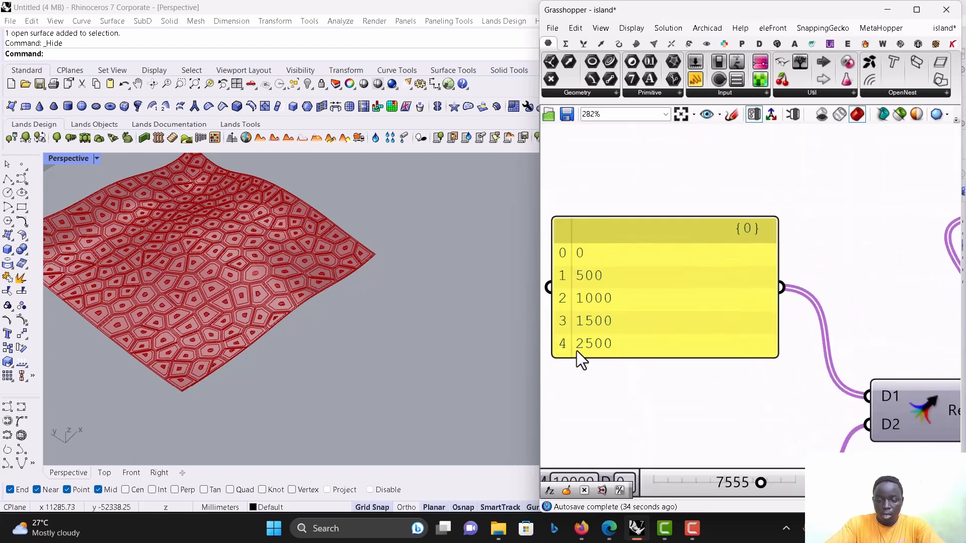
pyautogui.scroll(-3)
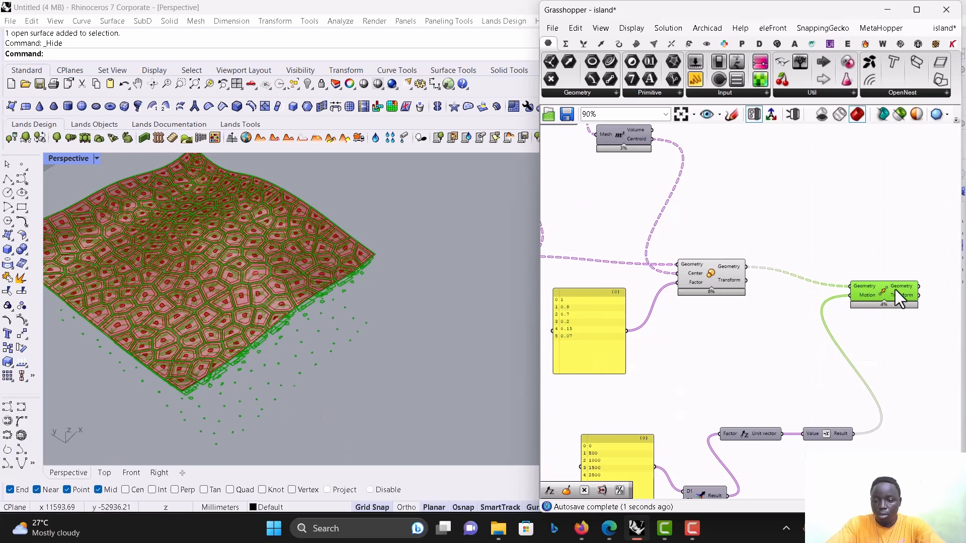
pyautogui.scroll(-3)
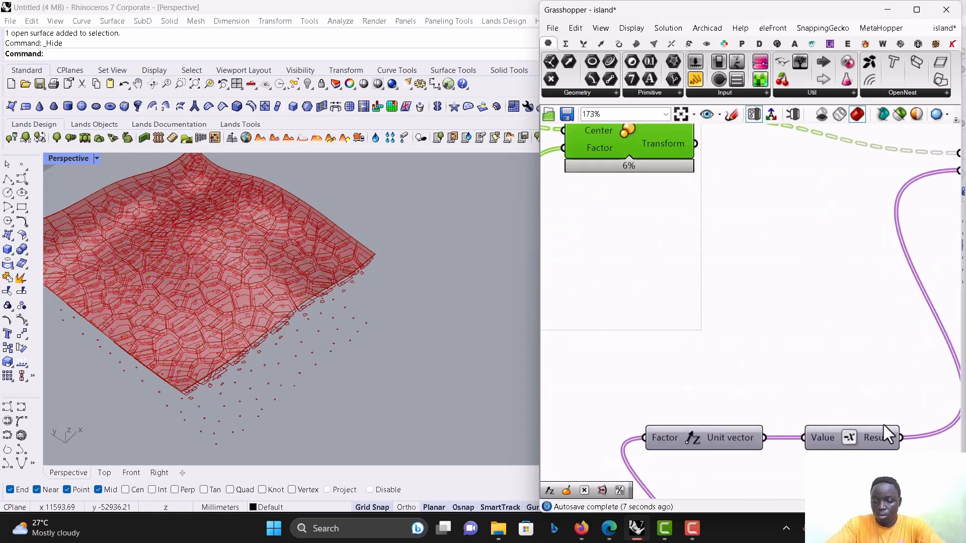
pyautogui.moveTo(878, 437)
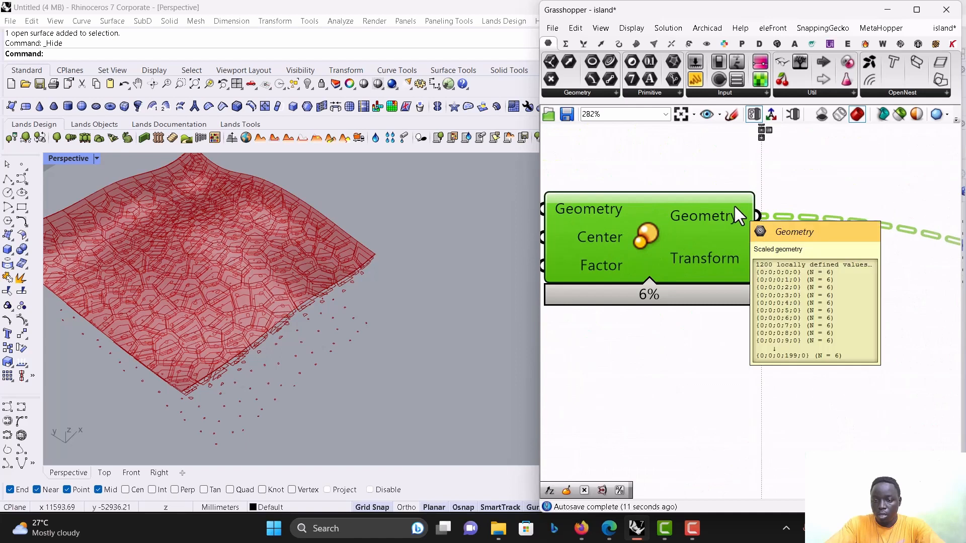
pyautogui.scroll(-3)
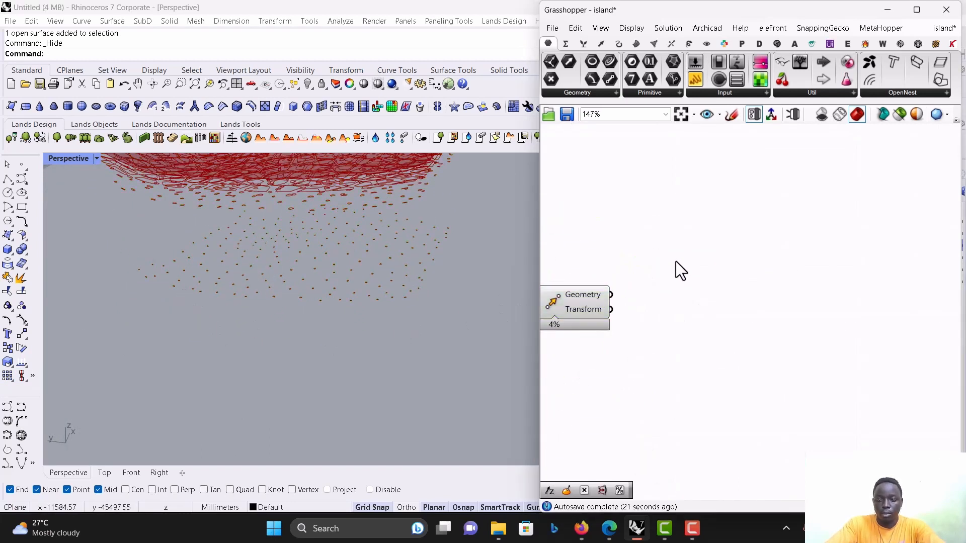
# Place a Loft component and wire the moved cells into it.
pyautogui.write('lo')
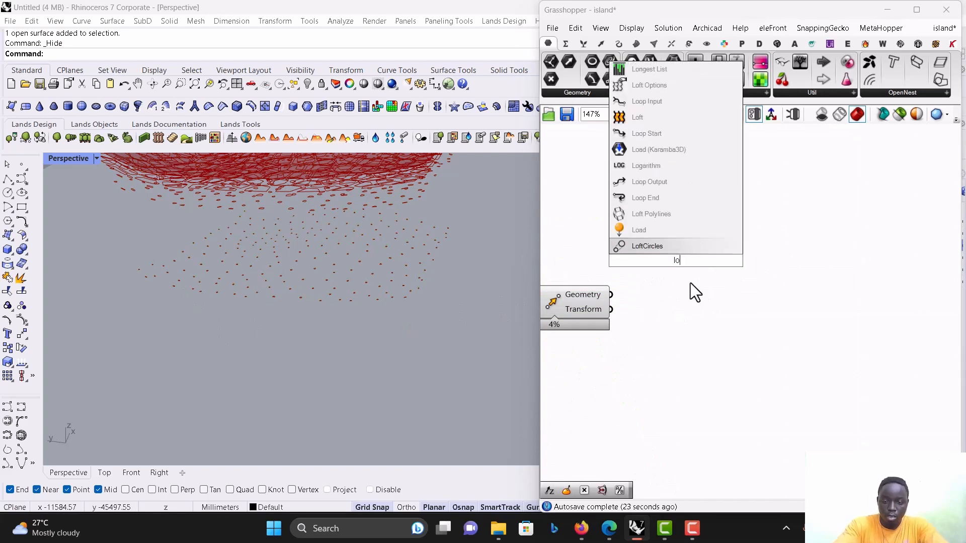
pyautogui.click(637, 118)
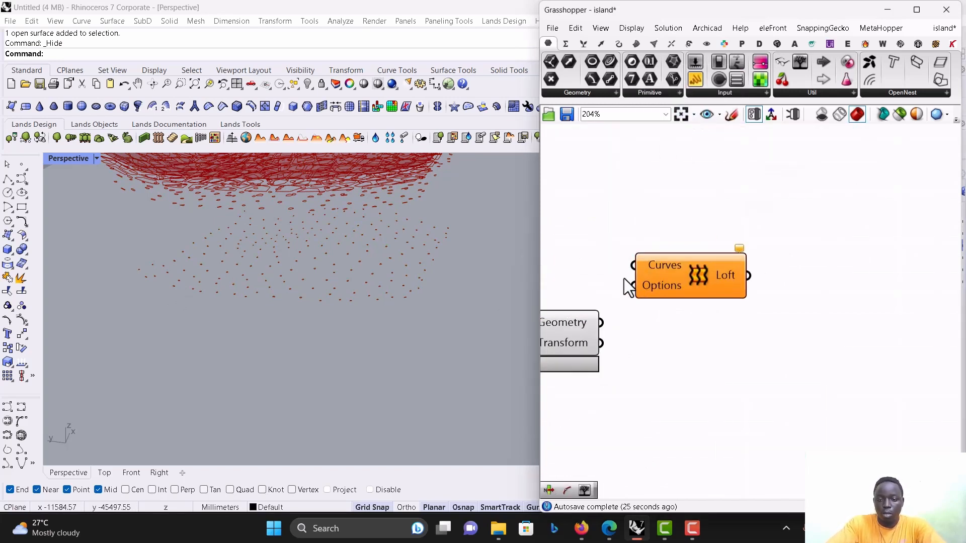
pyautogui.moveTo(599, 321); pyautogui.dragTo(631, 266)
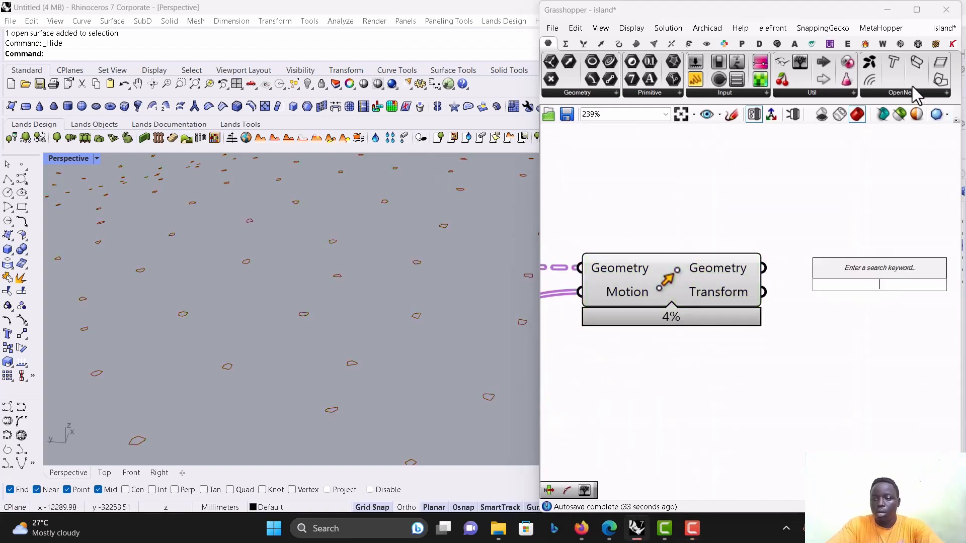
pyautogui.moveTo(880, 276); pyautogui.dragTo(848, 215)
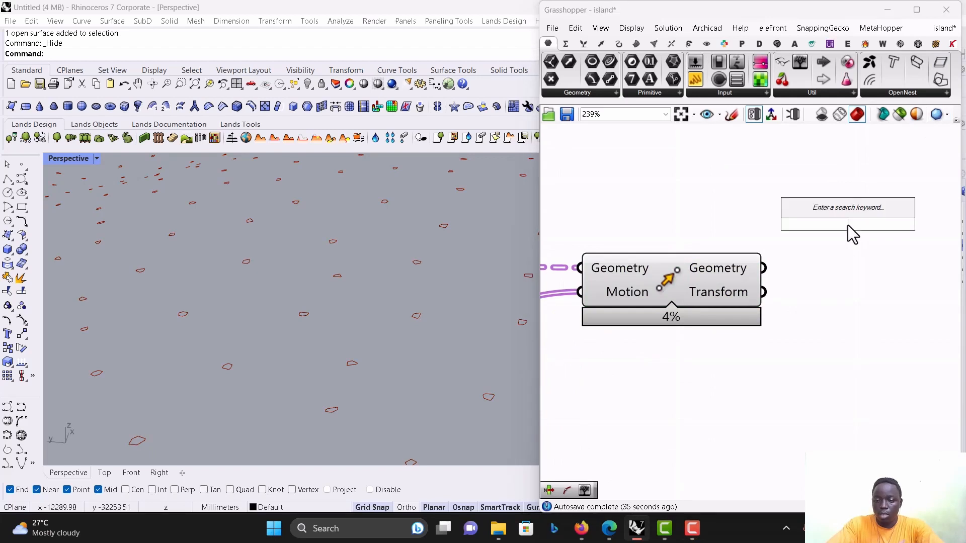
# Add Mesh-from-polylines with Move's Geometry output feeding its Polylines input.
pyautogui.write('mesh')
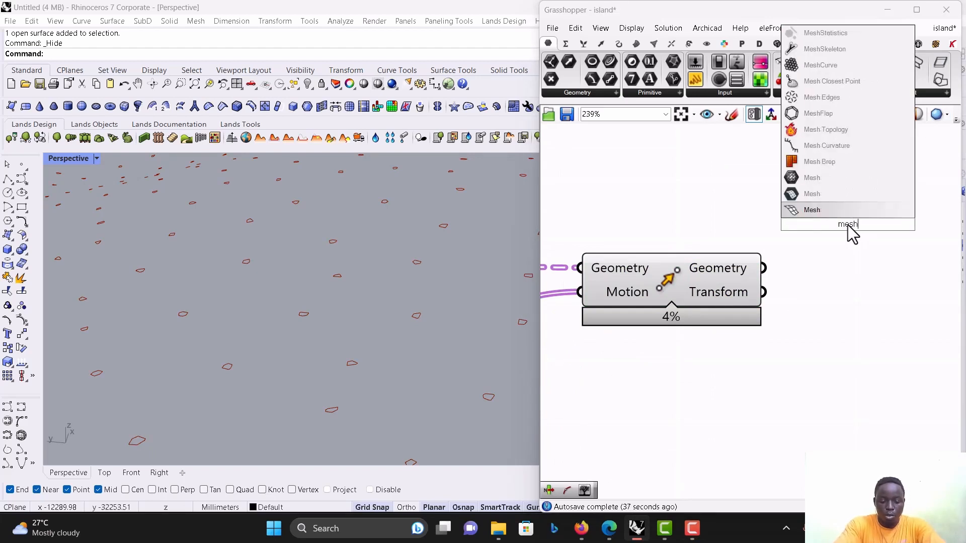
pyautogui.write('o')
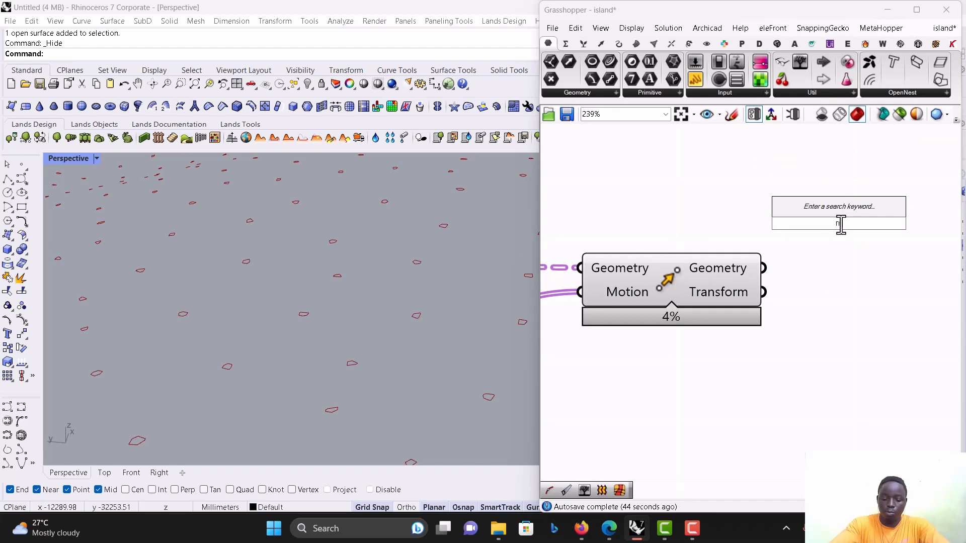
pyautogui.write('mesh')
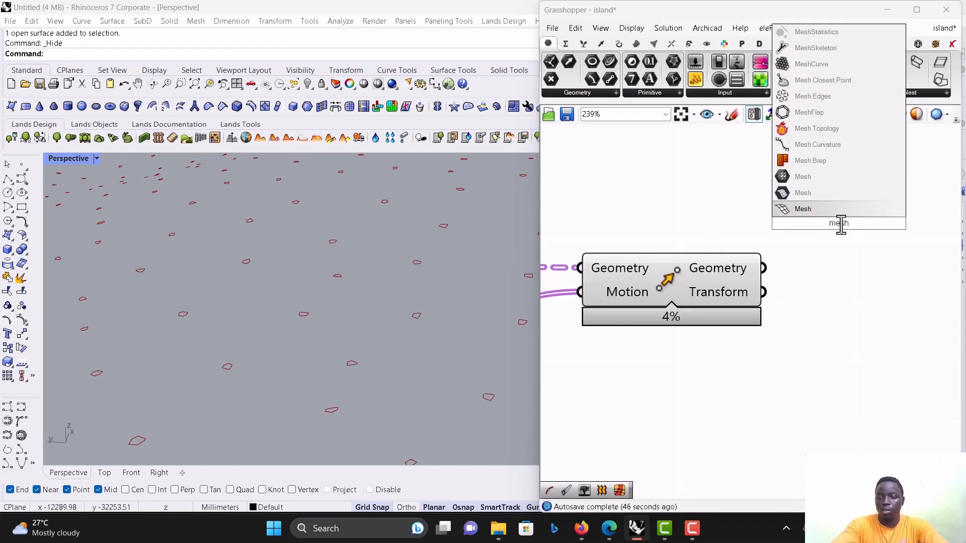
pyautogui.write('no')
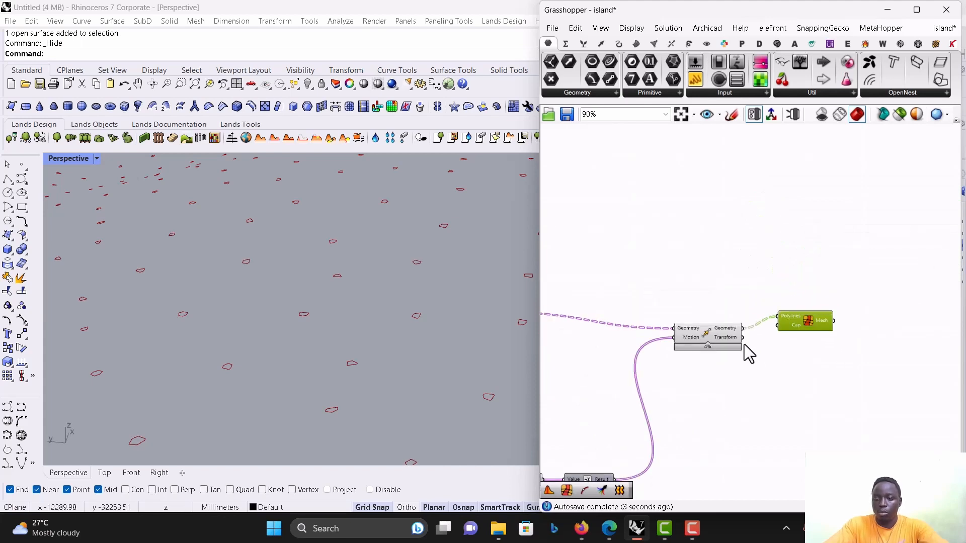
pyautogui.scroll(-3)
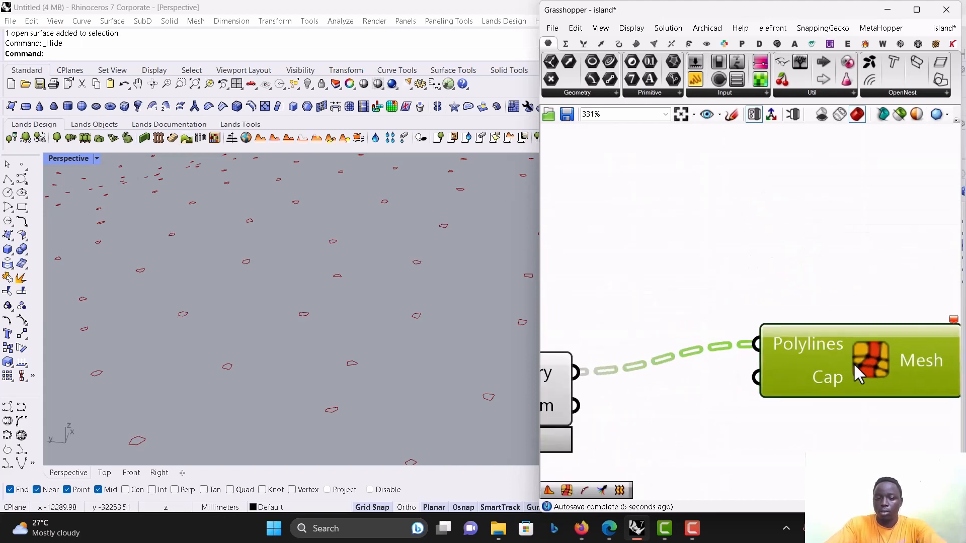
pyautogui.scroll(-3)
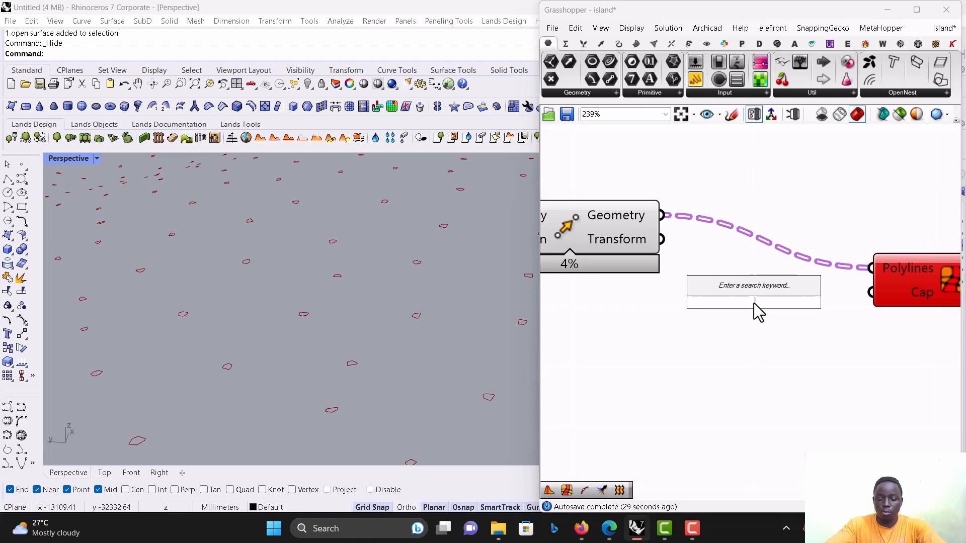
# Insert Rebuild Curve between Move and Mesh, with a panel of 1 as Count.
pyautogui.write('re')
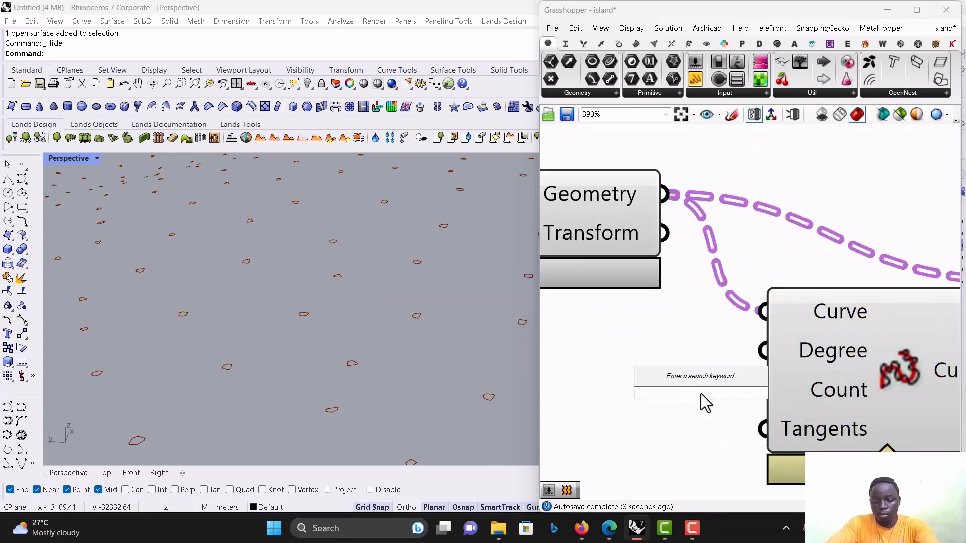
pyautogui.click(701, 376)
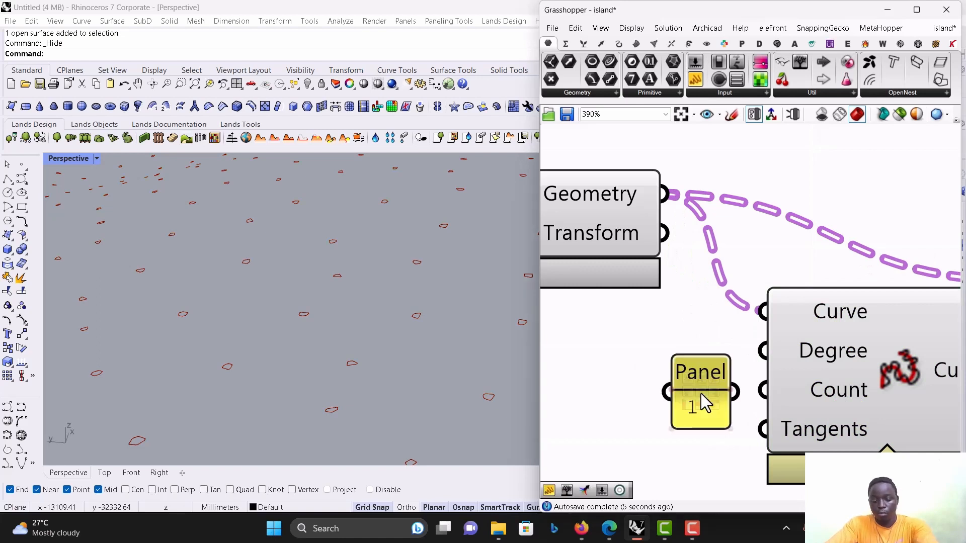
pyautogui.scroll(-3)
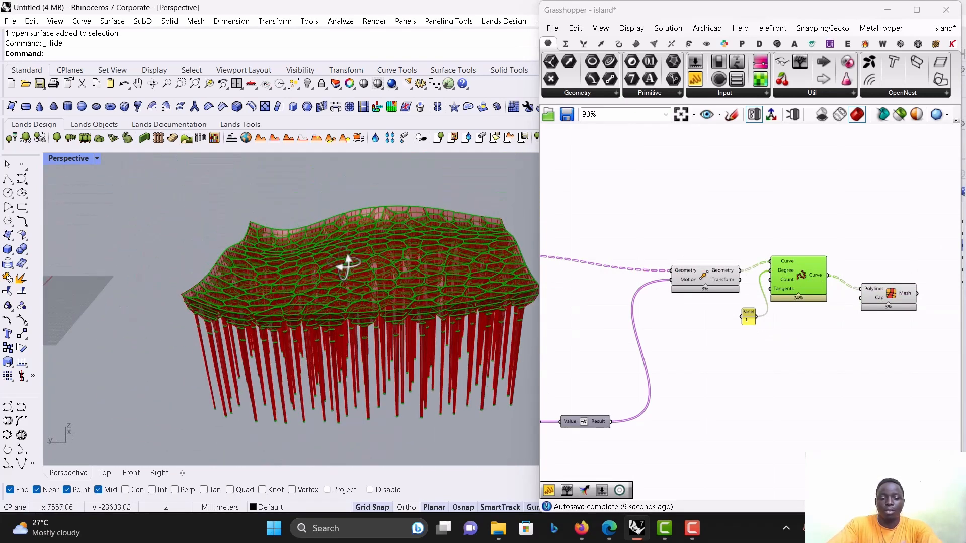
# Turn off preview for the selected earlier component group.
pyautogui.scroll(-3)
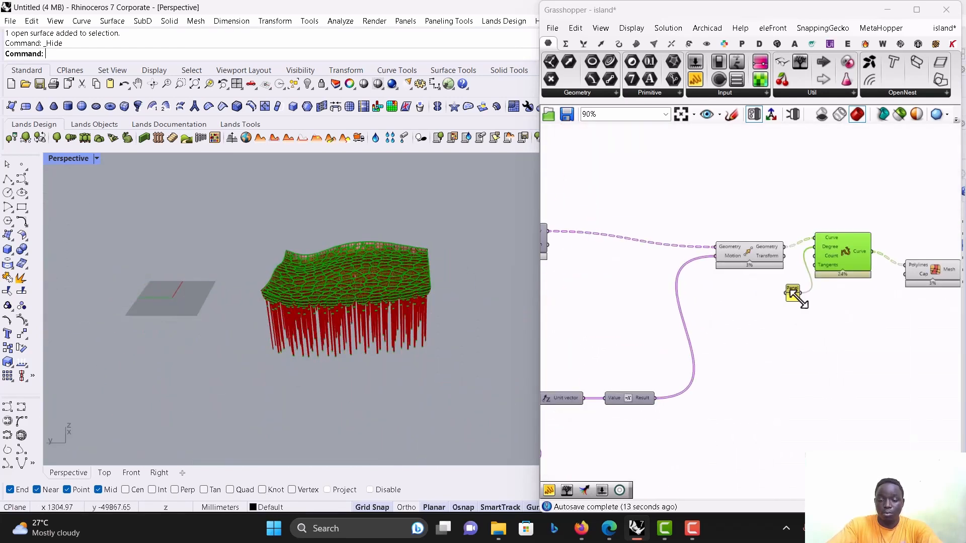
pyautogui.scroll(-3)
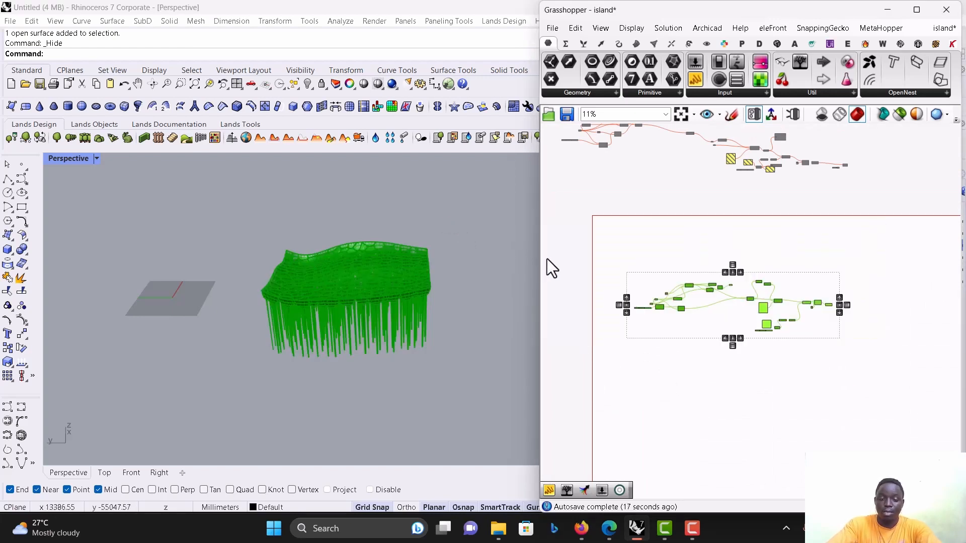
pyautogui.moveTo(688, 266)
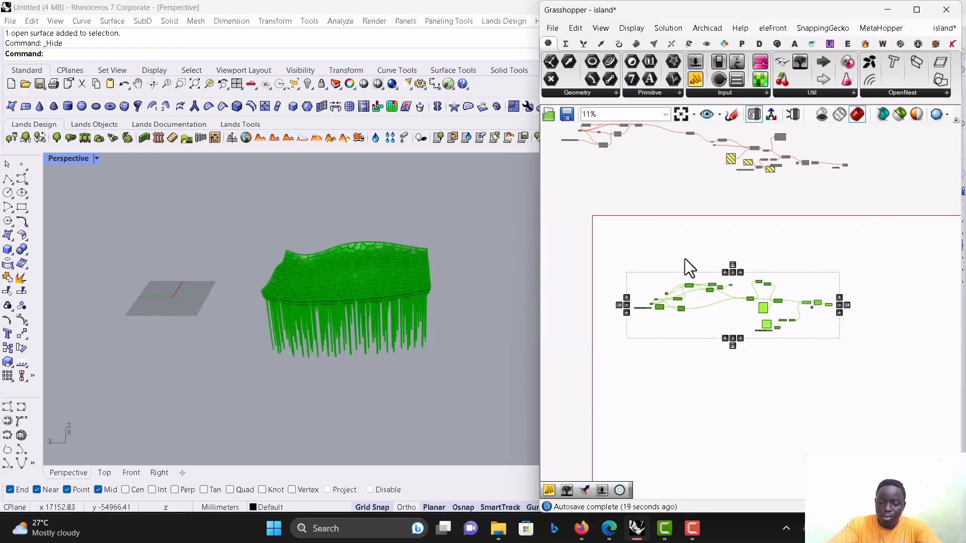
pyautogui.rightClick(689, 266)
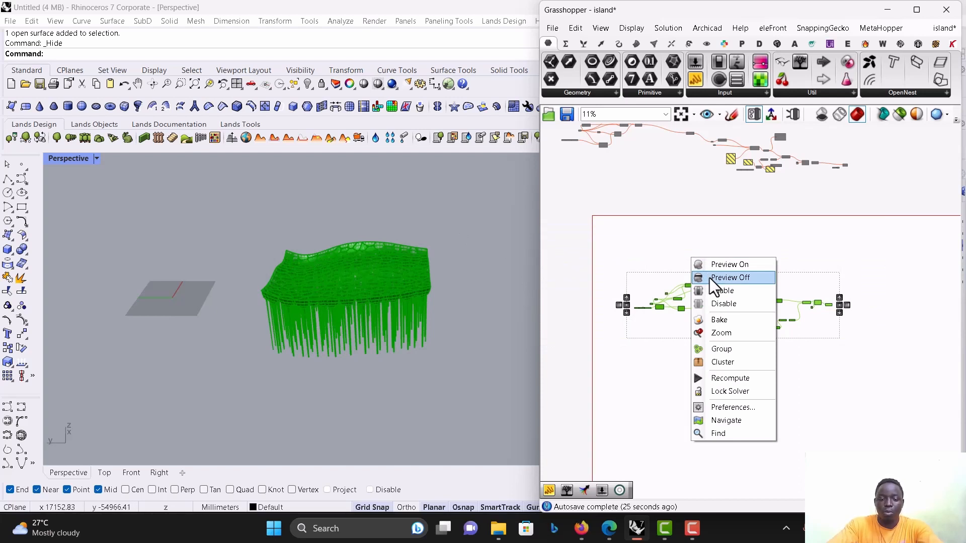
pyautogui.click(730, 277)
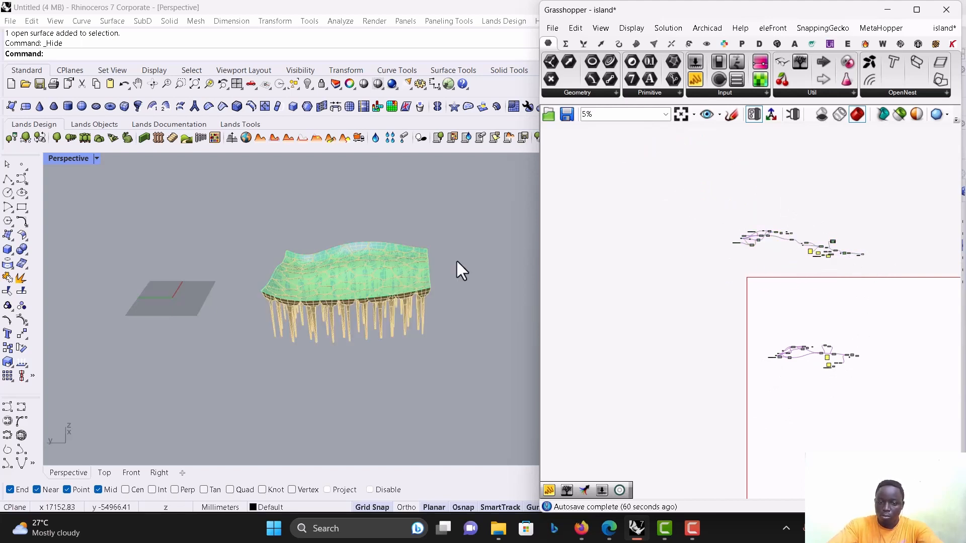
# Switch the Perspective view to Cardboard/Rendered display and lower the slider from 77 to 37.
pyautogui.click(96, 159)
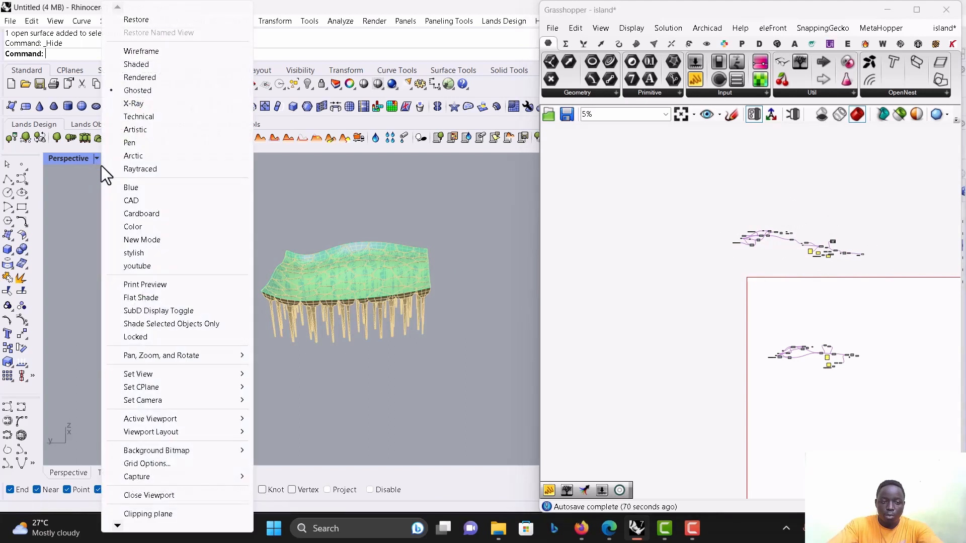
pyautogui.click(141, 214)
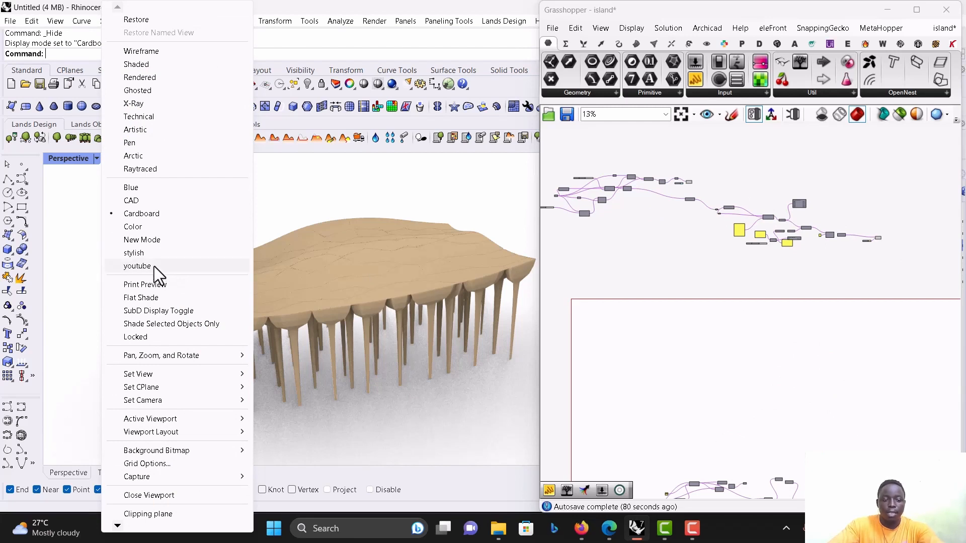
pyautogui.moveTo(134, 252)
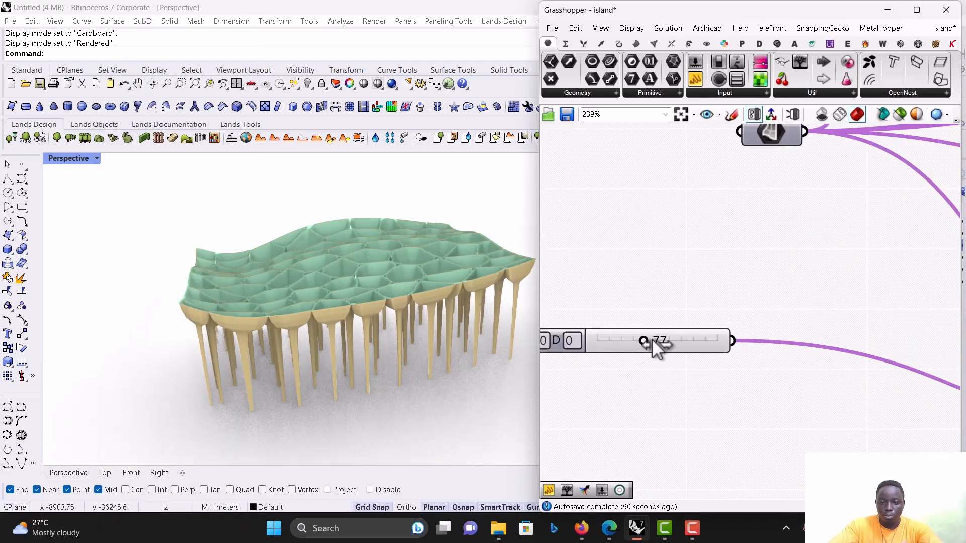
pyautogui.moveTo(659, 341); pyautogui.dragTo(627, 341)
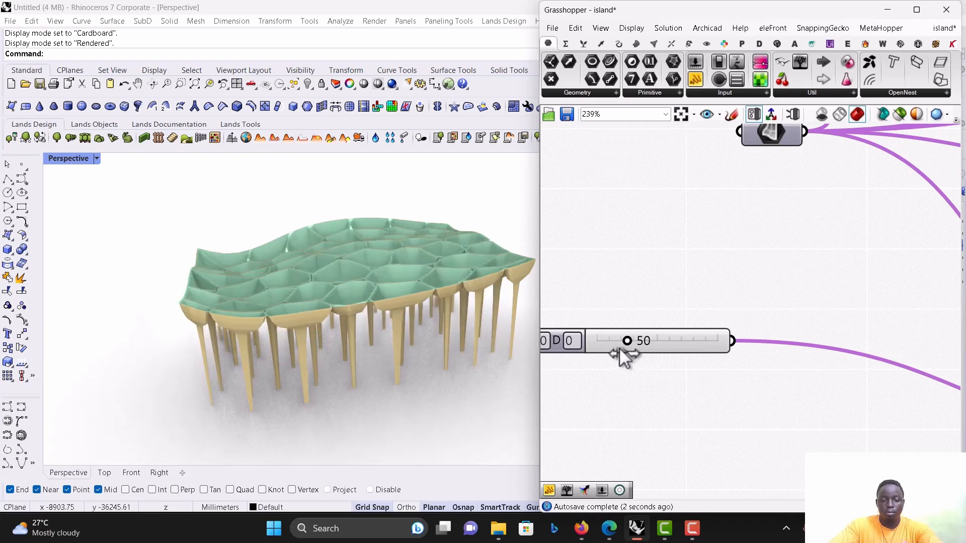
pyautogui.moveTo(627, 340); pyautogui.dragTo(620, 341)
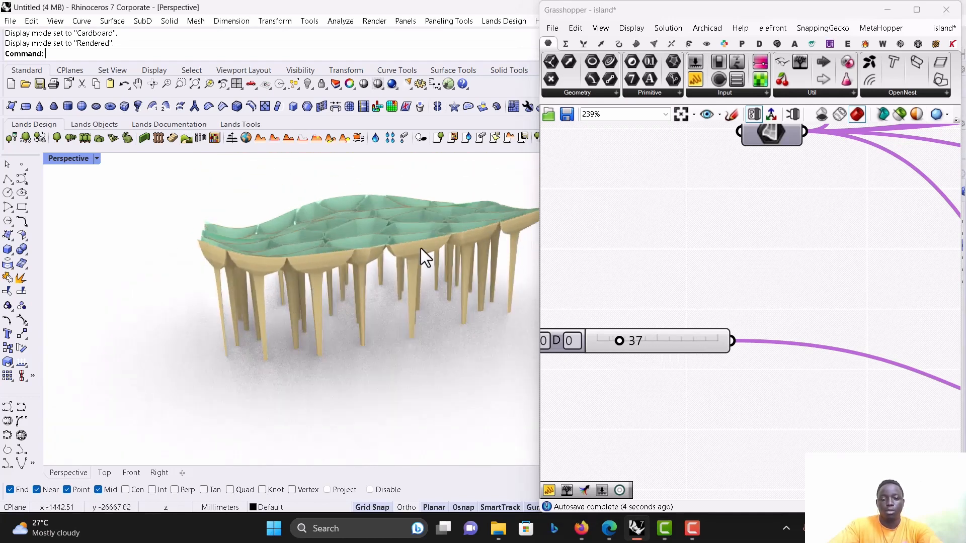